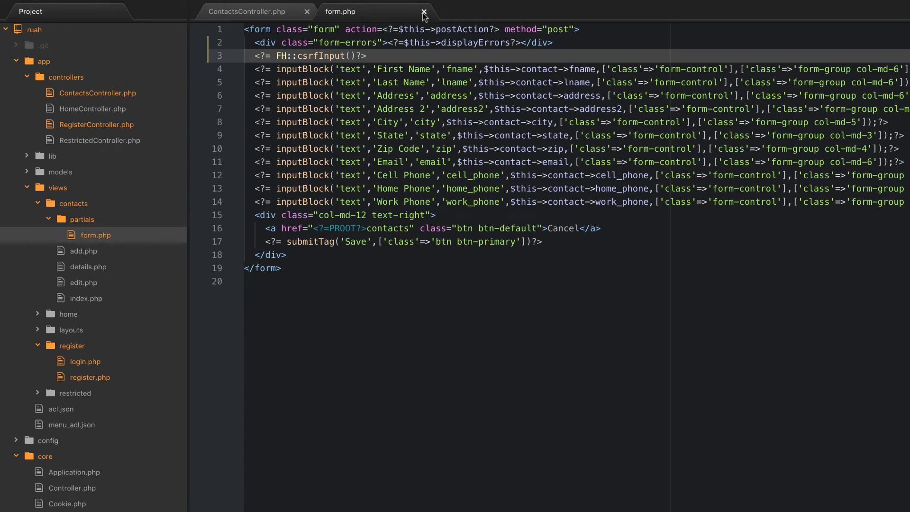
# Close form.php and ContactsController.php and bring up lib/helpers/form_helpers.php
pyautogui.click(424, 11)
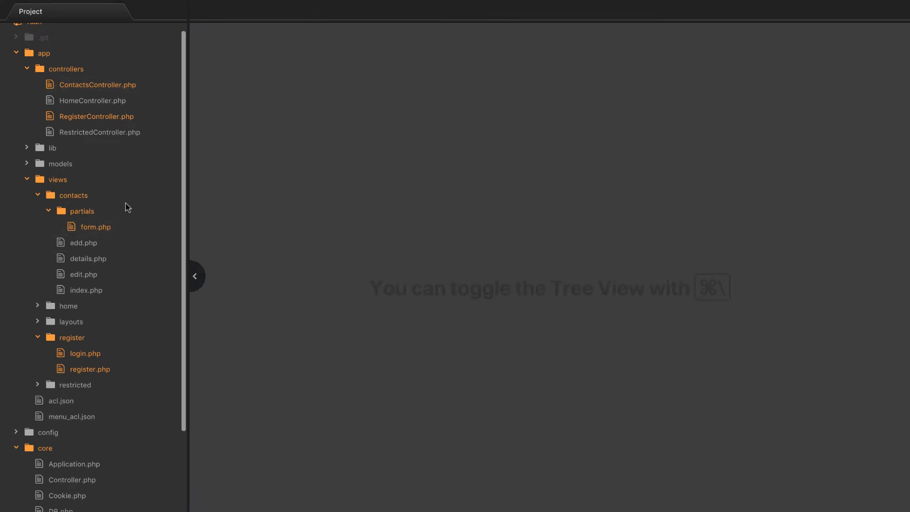
pyautogui.scroll(-3)
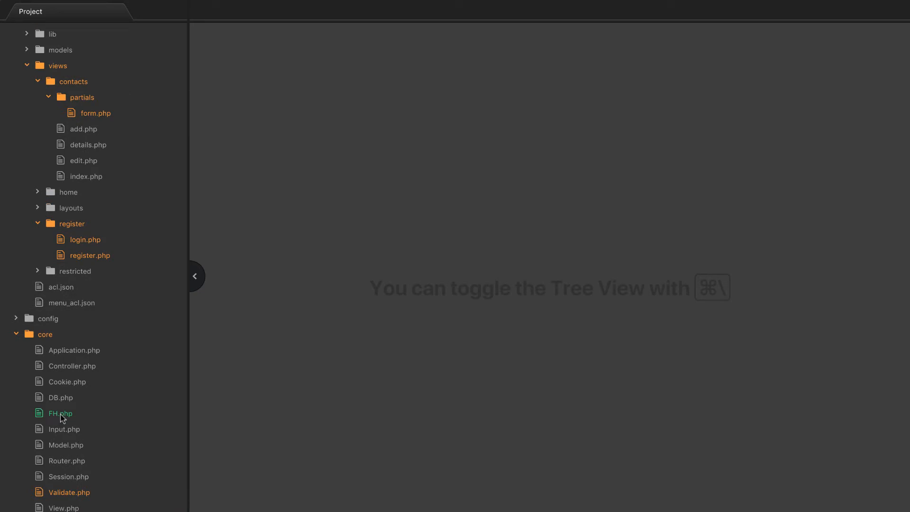
pyautogui.moveTo(61, 412)
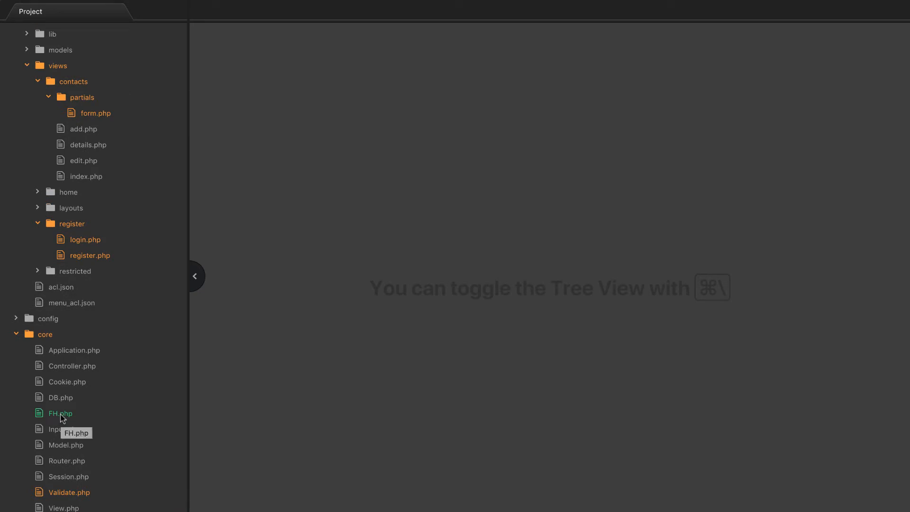
pyautogui.moveTo(60, 255)
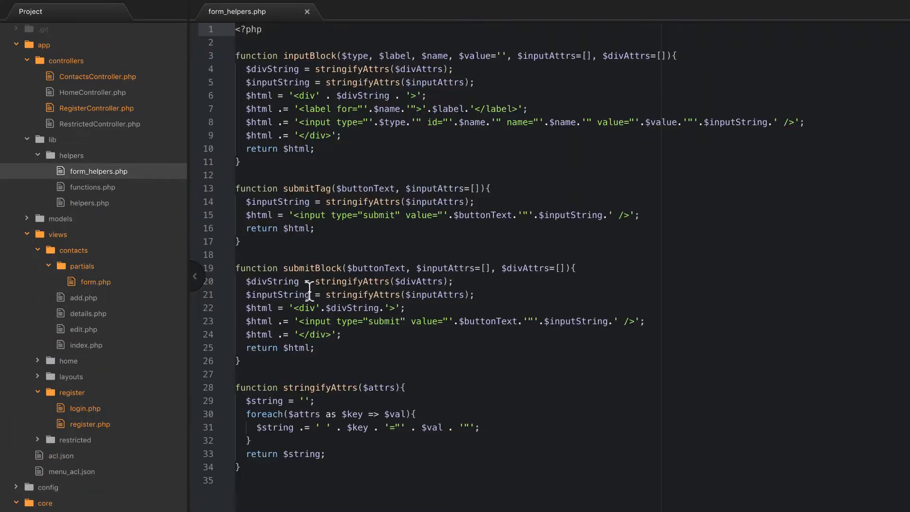
pyautogui.moveTo(66, 417)
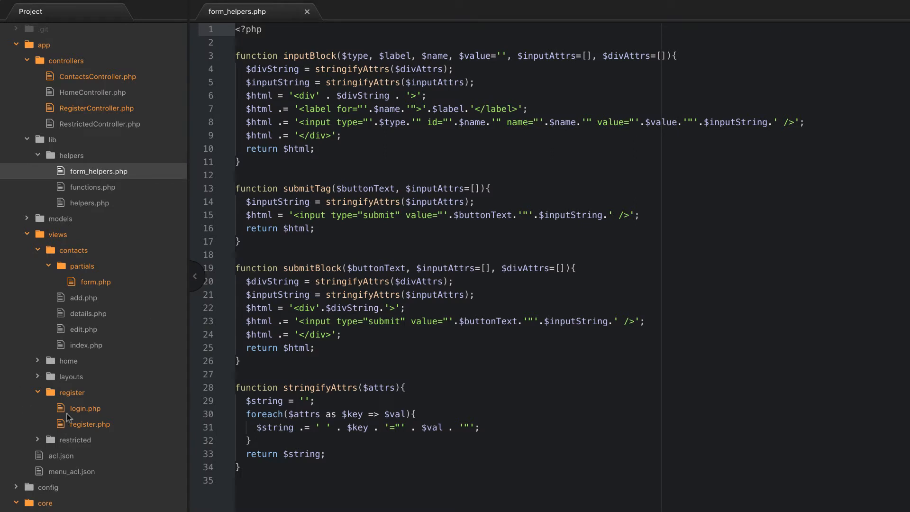
pyautogui.scroll(-3)
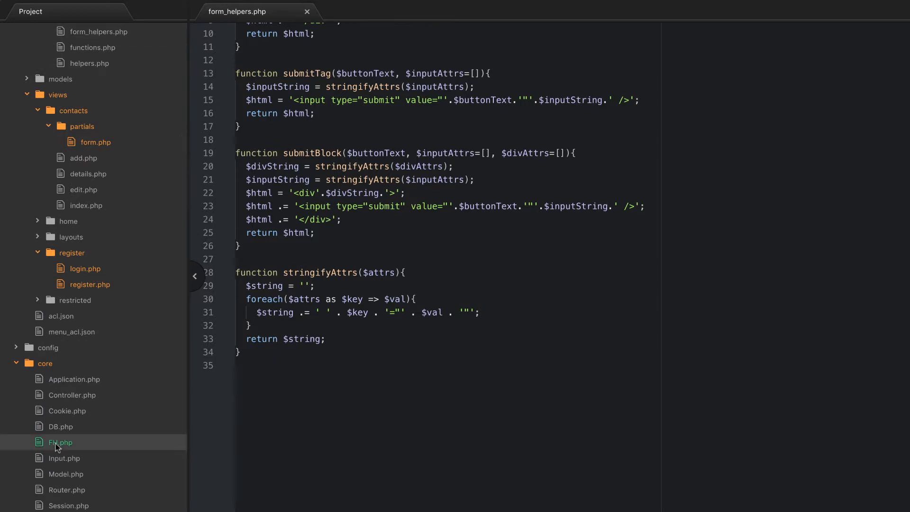
# Open core/FH.php and compare its static helpers against form_helpers.php
pyautogui.click(60, 442)
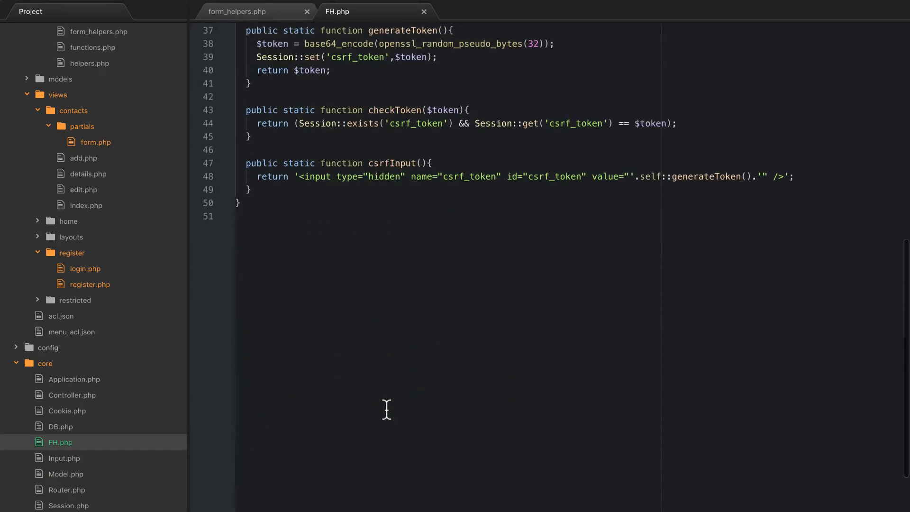
pyautogui.click(238, 11)
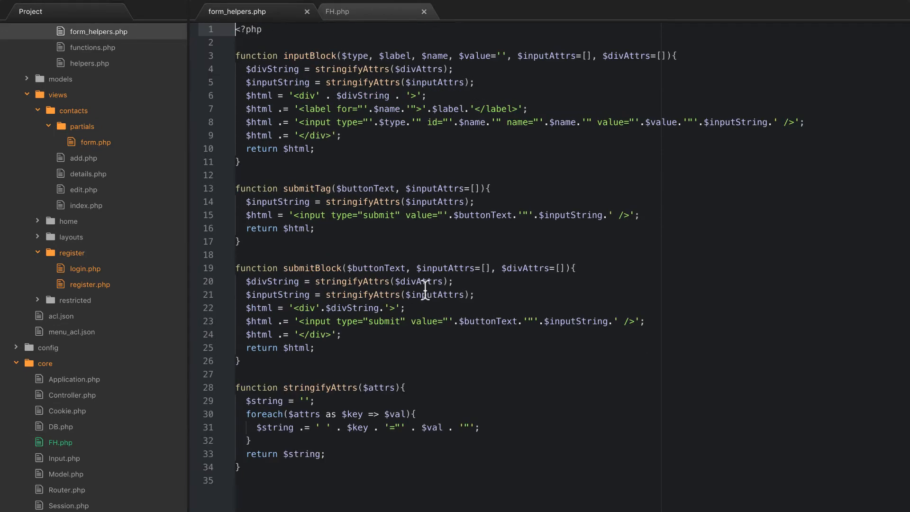
pyautogui.moveTo(313, 56)
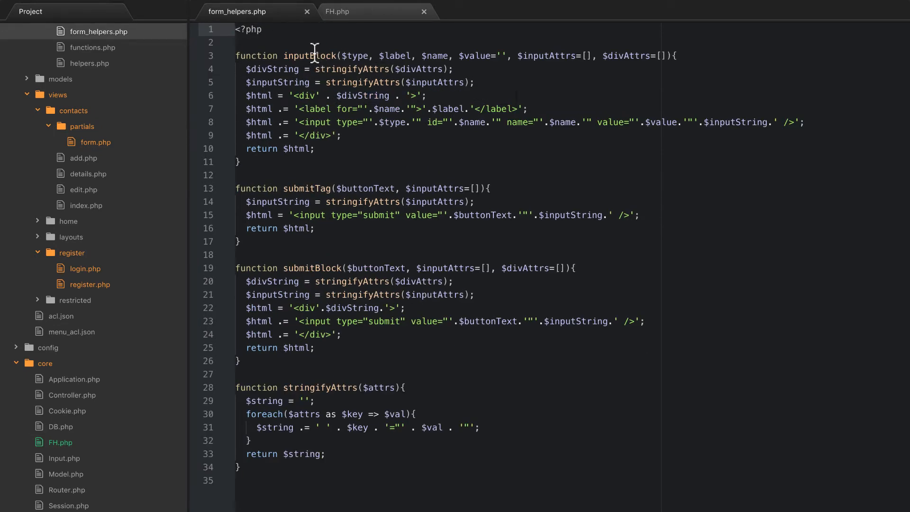
pyautogui.click(337, 11)
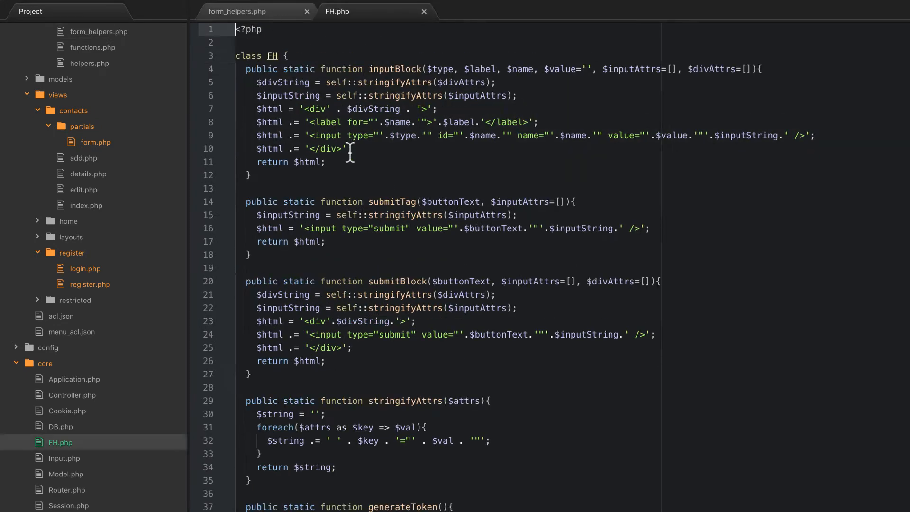
pyautogui.scroll(-3)
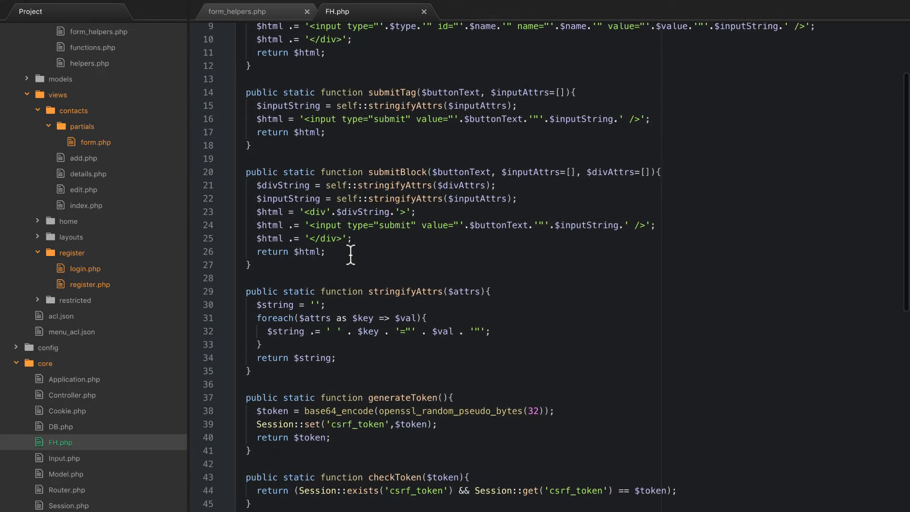
pyautogui.scroll(3)
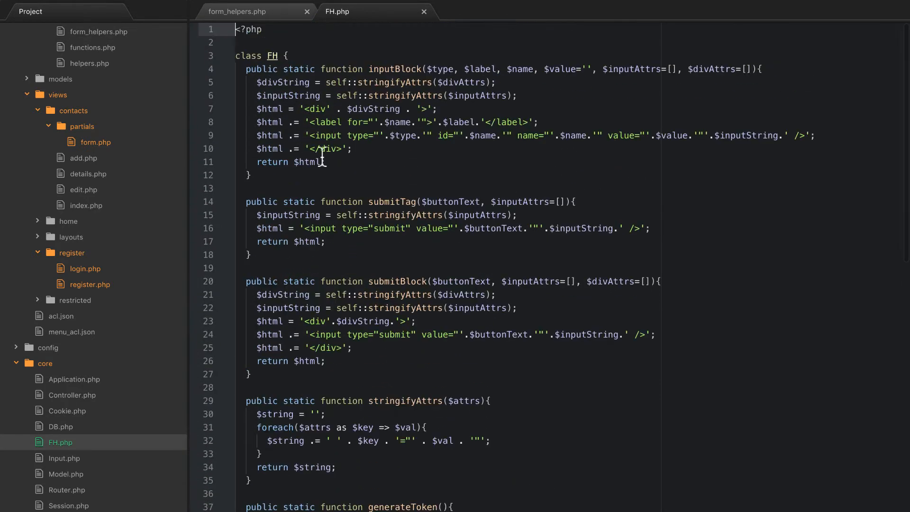
pyautogui.click(237, 11)
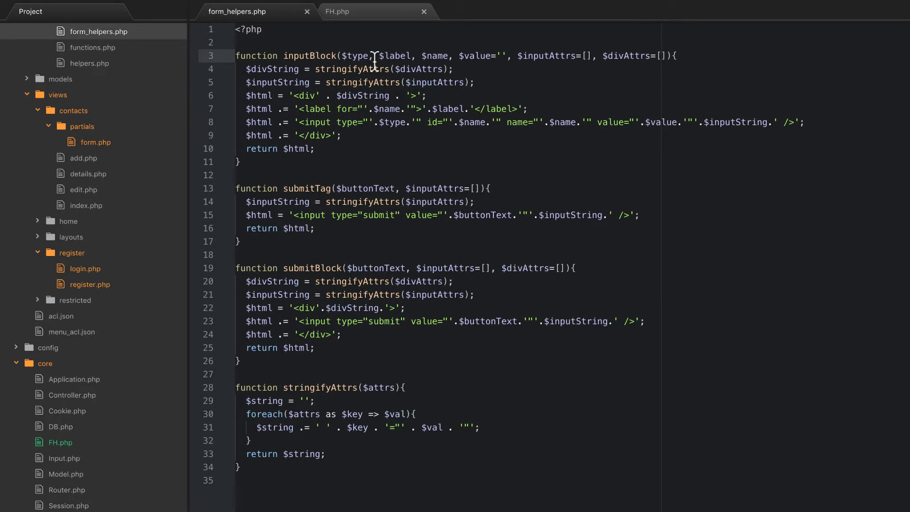
pyautogui.moveTo(312, 56)
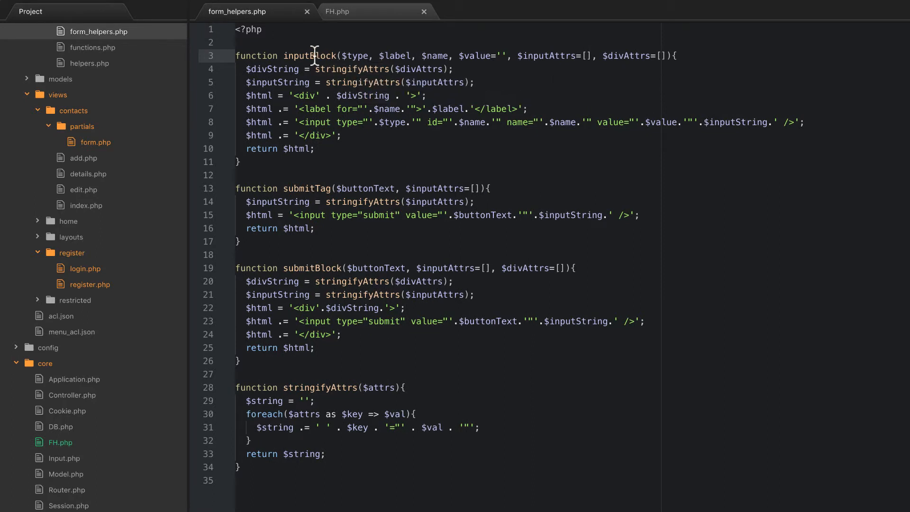
pyautogui.moveTo(399, 102)
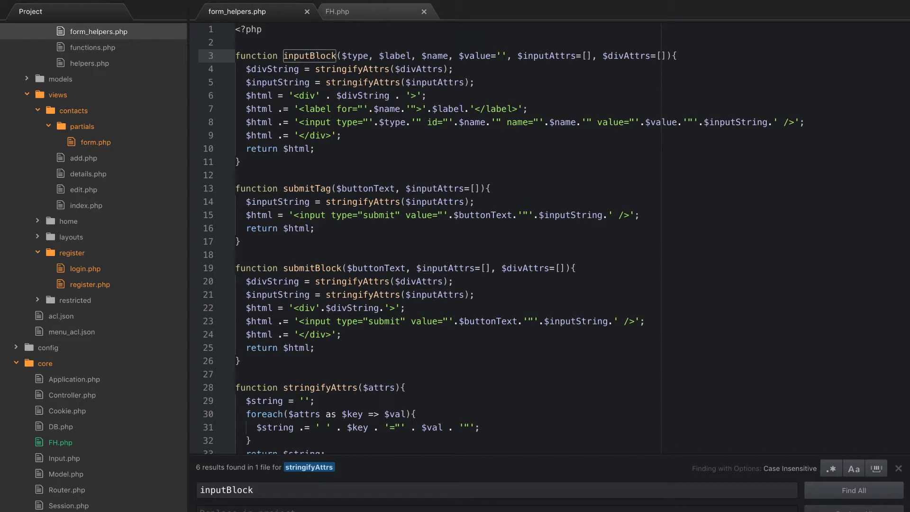
# Run Find All to list all 13 inputBlock matches across the project
pyautogui.click(853, 490)
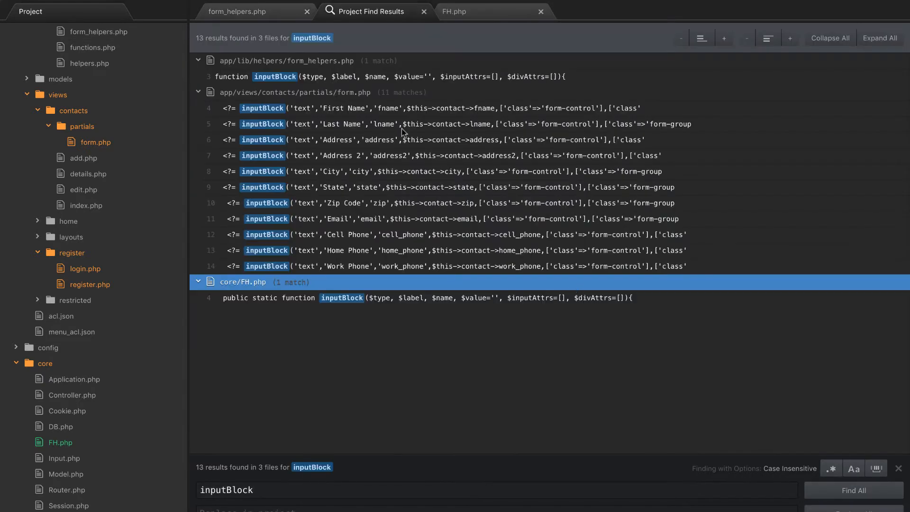
pyautogui.moveTo(289, 63)
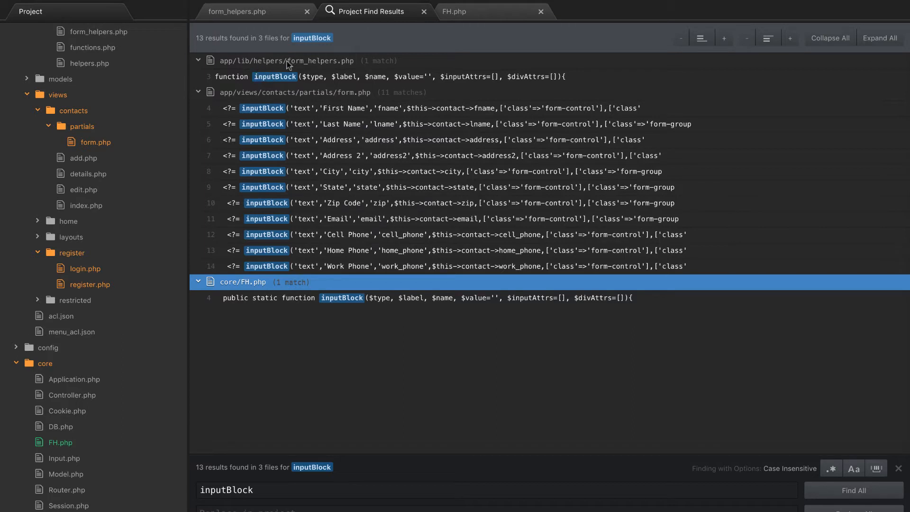
pyautogui.moveTo(292, 248)
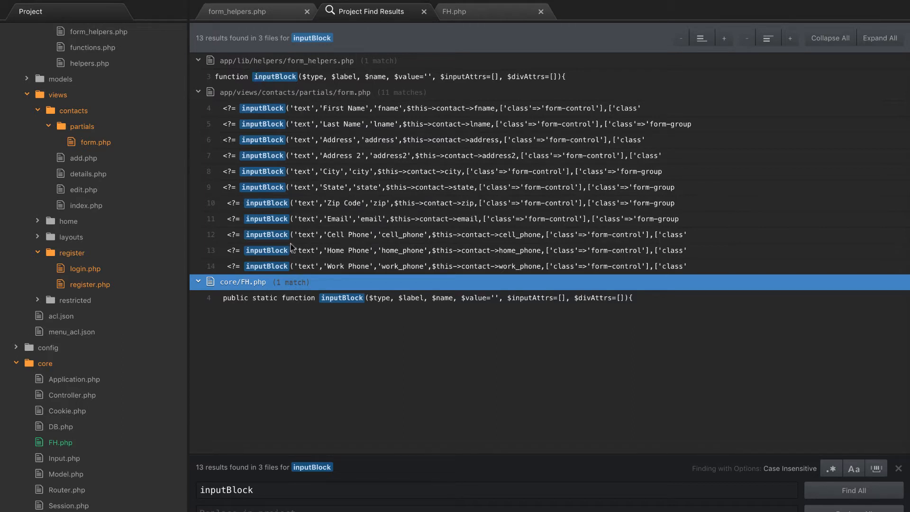
pyautogui.moveTo(278, 172)
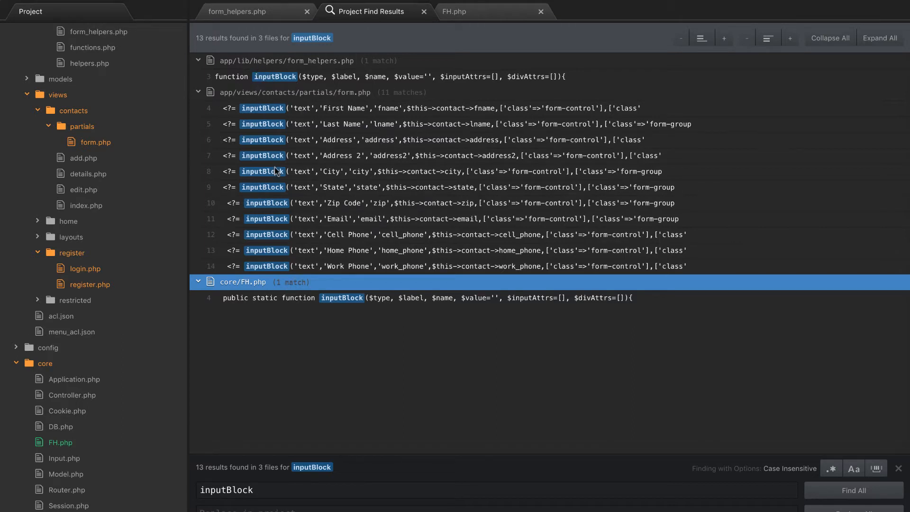
pyautogui.moveTo(301, 101)
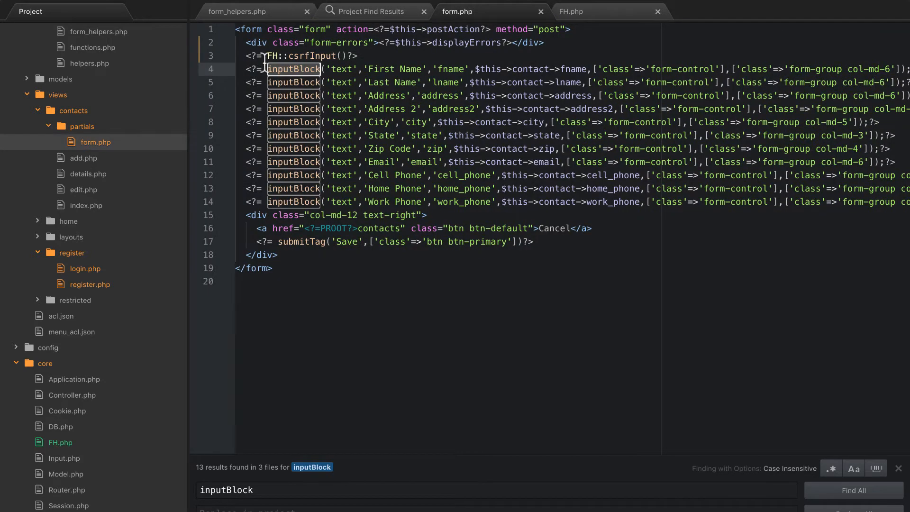
pyautogui.moveTo(293, 108)
pyautogui.write('FH::')
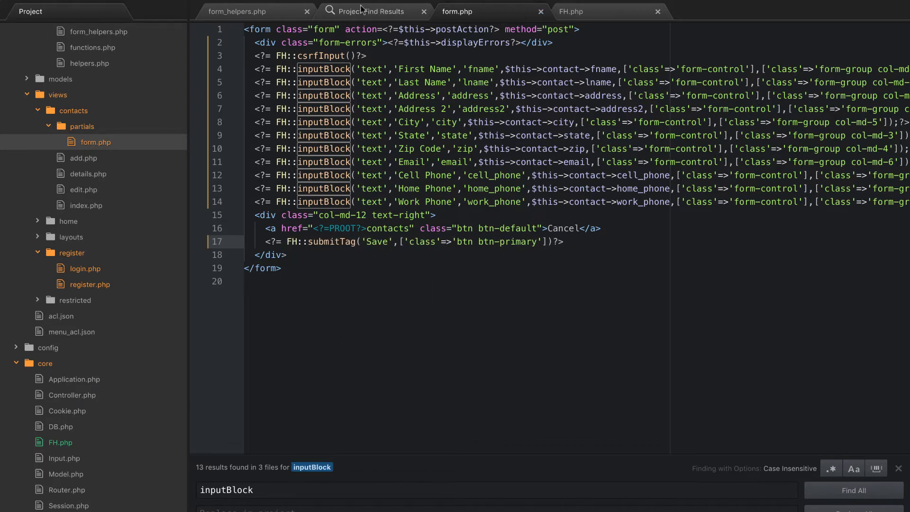
# Search the whole project for submitTag usages
pyautogui.click(372, 12)
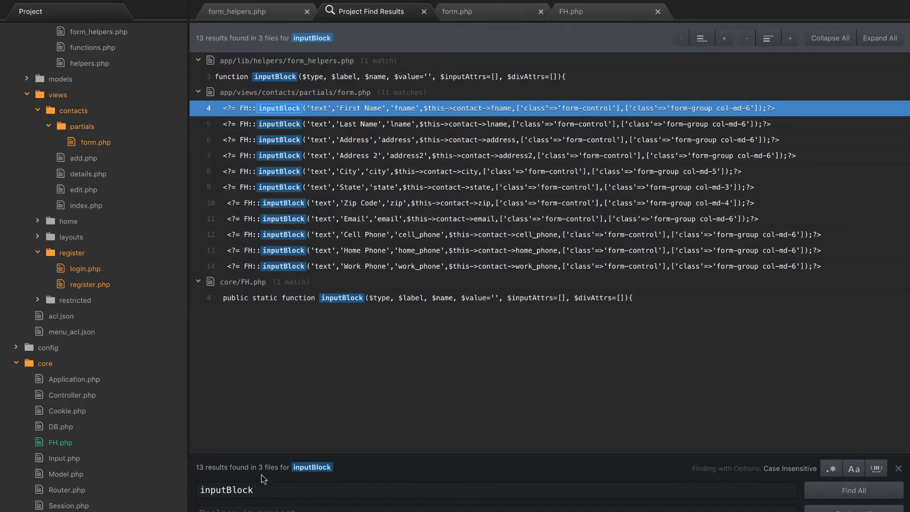
pyautogui.write('submit')
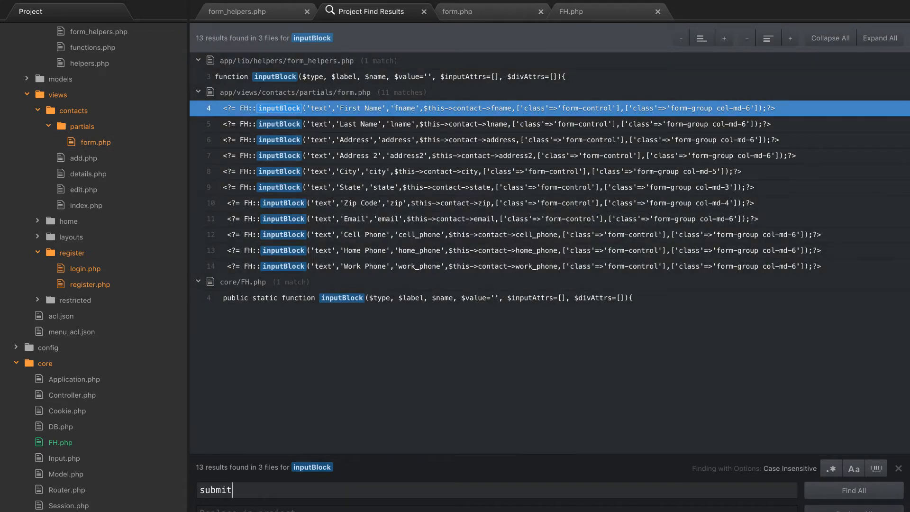
pyautogui.write('Tag')
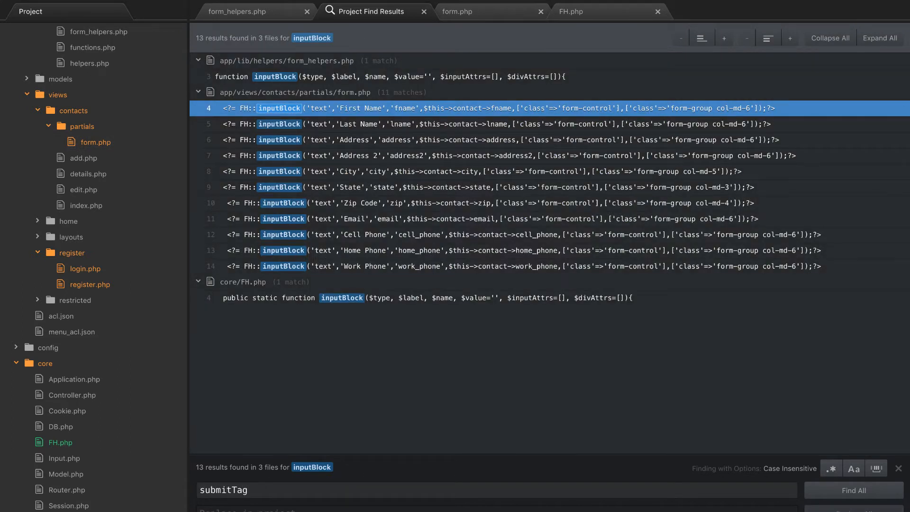
pyautogui.click(853, 490)
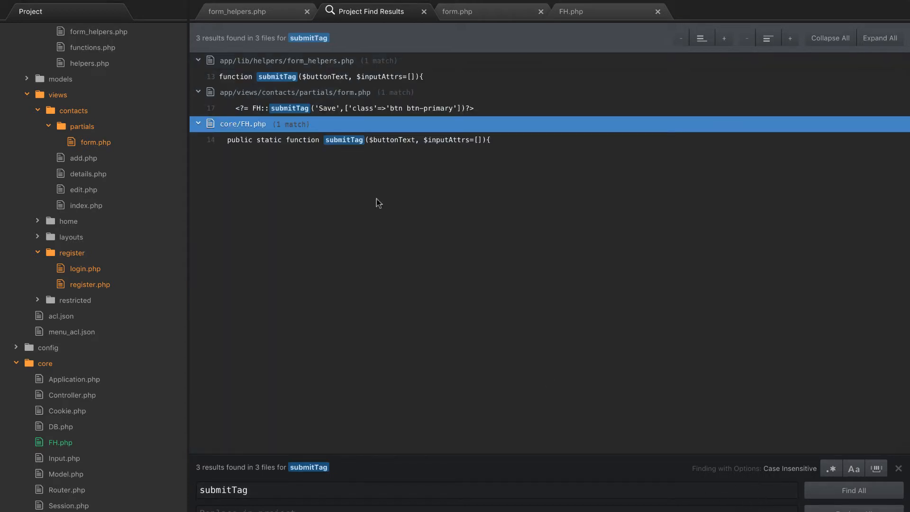
pyautogui.moveTo(273, 107)
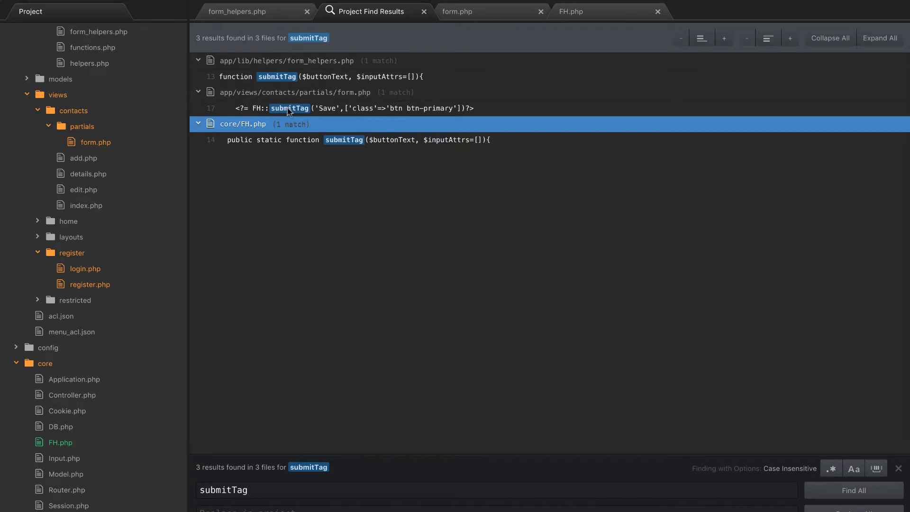
pyautogui.moveTo(268, 111)
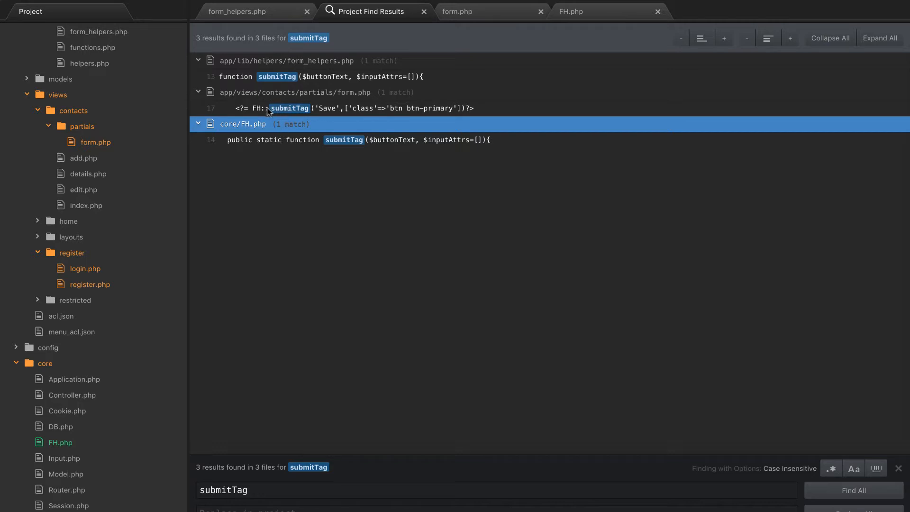
# Review a submitTag match and the contact form view, then return to form_helpers.php
pyautogui.click(235, 11)
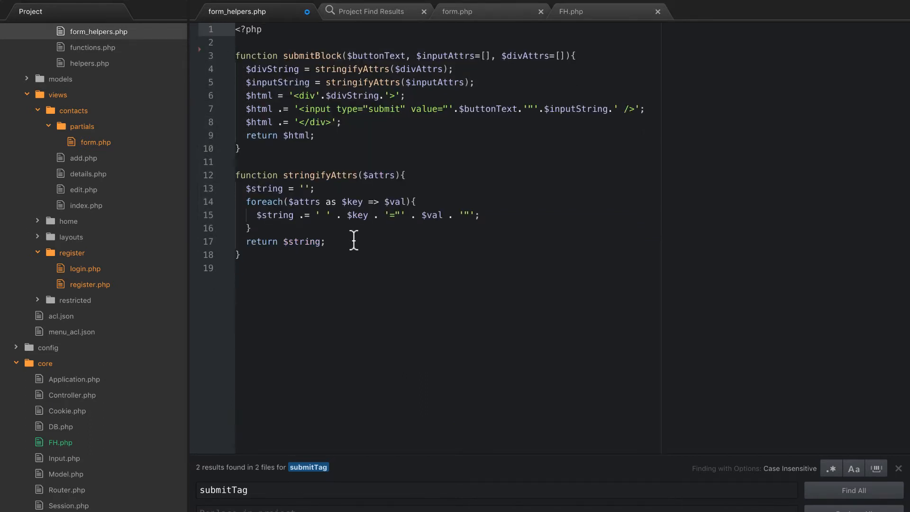
pyautogui.moveTo(458, 11)
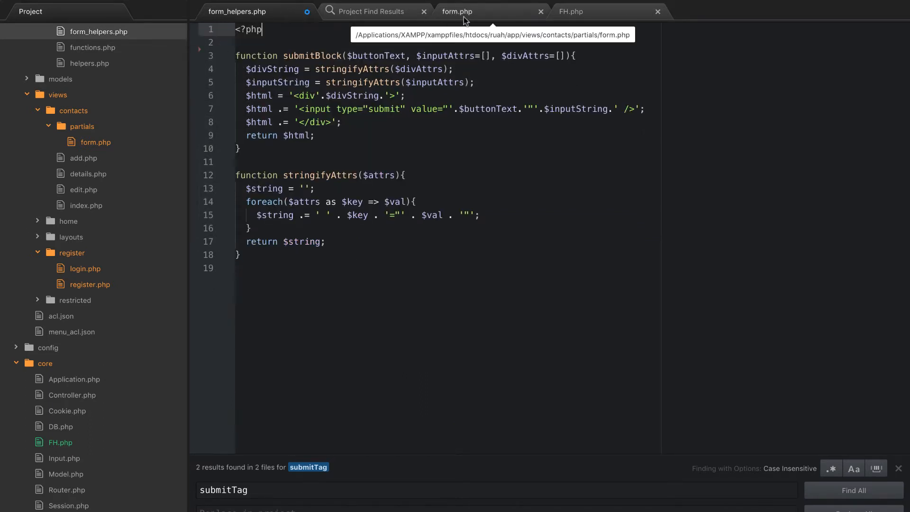
pyautogui.click(572, 11)
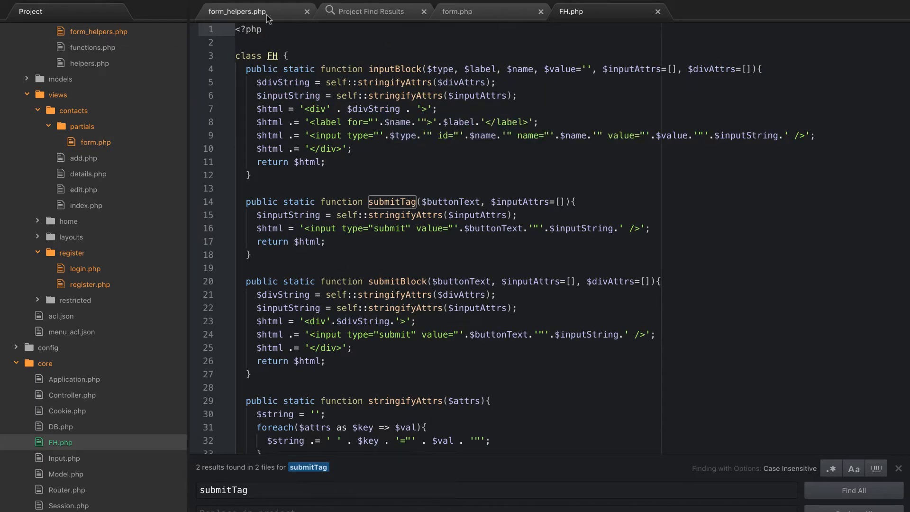
pyautogui.click(236, 12)
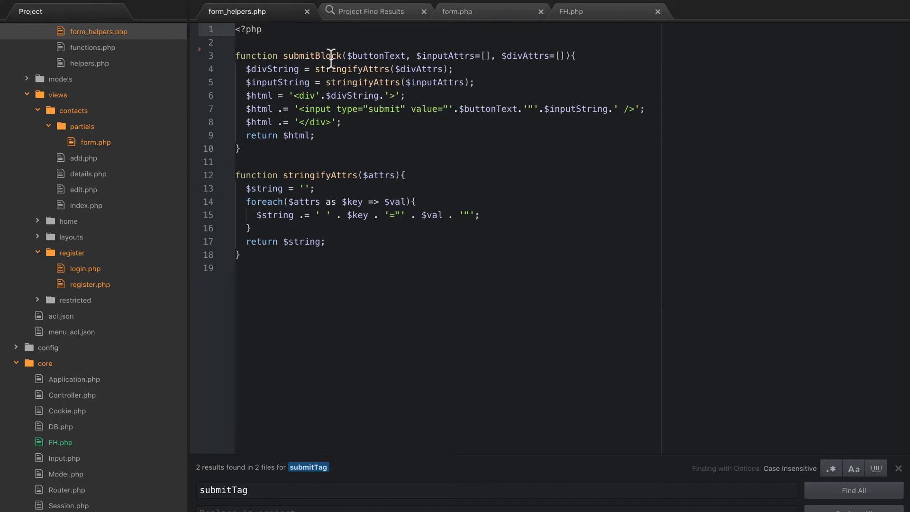
# Replace the search term with submitBlock to confirm FH.php defines it
pyautogui.tripleClick(223, 490)
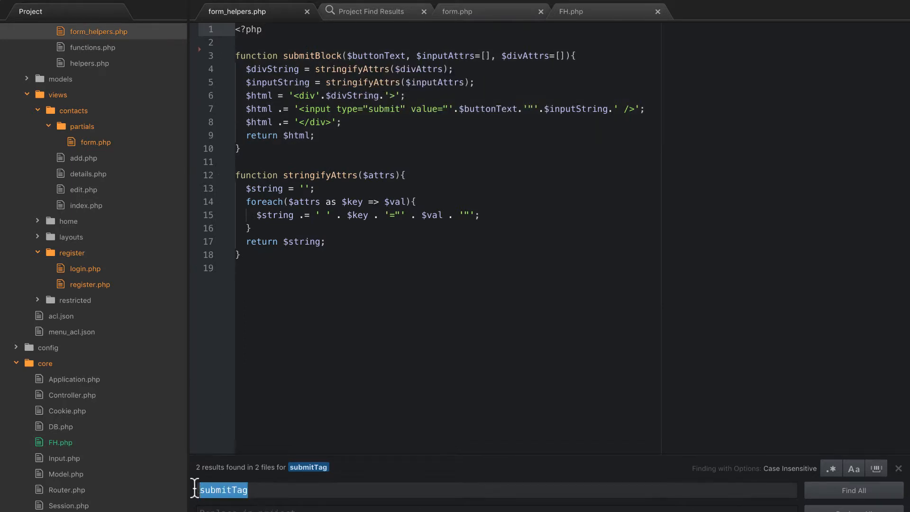
pyautogui.write('submitBlock')
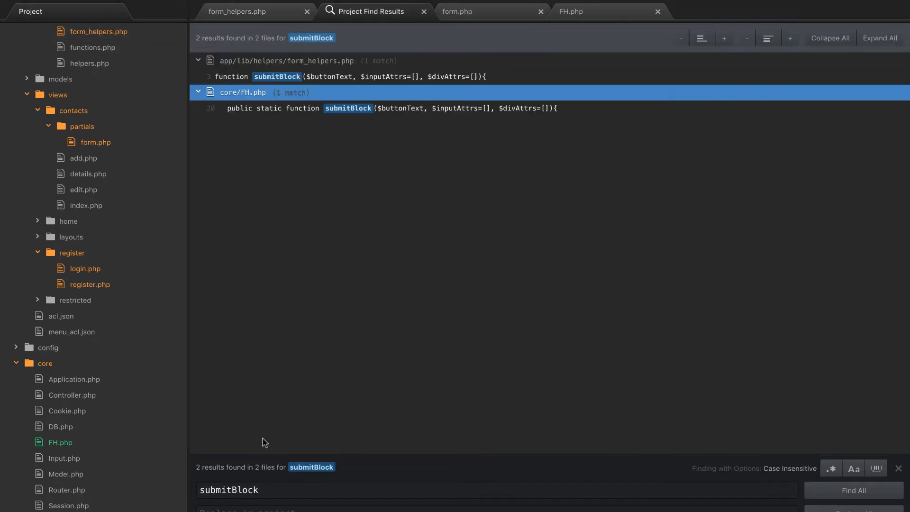
pyautogui.moveTo(372, 112)
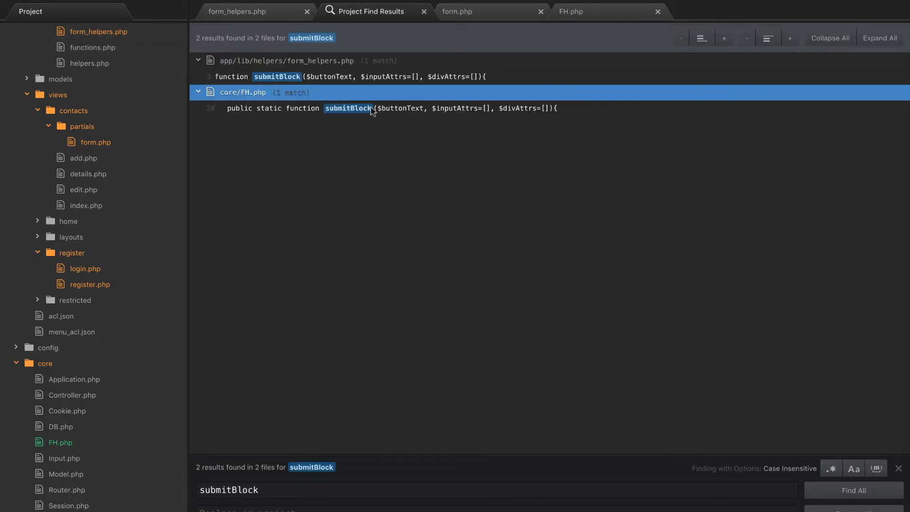
pyautogui.moveTo(259, 61)
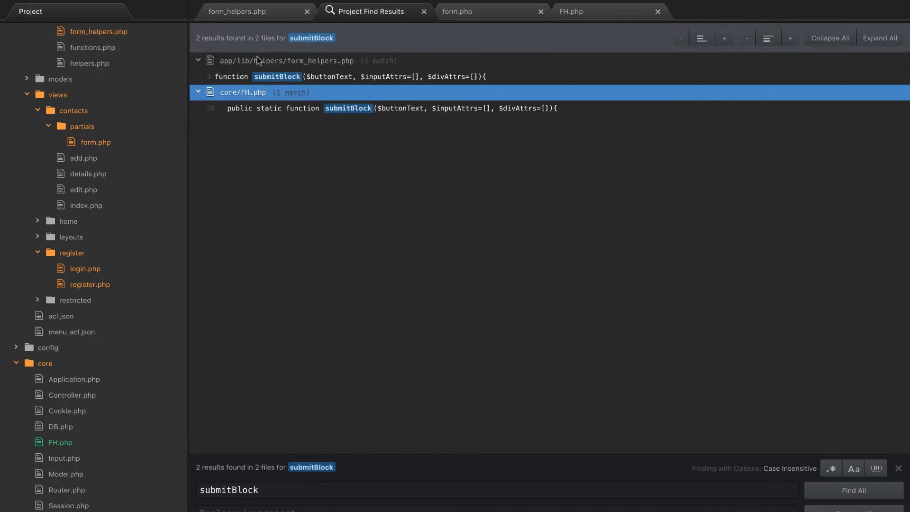
pyautogui.moveTo(265, 116)
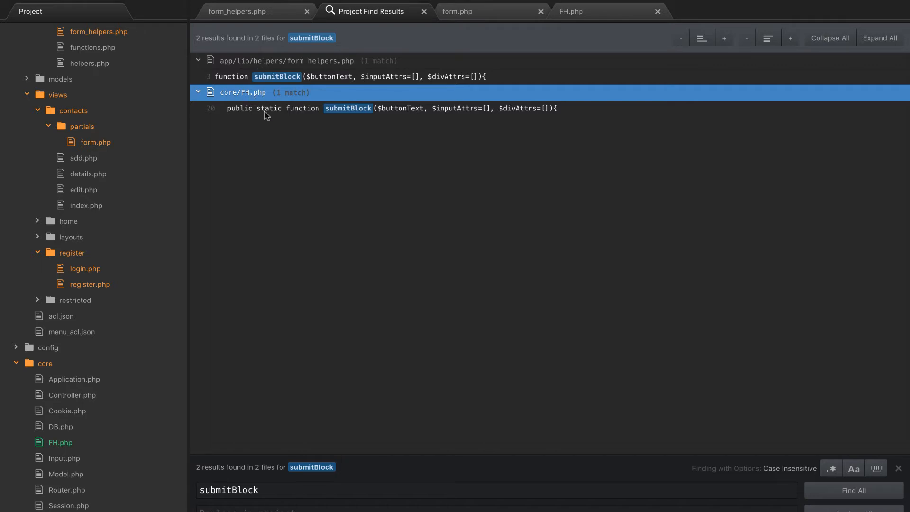
pyautogui.moveTo(273, 19)
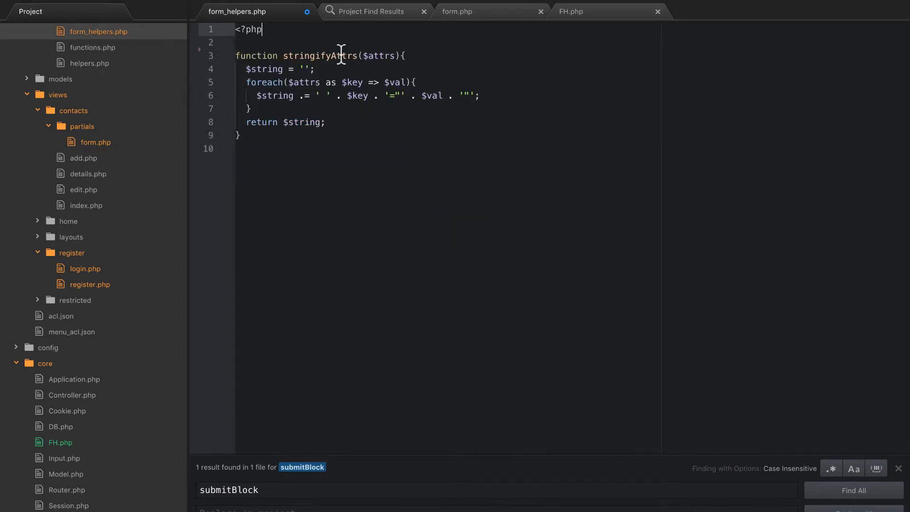
# Start a project-wide search for stringifyAttrs
pyautogui.doubleClick(319, 56)
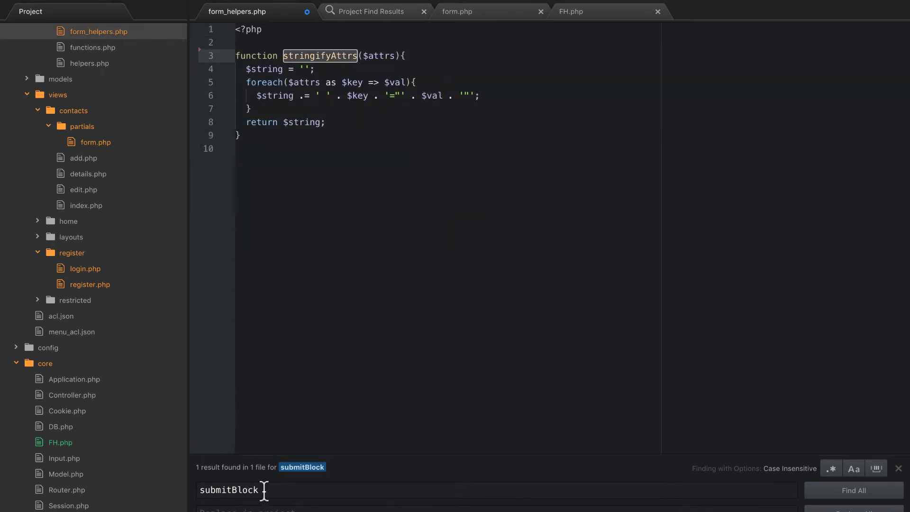
pyautogui.write('stri')
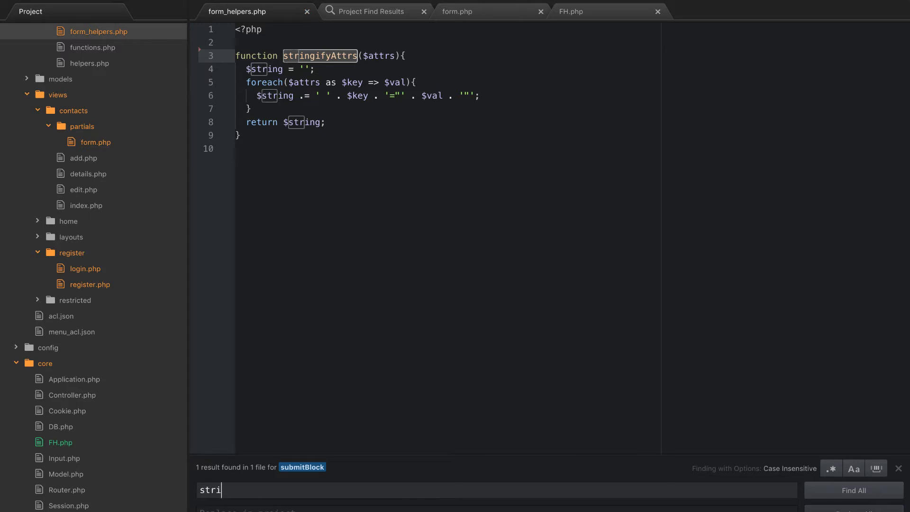
pyautogui.write('ngifyAttrs')
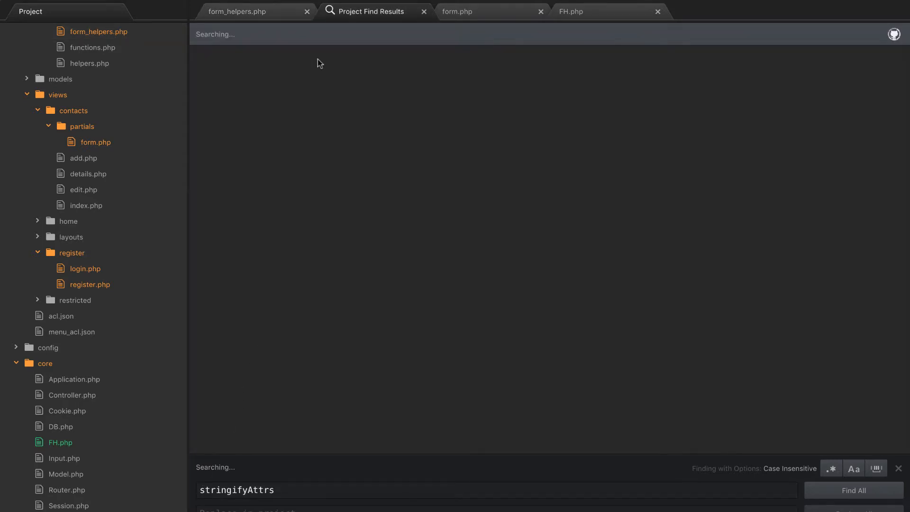
# Empty form_helpers.php of stringifyAttrs, then close it and the Project Find Results
pyautogui.click(854, 490)
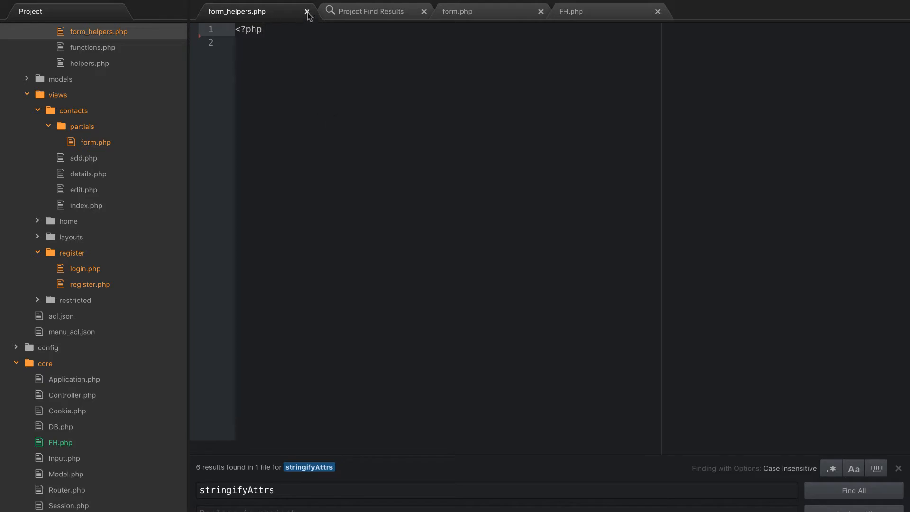
pyautogui.click(306, 12)
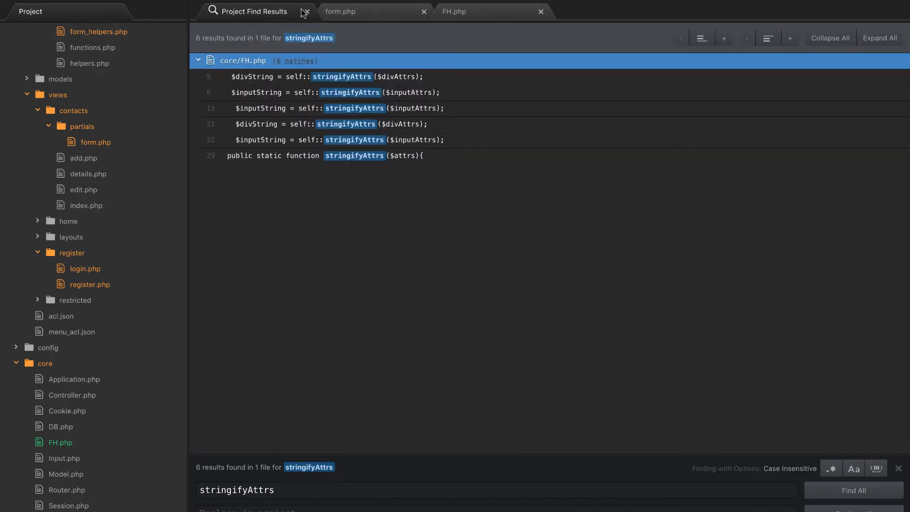
pyautogui.click(304, 12)
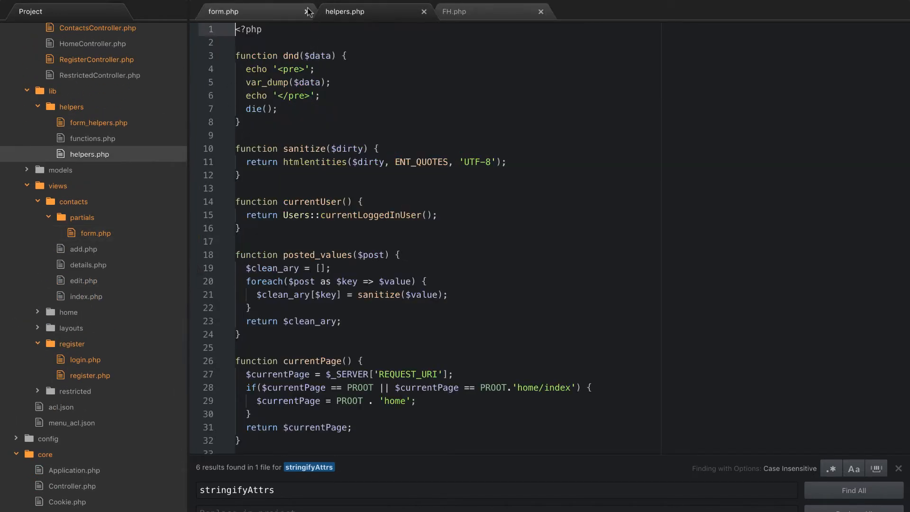
# Close form.php and FH.php, leaving helpers.php open, and review its functions
pyautogui.click(308, 12)
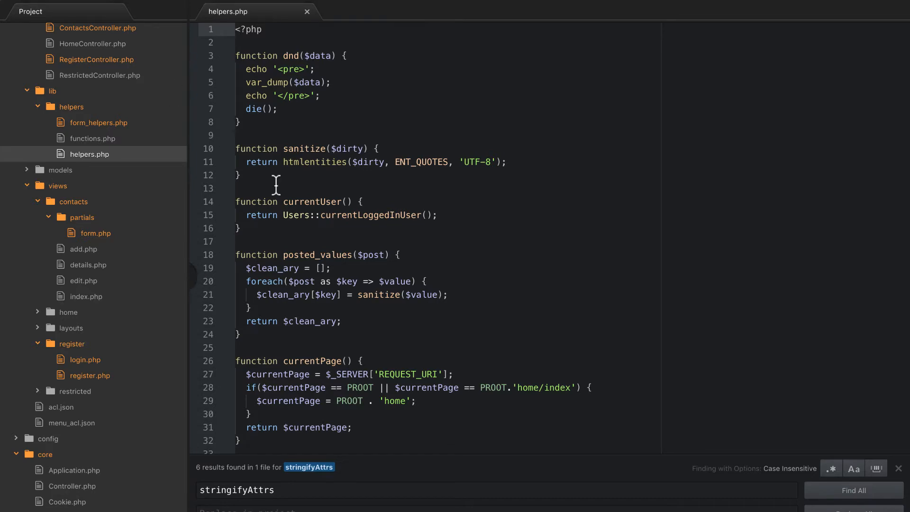
pyautogui.moveTo(290, 243)
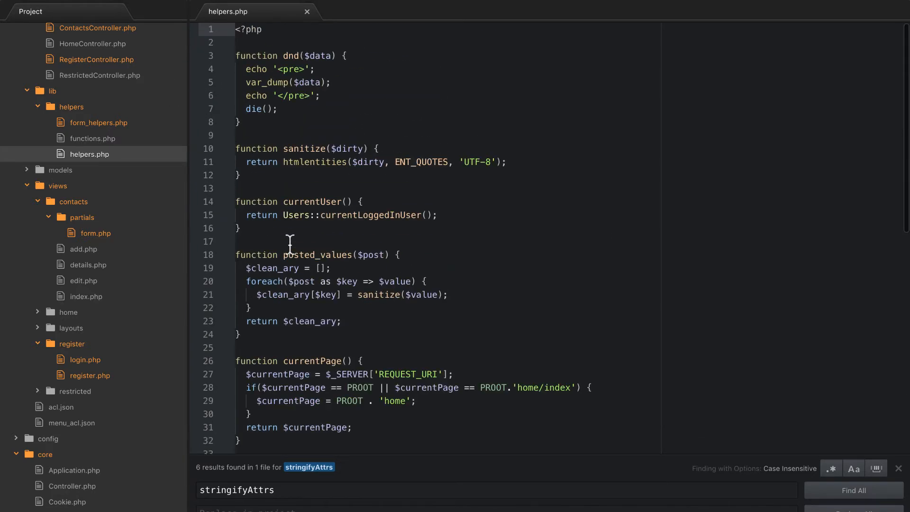
pyautogui.scroll(-3)
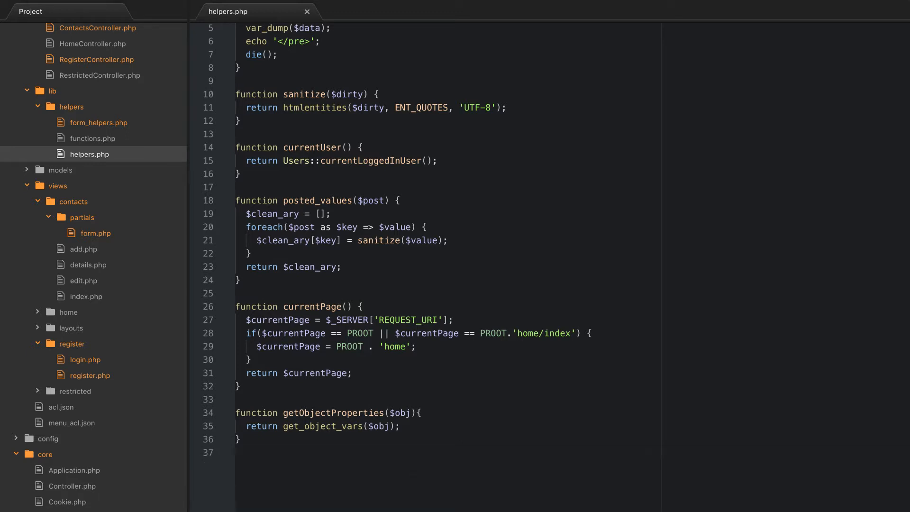
pyautogui.scroll(-3)
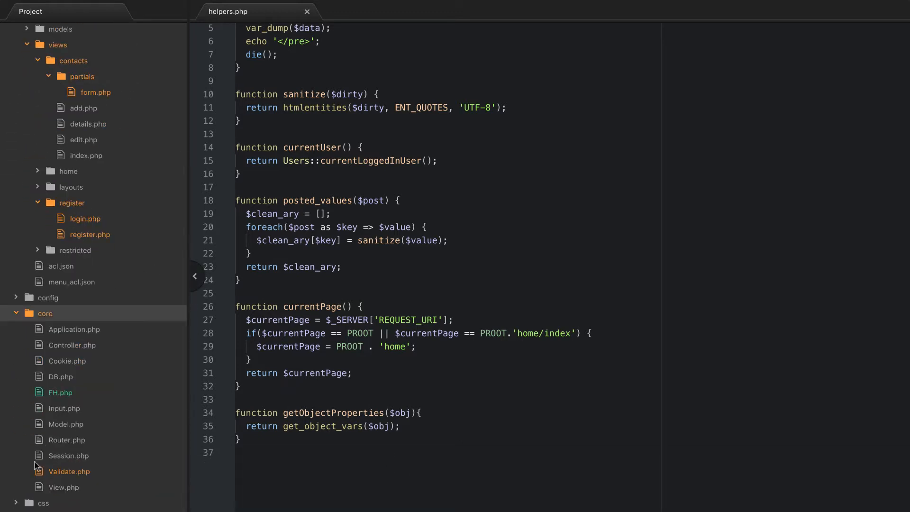
# Create a new empty core/H.php file and copy helpers.php's functions into it
pyautogui.rightClick(44, 313)
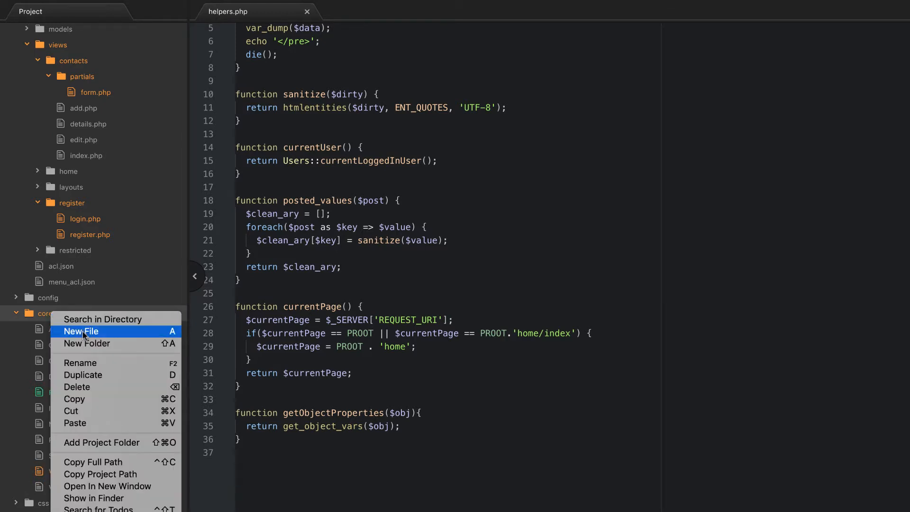
pyautogui.click(80, 331)
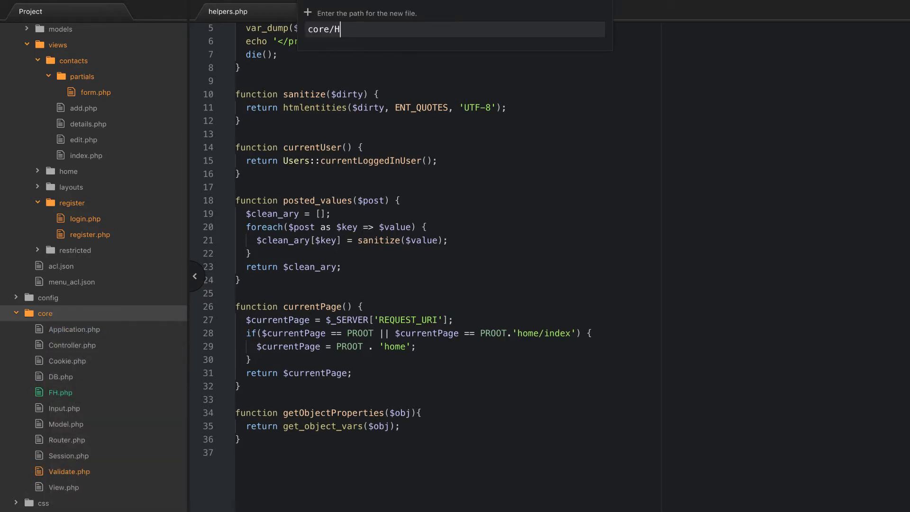
pyautogui.write('.php')
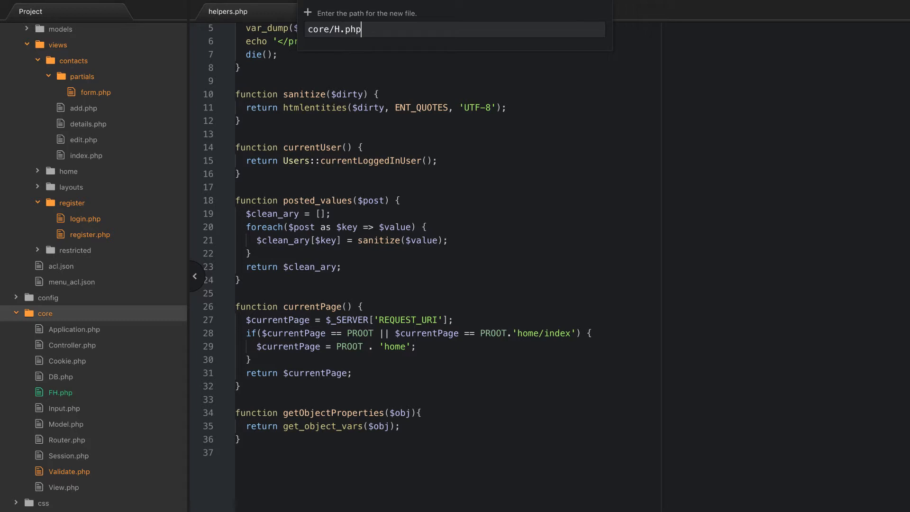
pyautogui.press('Return')
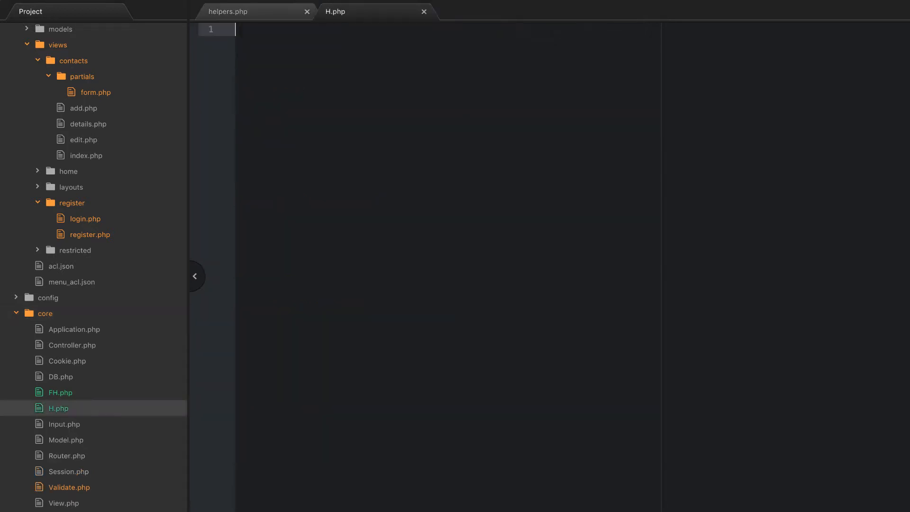
pyautogui.moveTo(244, 193)
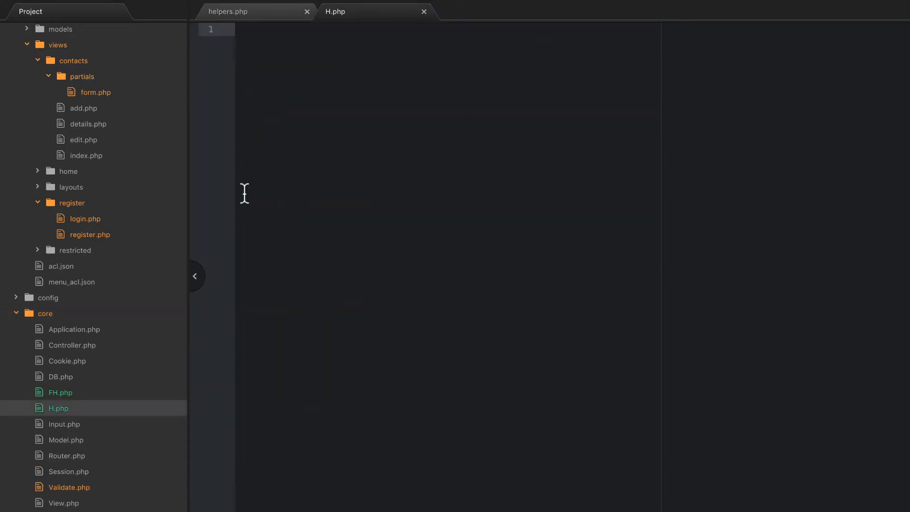
pyautogui.click(228, 11)
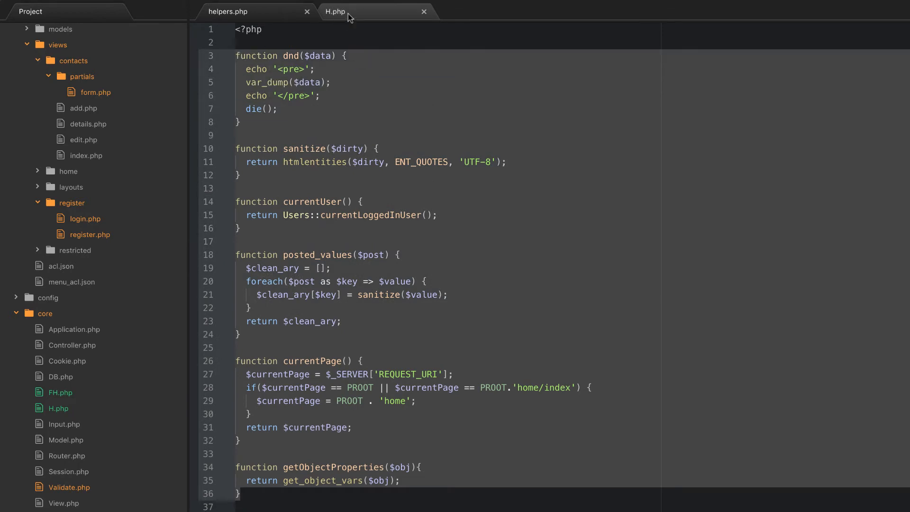
# Wrap the helpers in class H and declare dnd through getObjectProperties public static
pyautogui.click(336, 11)
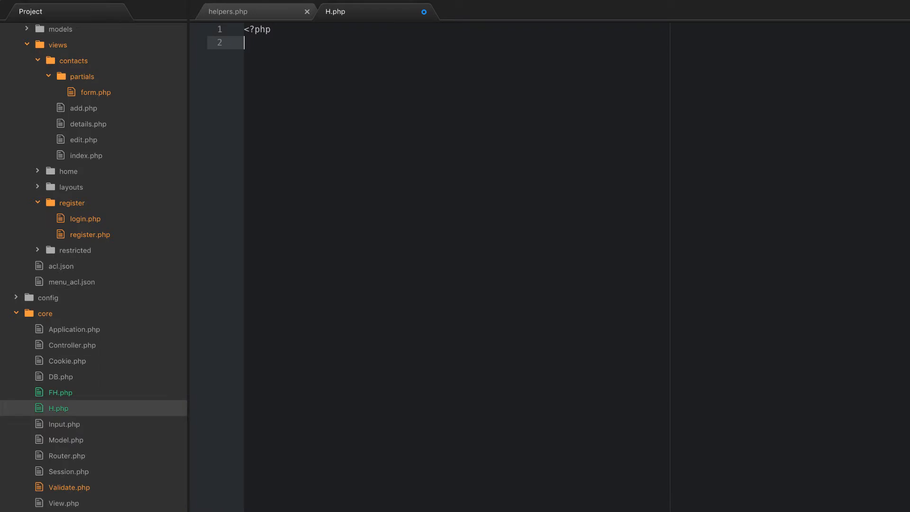
pyautogui.write('class H')
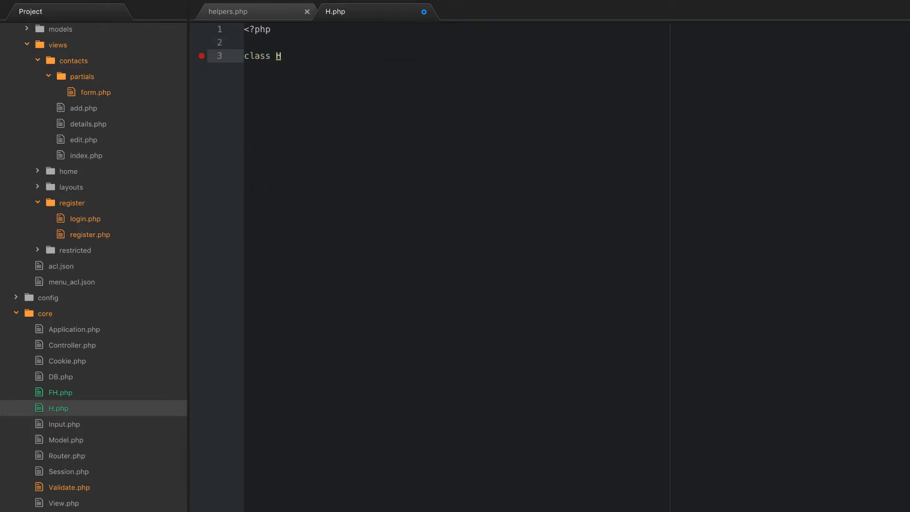
pyautogui.write('{')
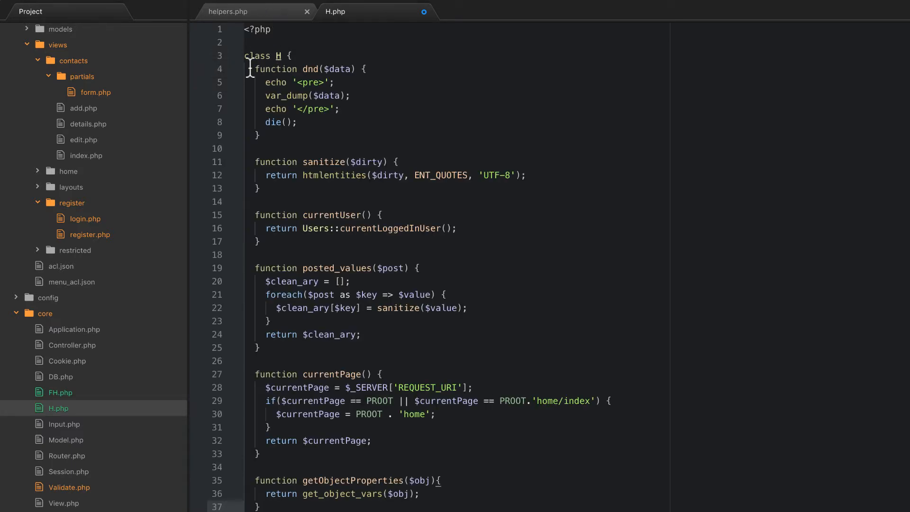
pyautogui.write('public static')
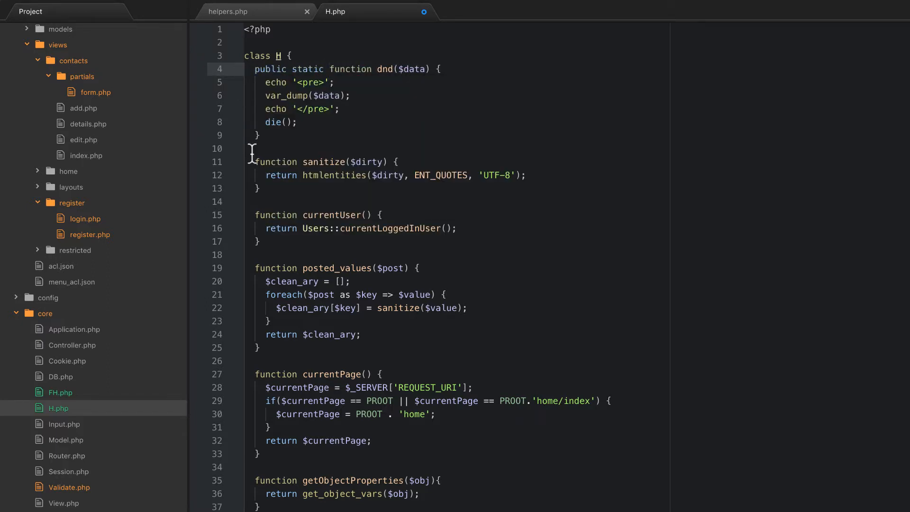
pyautogui.write('pub')
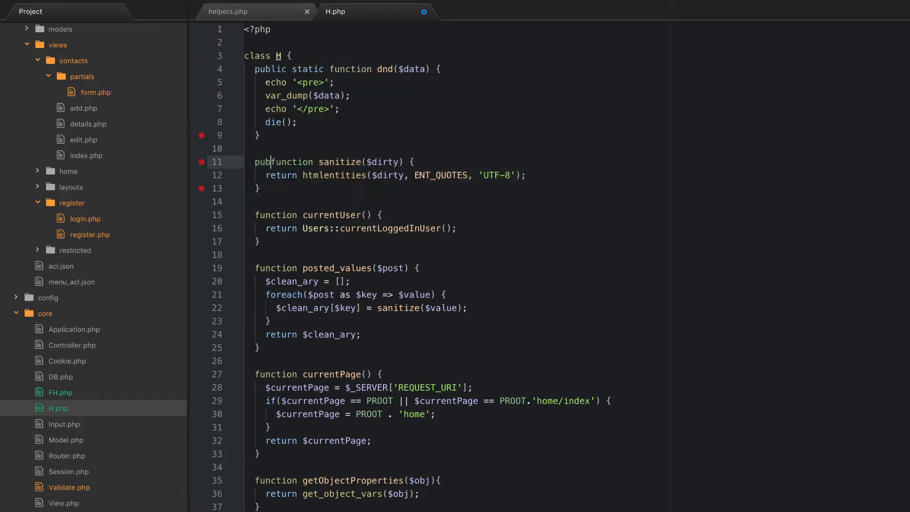
pyautogui.write('static')
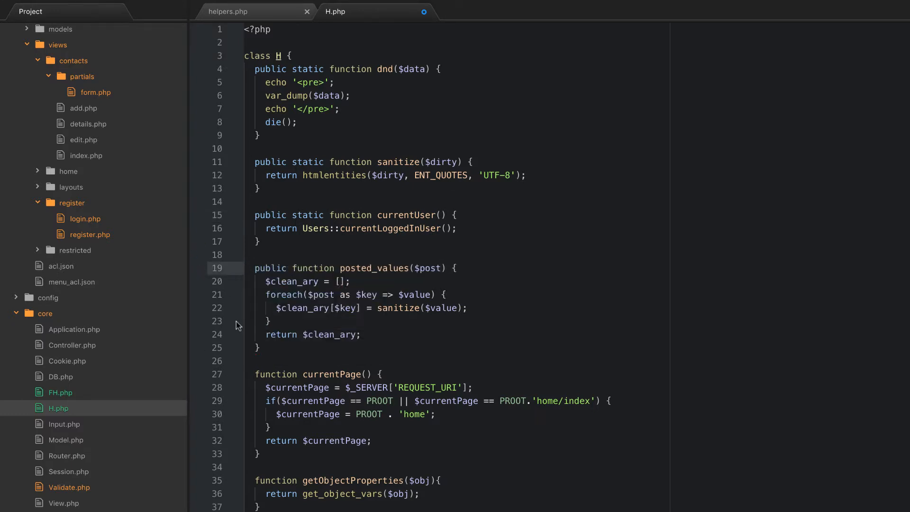
pyautogui.write('public static')
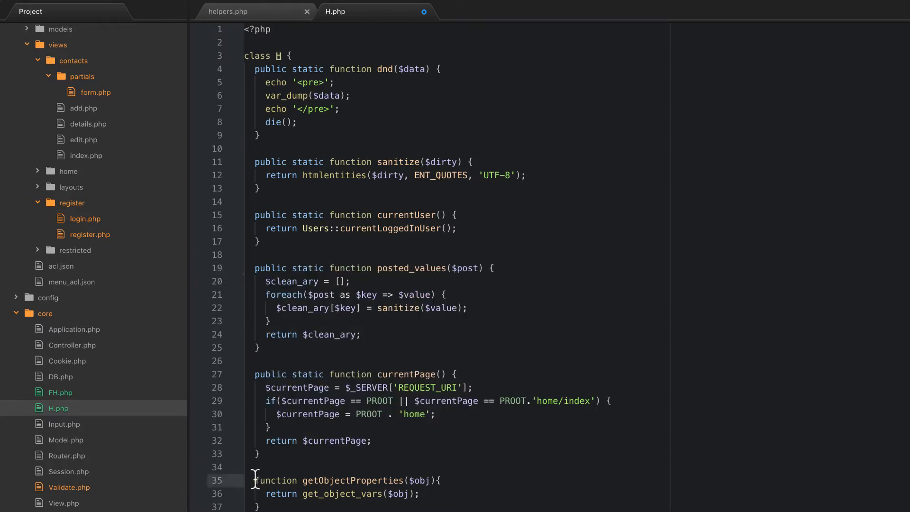
pyautogui.moveTo(350, 372)
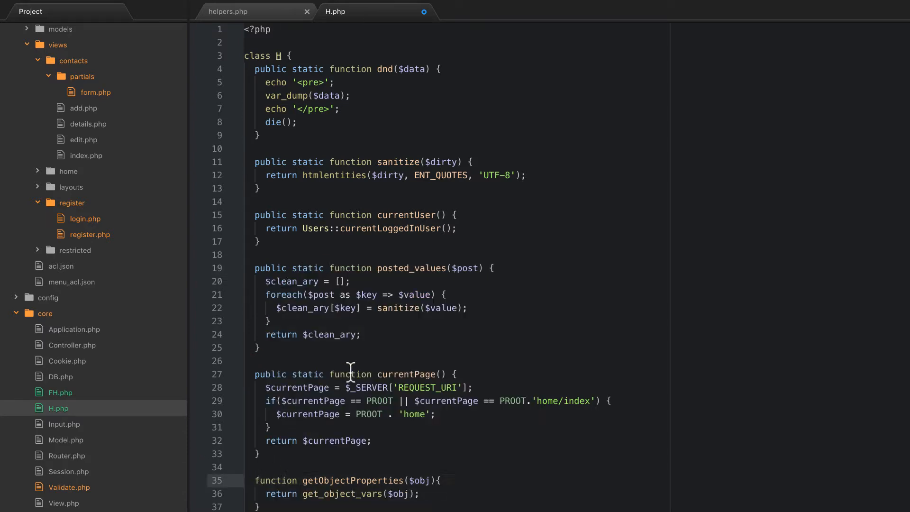
pyautogui.write('static')
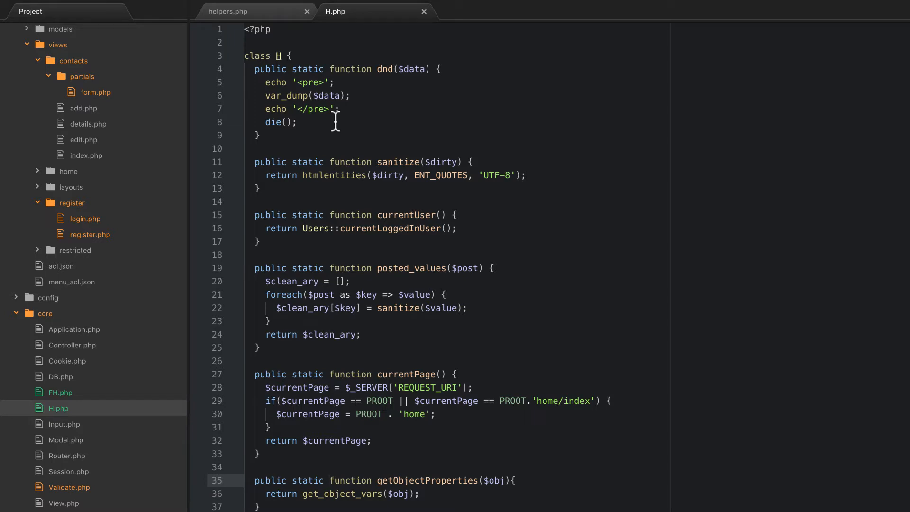
# Delete the dnd function from helpers.php so it starts with sanitize
pyautogui.click(228, 11)
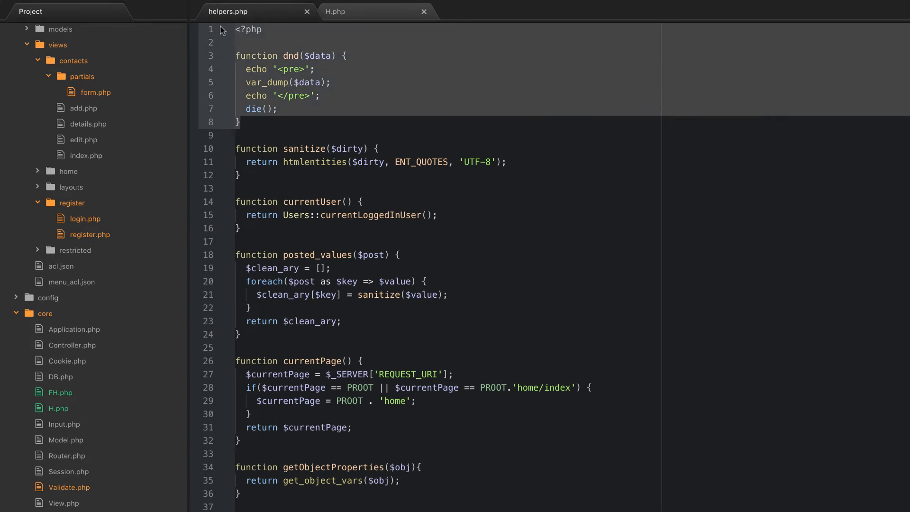
pyautogui.click(238, 41)
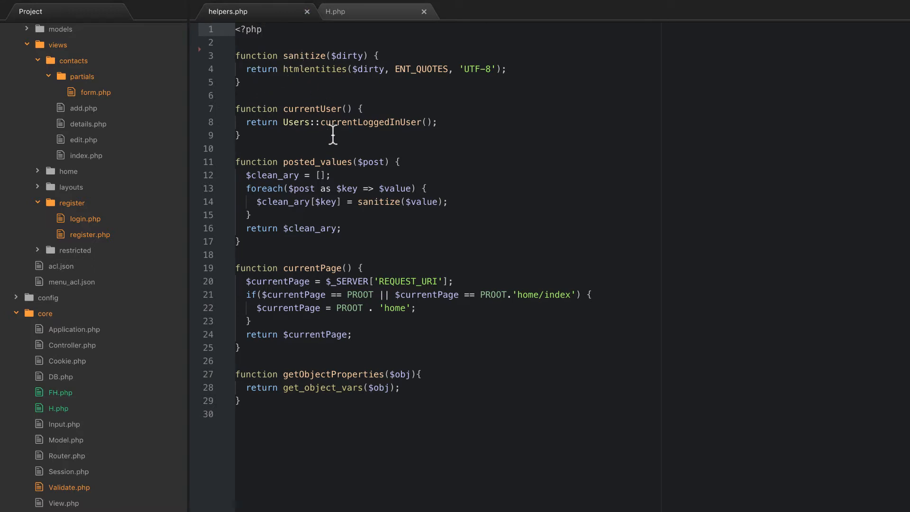
pyautogui.scroll(-3)
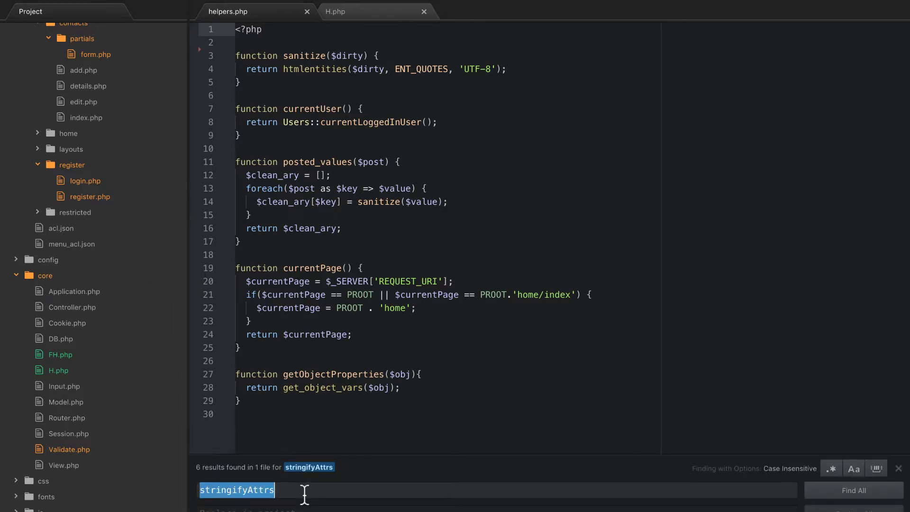
# Find sanitize across the project and make H.php line 22 call self::sanitize
pyautogui.write('s')
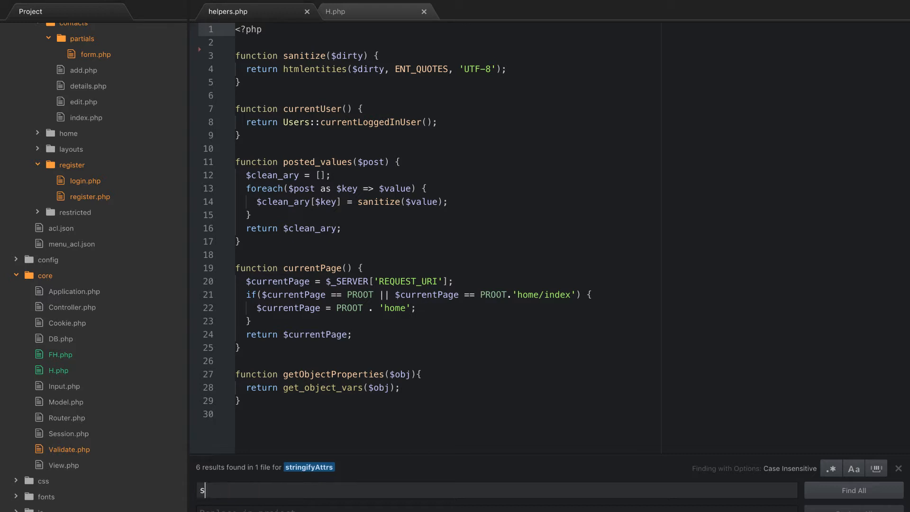
pyautogui.write('anitize')
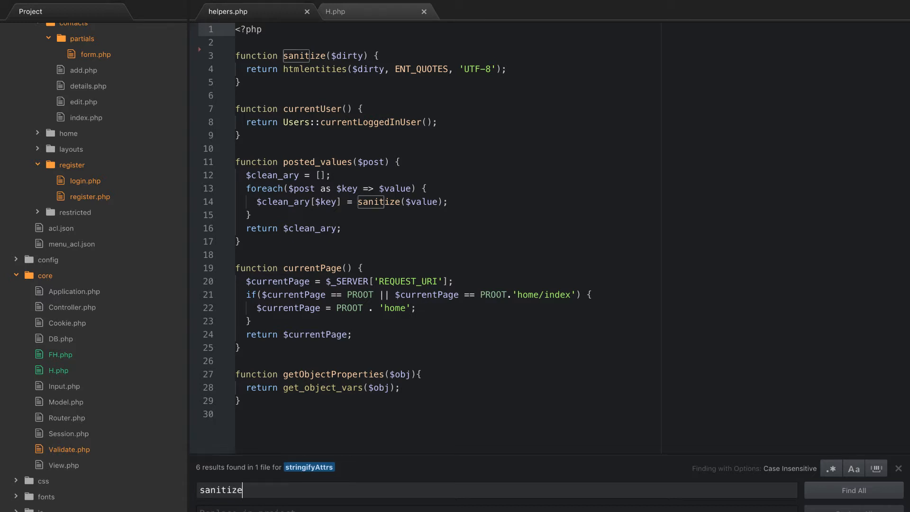
pyautogui.click(854, 490)
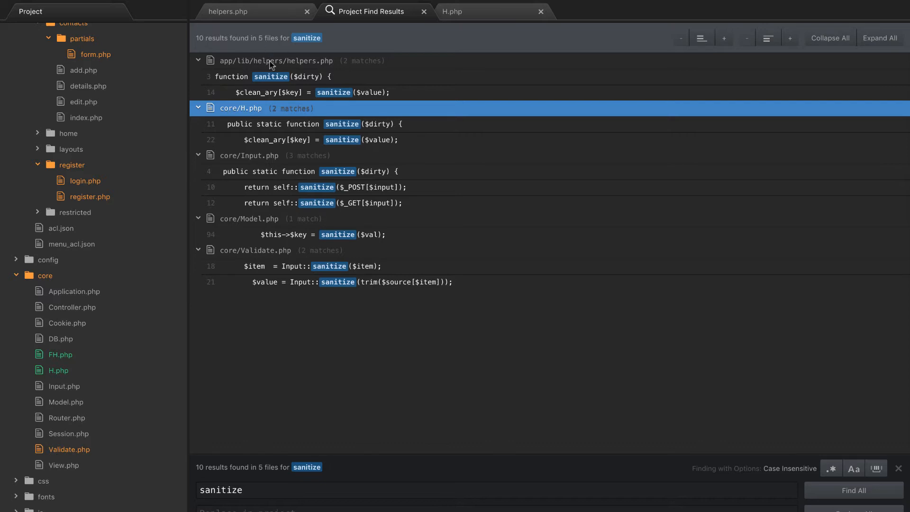
pyautogui.moveTo(260, 111)
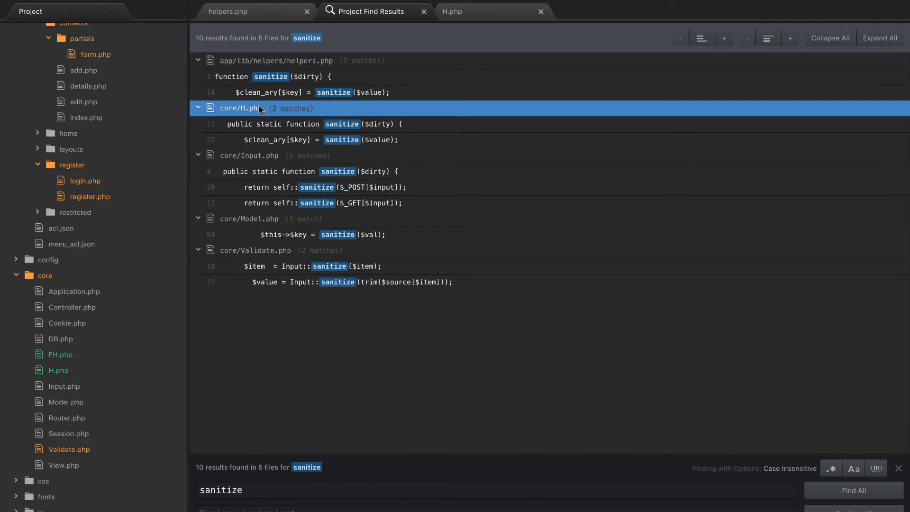
pyautogui.moveTo(275, 118)
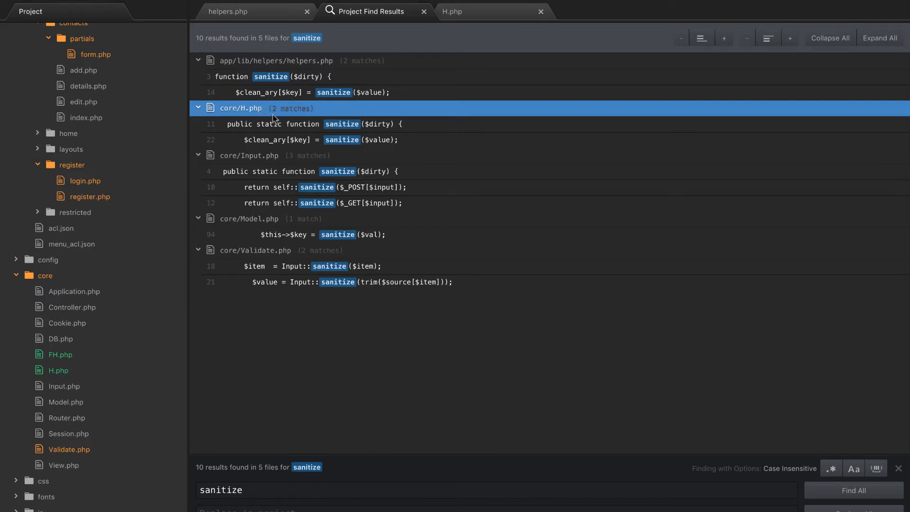
pyautogui.moveTo(319, 134)
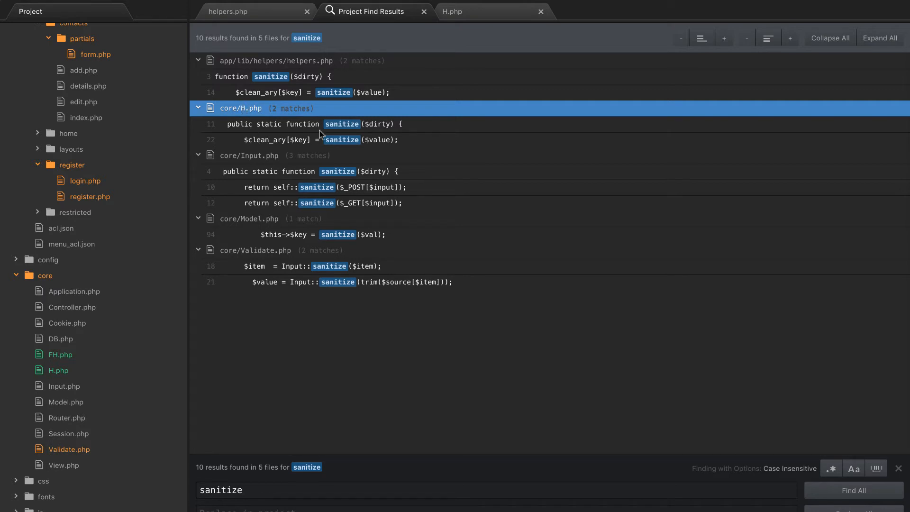
pyautogui.click(455, 11)
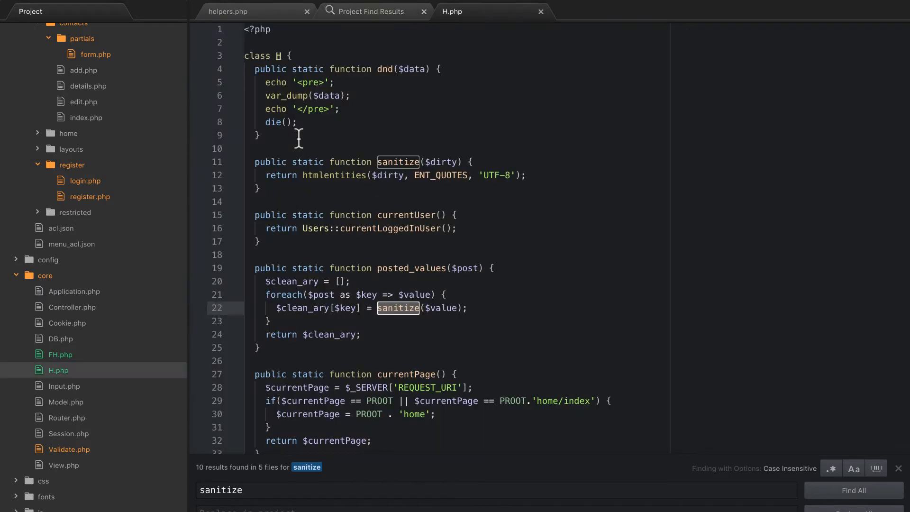
pyautogui.moveTo(406, 258)
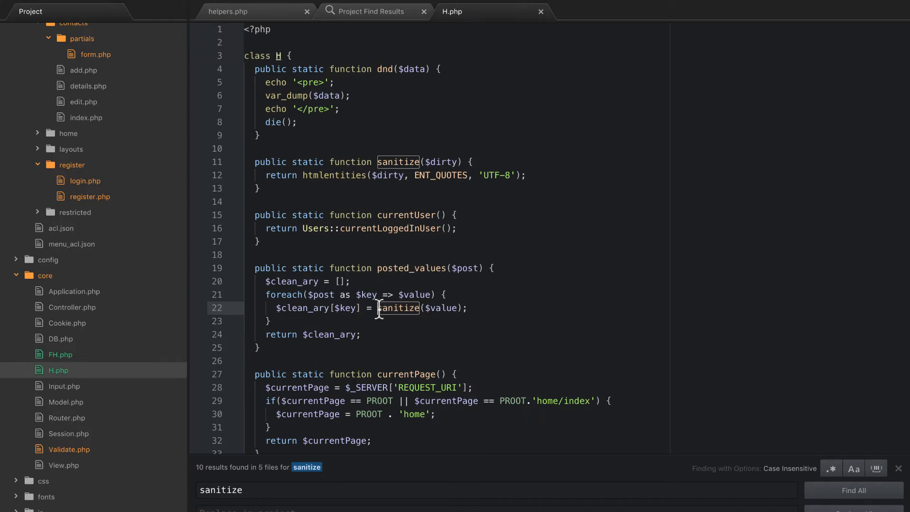
pyautogui.moveTo(409, 363)
pyautogui.write('elf::s')
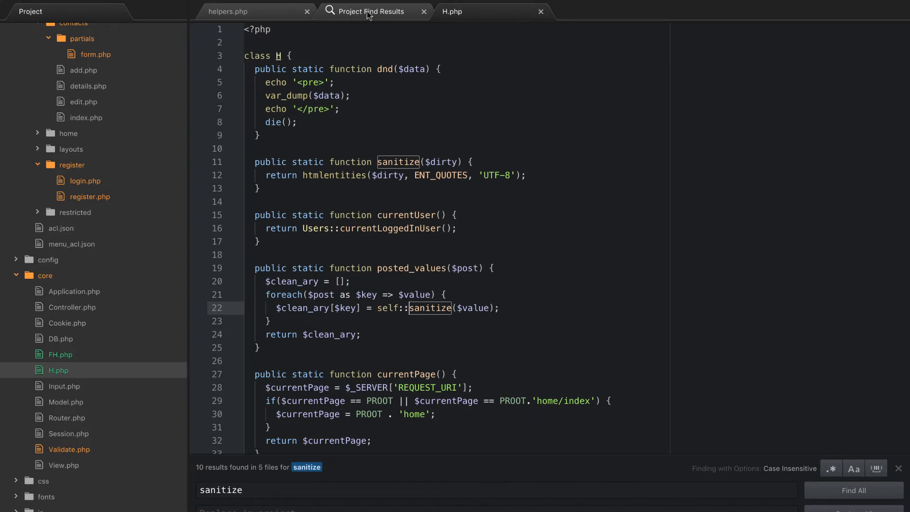
# From the find results, switch Input.php's sanitize calls on lines 7 and 9 to H::
pyautogui.click(373, 11)
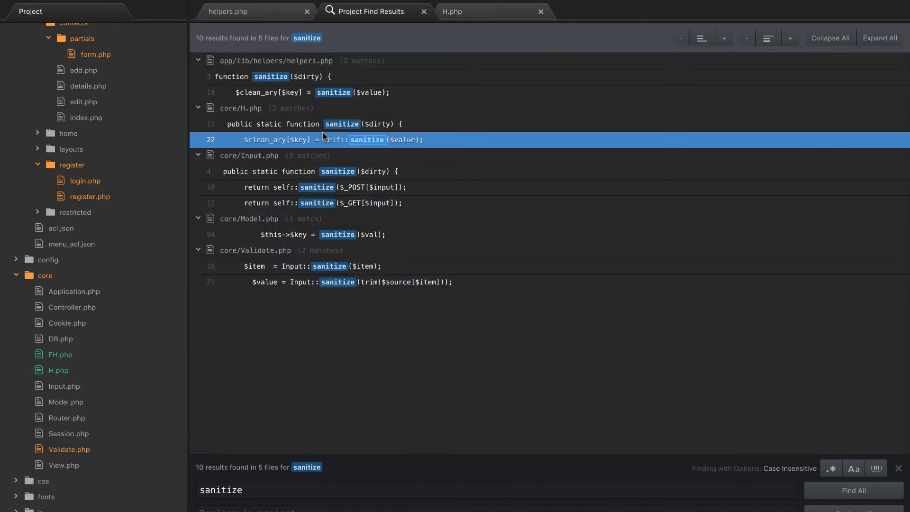
pyautogui.moveTo(296, 161)
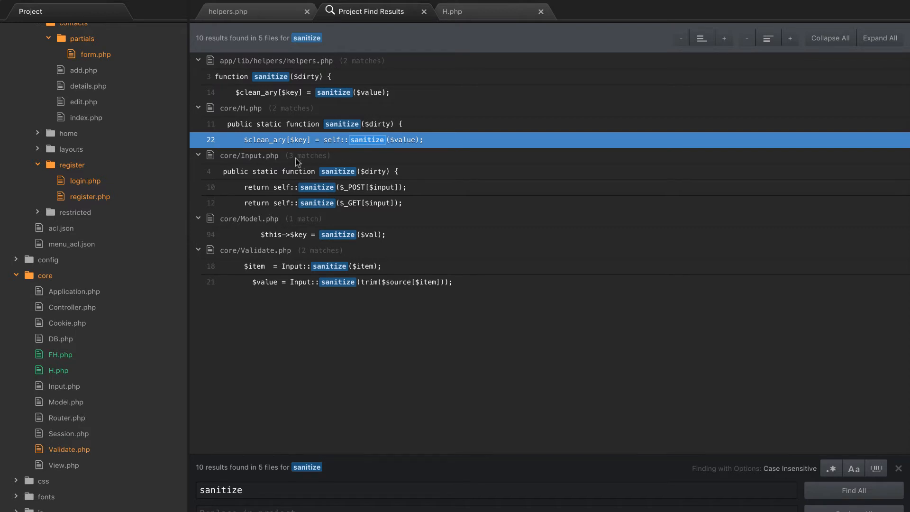
pyautogui.moveTo(272, 180)
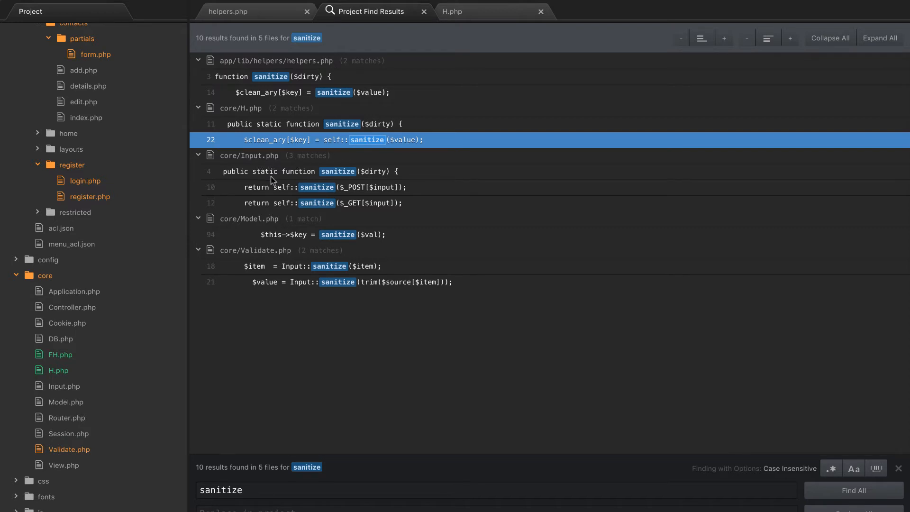
pyautogui.moveTo(309, 177)
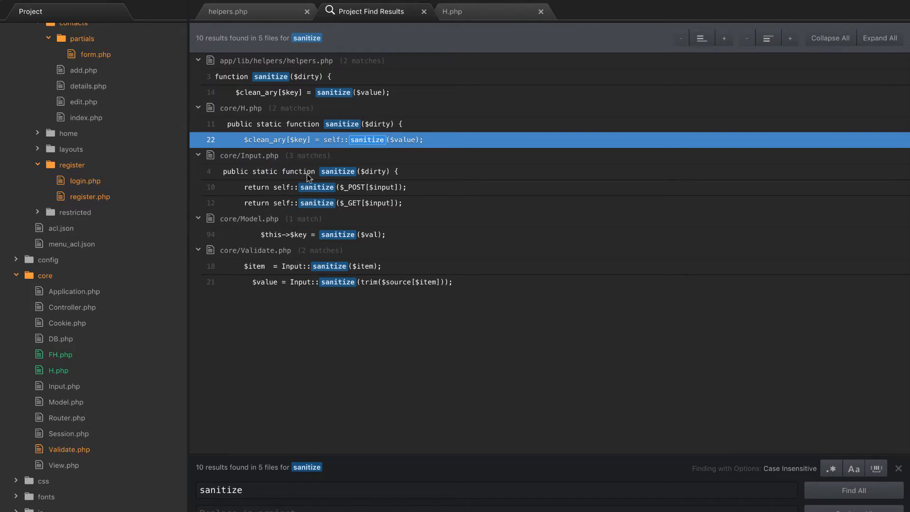
pyautogui.moveTo(290, 178)
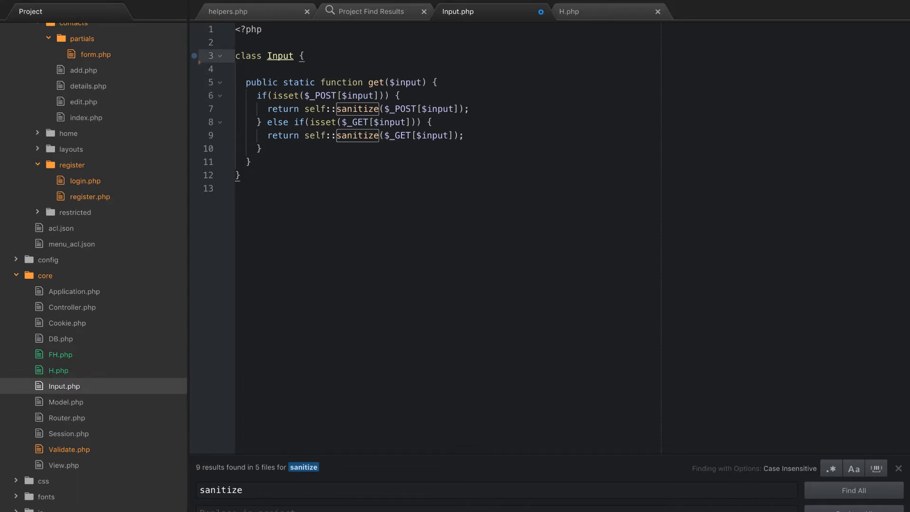
pyautogui.click(235, 68)
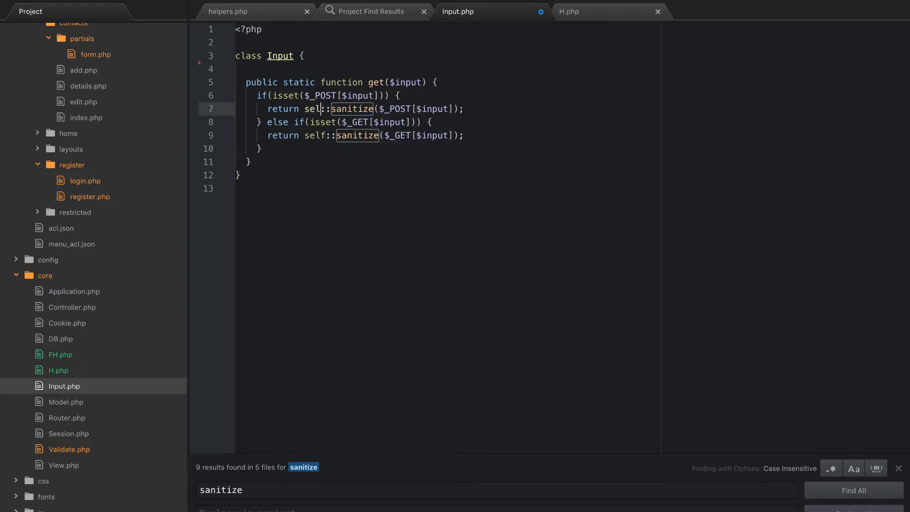
pyautogui.write('H')
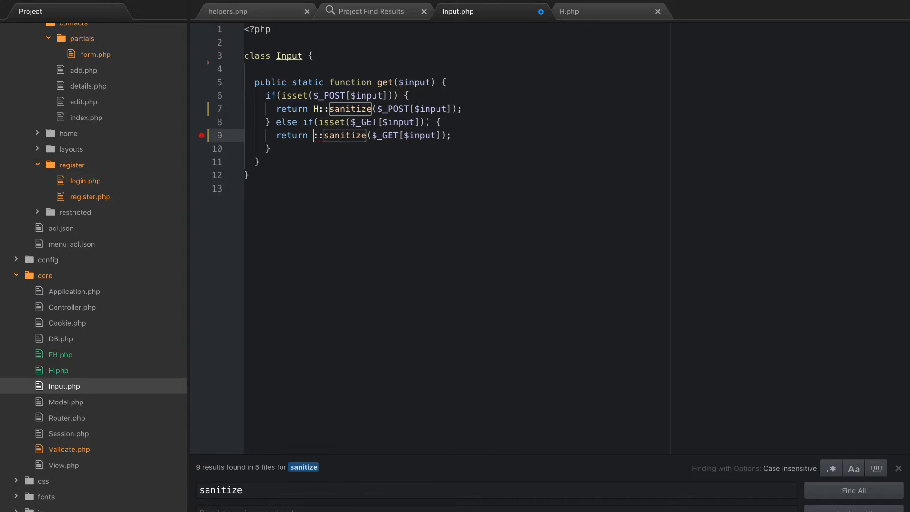
pyautogui.write('H')
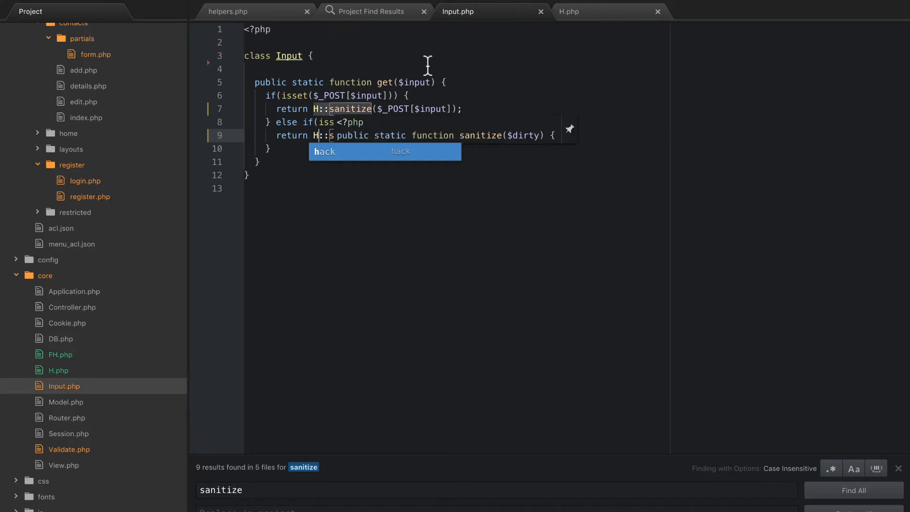
# From the find results, prefix the sanitize call in Model.php's assign method with H::
pyautogui.click(368, 11)
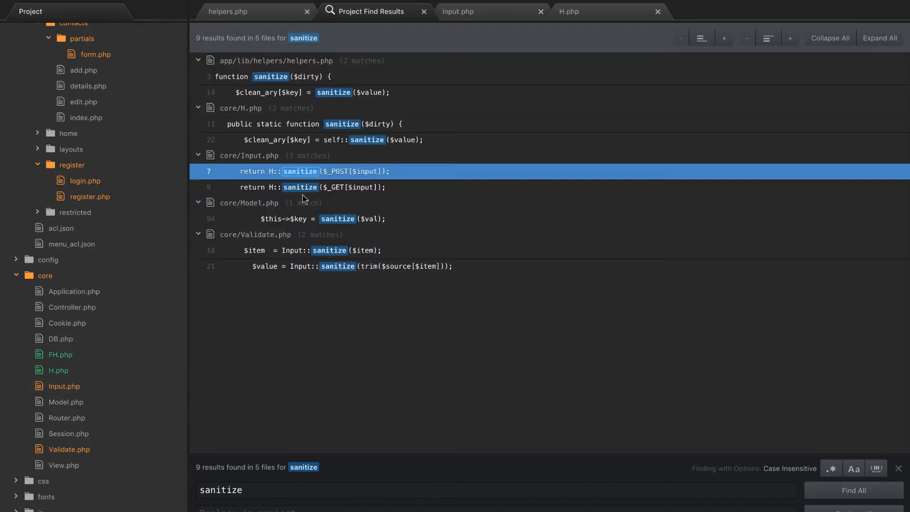
pyautogui.moveTo(321, 224)
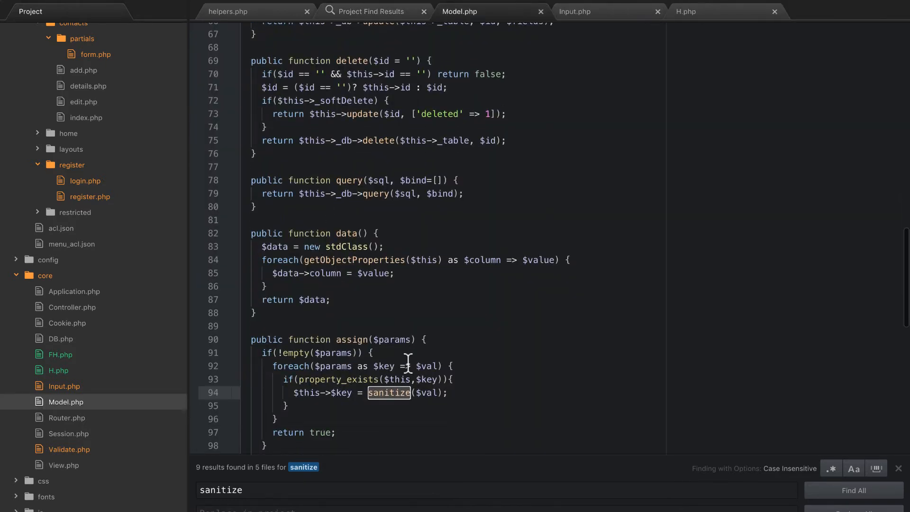
pyautogui.scroll(-3)
pyautogui.write('H::')
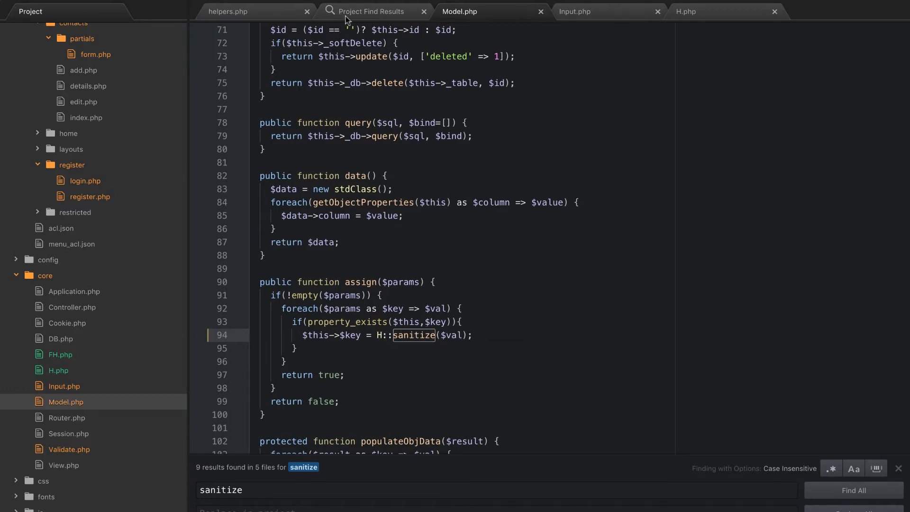
# Replace Input:: with H:: on Validate.php lines 18 and 21, then delete sanitize from helpers.php
pyautogui.click(371, 12)
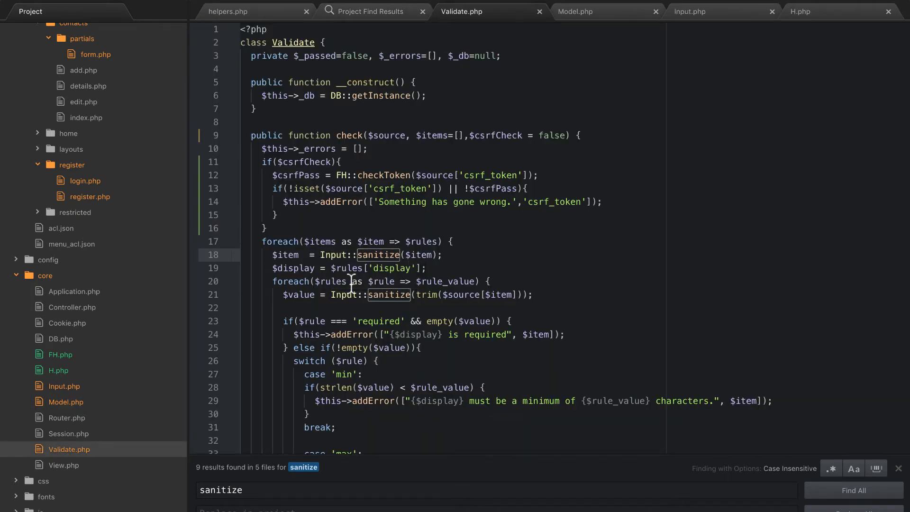
pyautogui.write('incl')
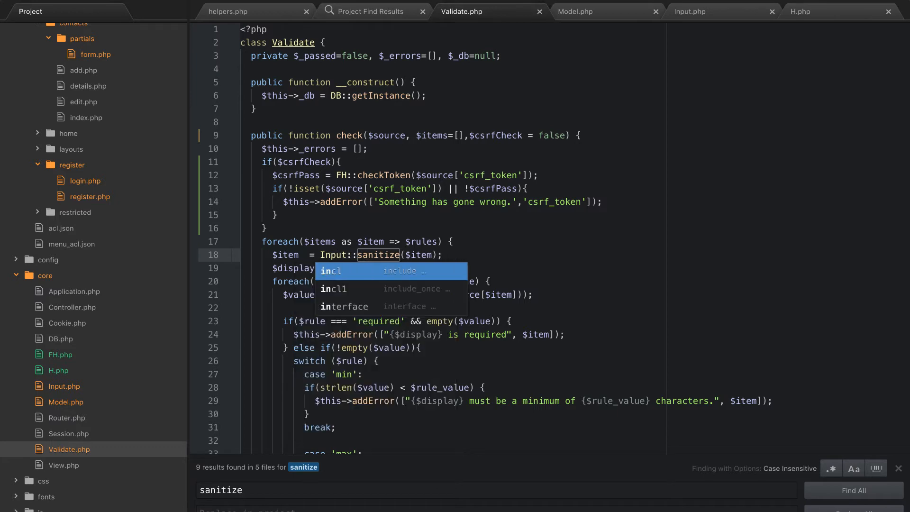
pyautogui.write('H')
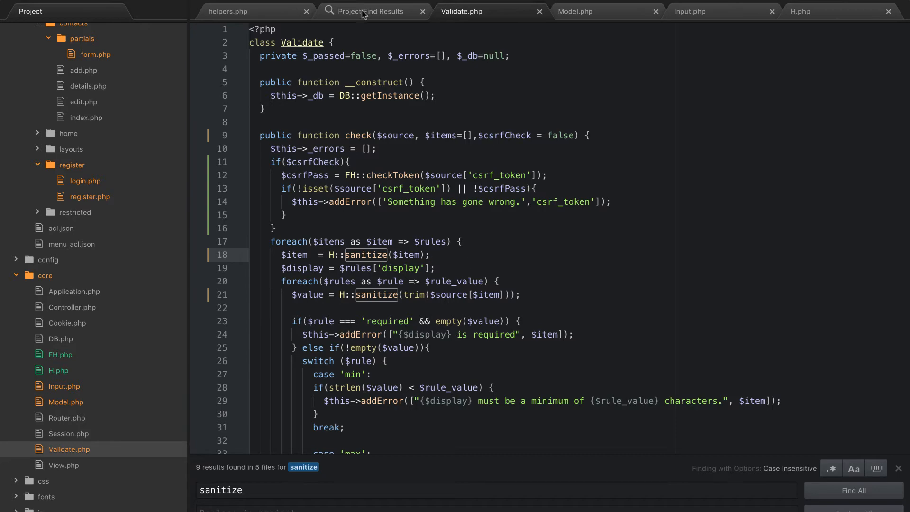
pyautogui.click(371, 11)
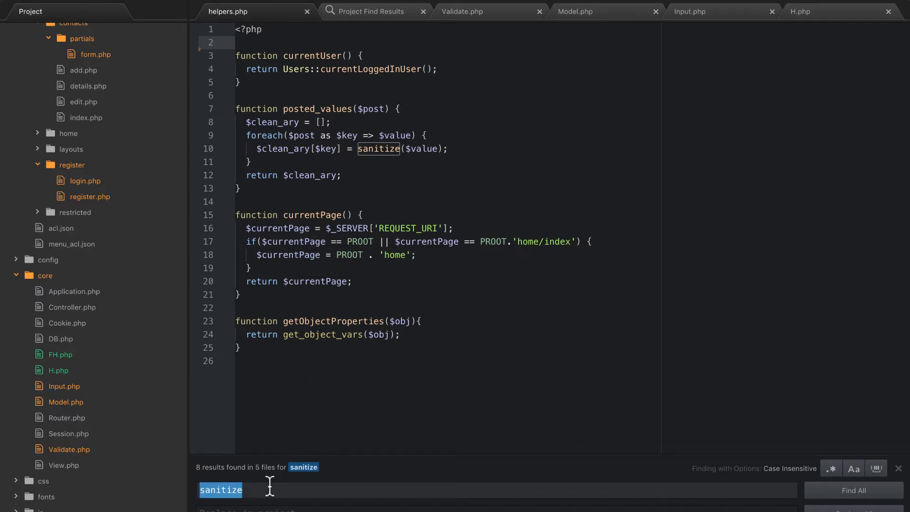
# Search the project for posted_values and route RegisterController's registerAction through H::posted_values
pyautogui.write('posted_')
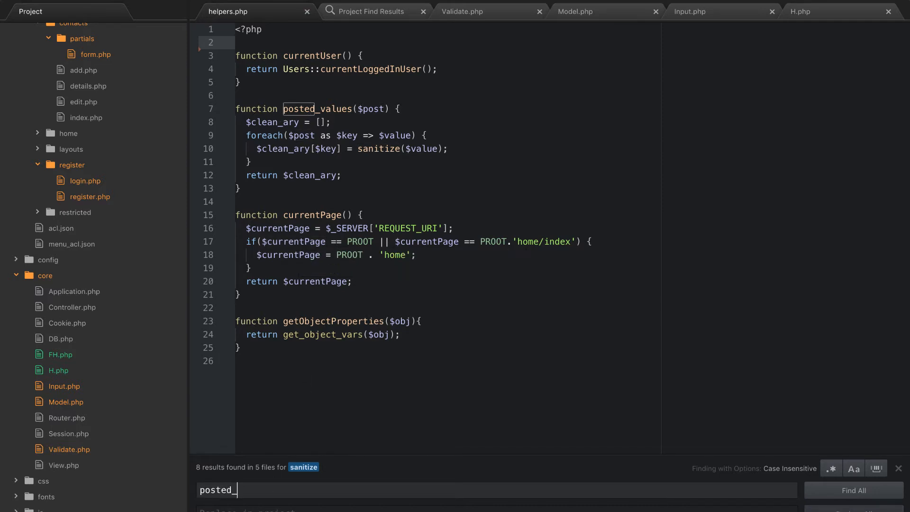
pyautogui.write('values')
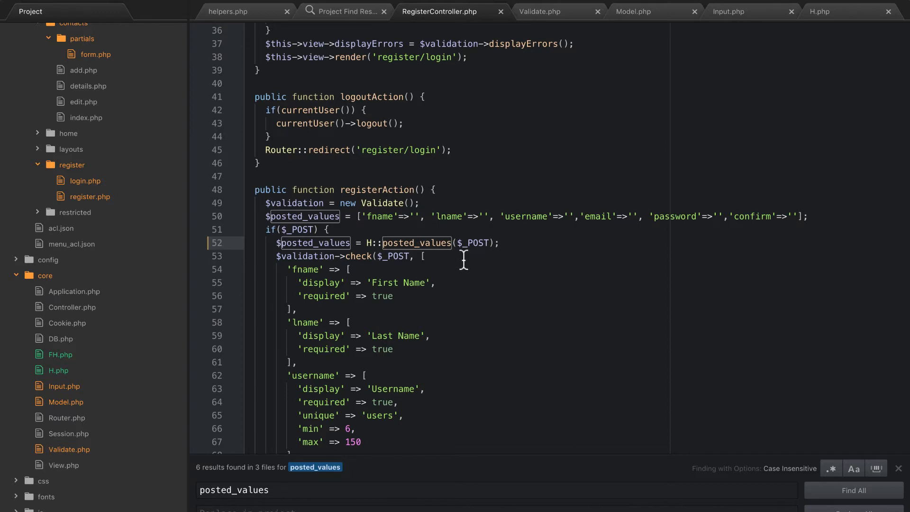
pyautogui.scroll(-3)
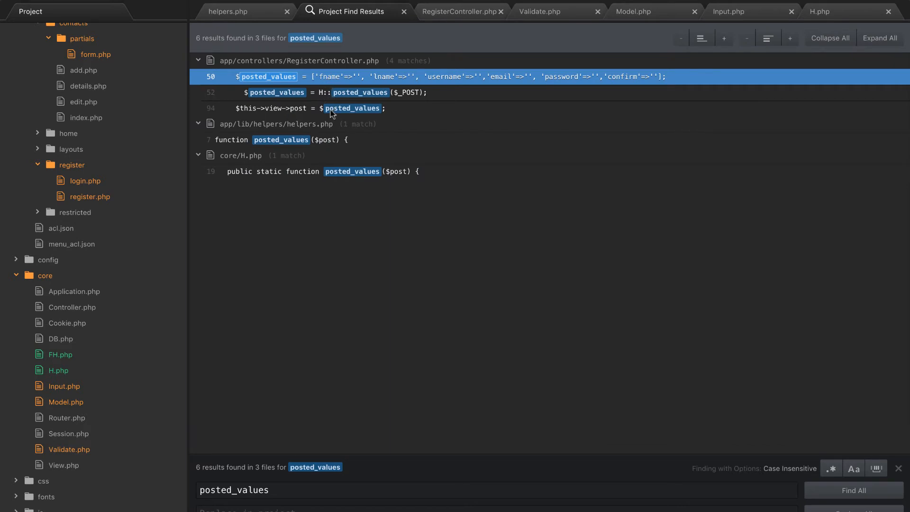
pyautogui.moveTo(293, 180)
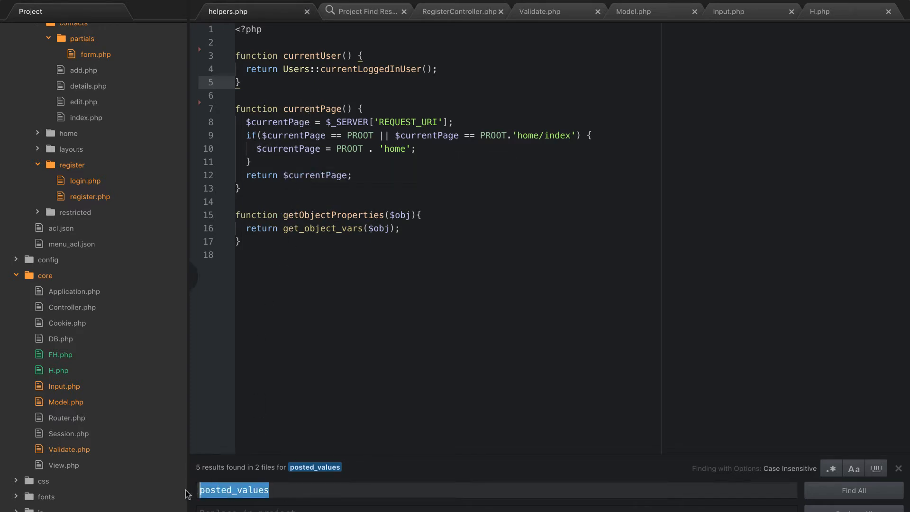
# Find getObjectProperties, prefix Model.php's calls with H::, and delete the function from helpers.php
pyautogui.write('getObjectProperties')
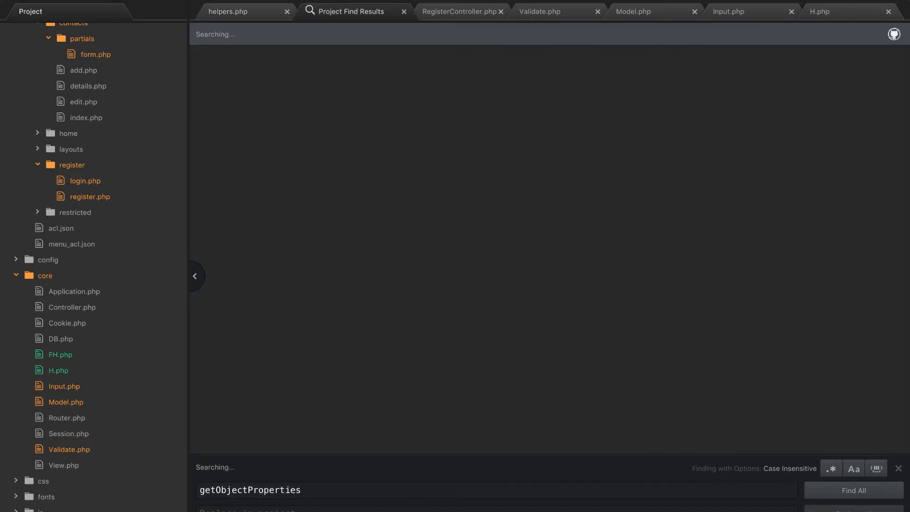
pyautogui.click(853, 490)
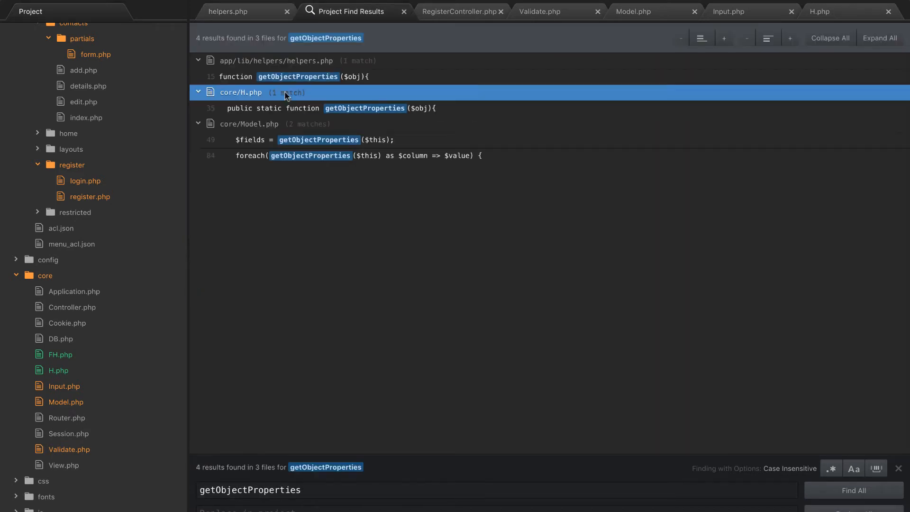
pyautogui.moveTo(305, 145)
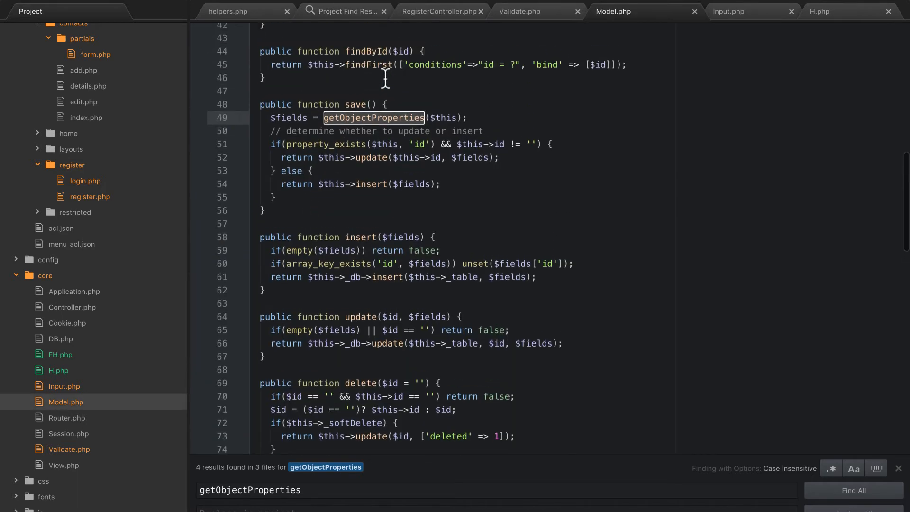
pyautogui.write('H::')
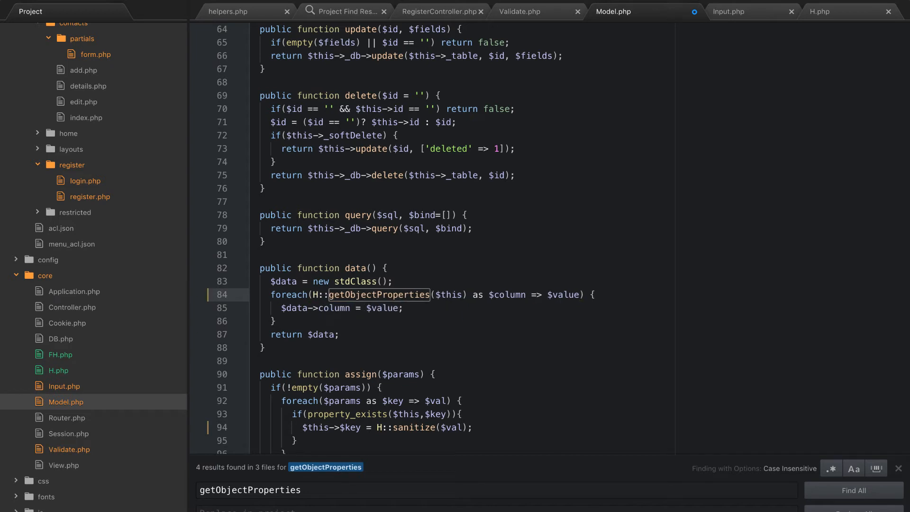
pyautogui.click(342, 11)
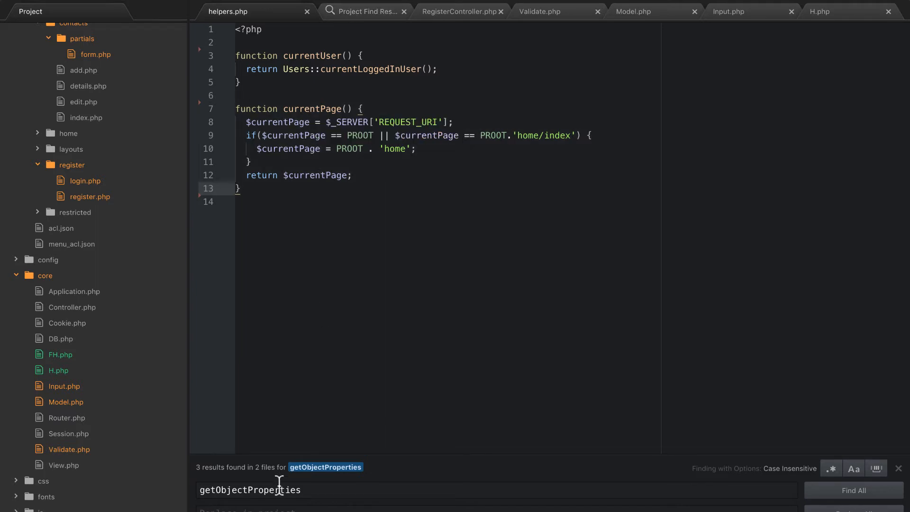
# Find currentPage, make main_menu.php call H::currentPage(), and delete currentPage from helpers.php
pyautogui.write('currentPage')
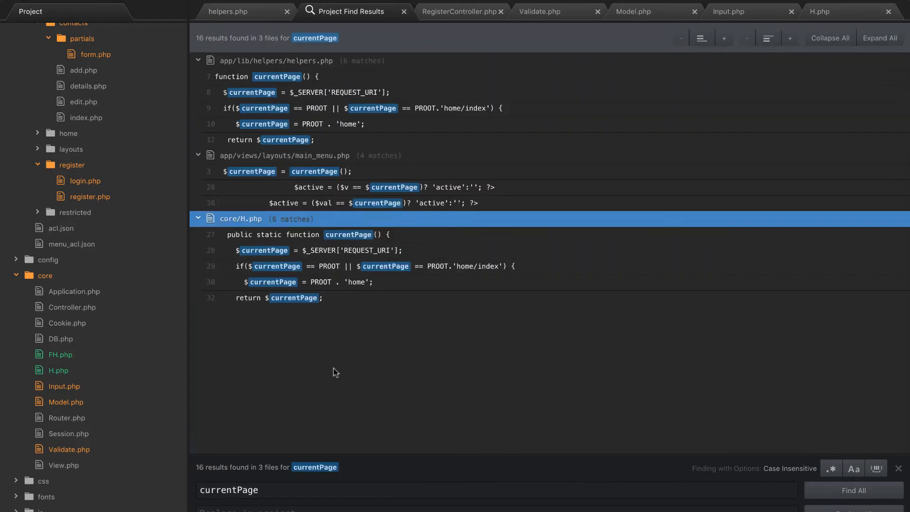
pyautogui.moveTo(304, 68)
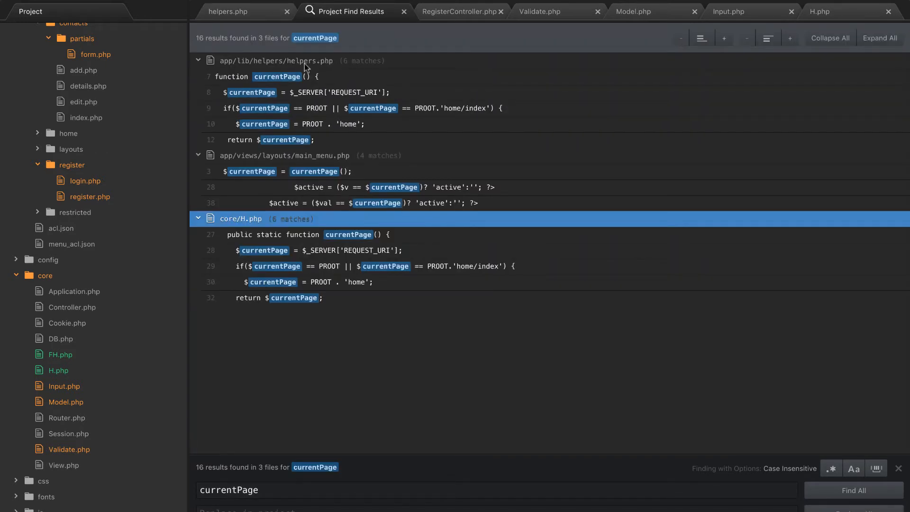
pyautogui.moveTo(271, 86)
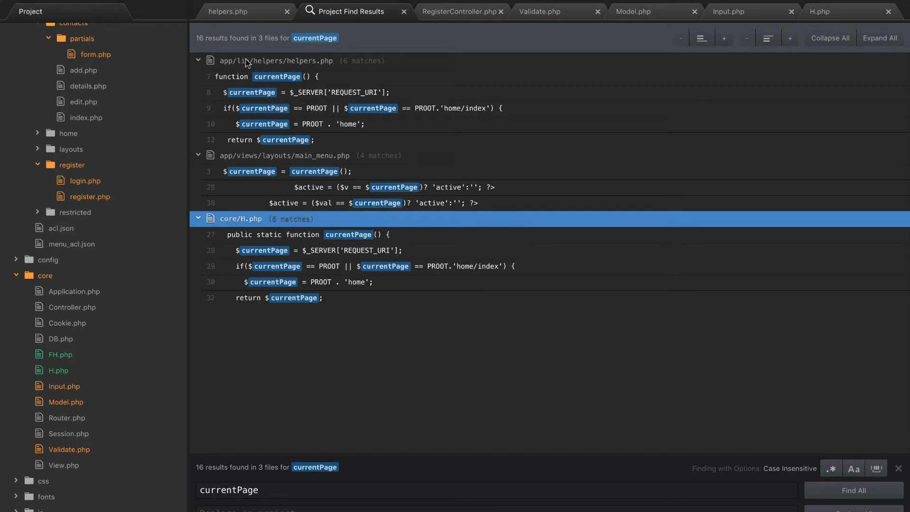
pyautogui.moveTo(250, 172)
pyautogui.write('H::')
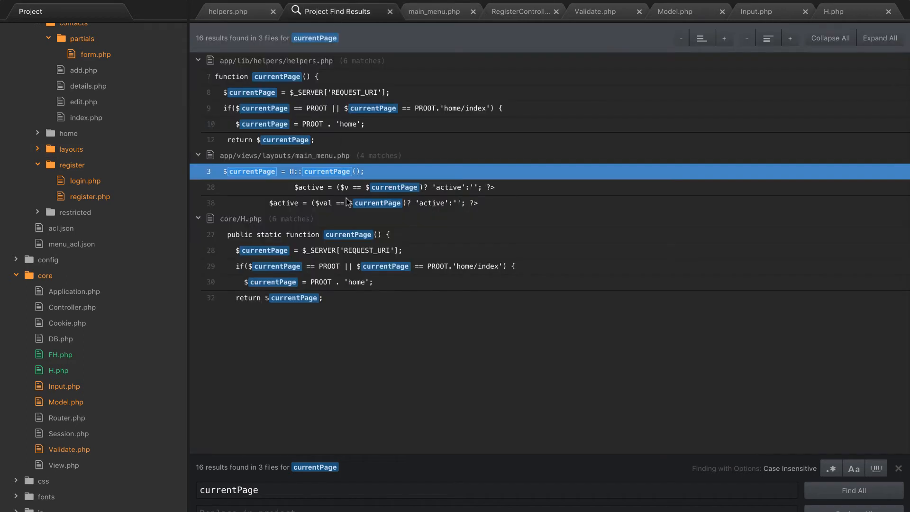
pyautogui.moveTo(342, 191)
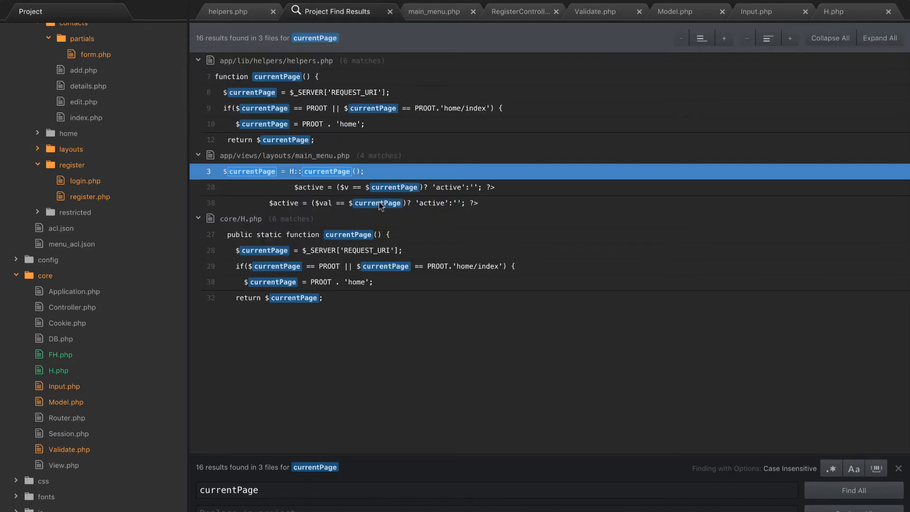
pyautogui.moveTo(287, 185)
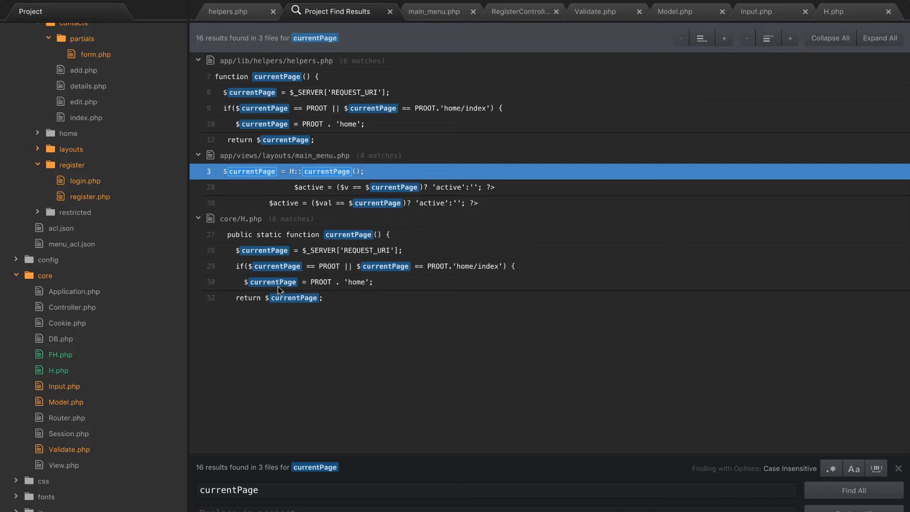
pyautogui.moveTo(268, 52)
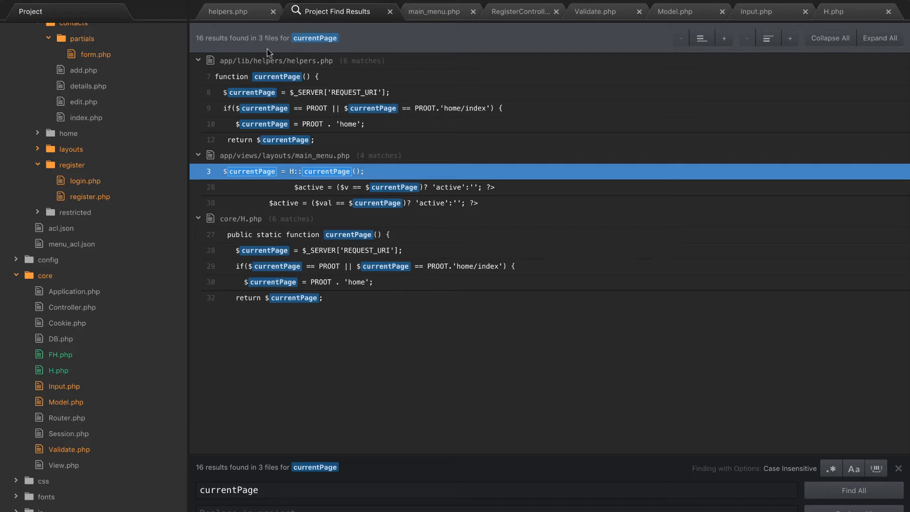
pyautogui.click(230, 12)
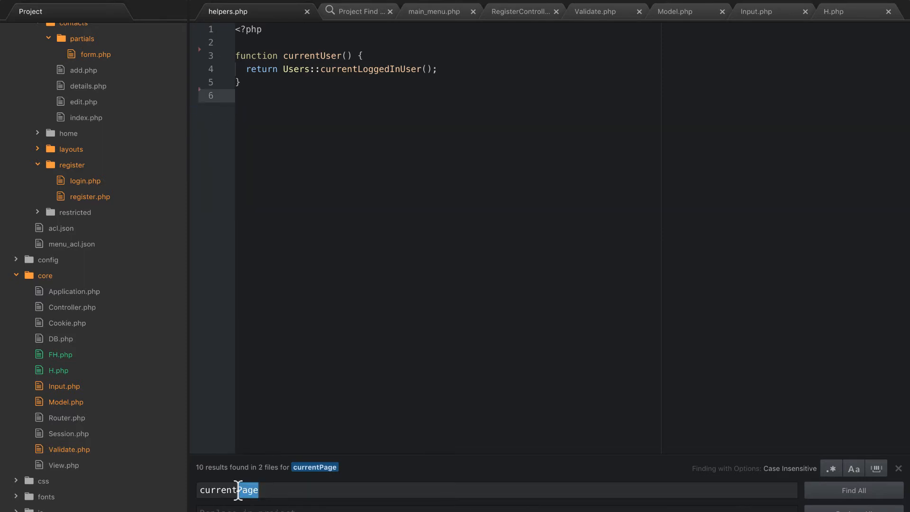
pyautogui.moveTo(362, 330)
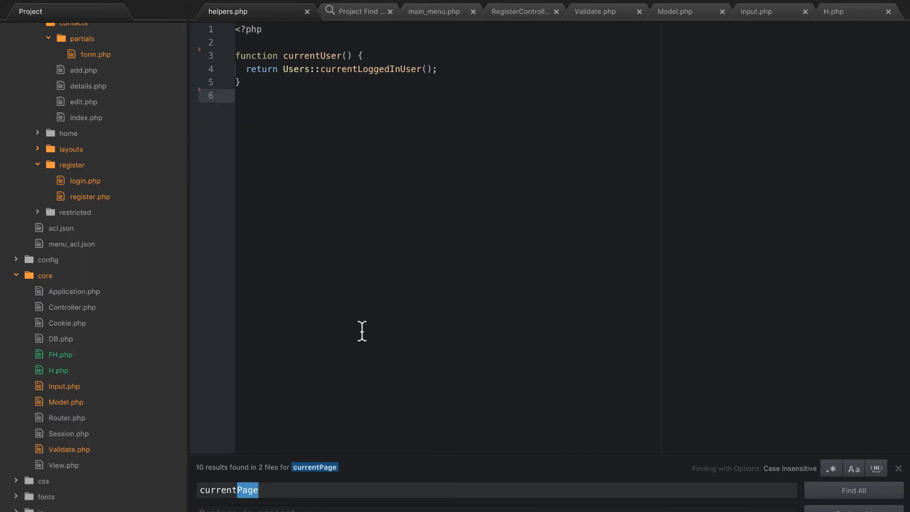
pyautogui.click(313, 68)
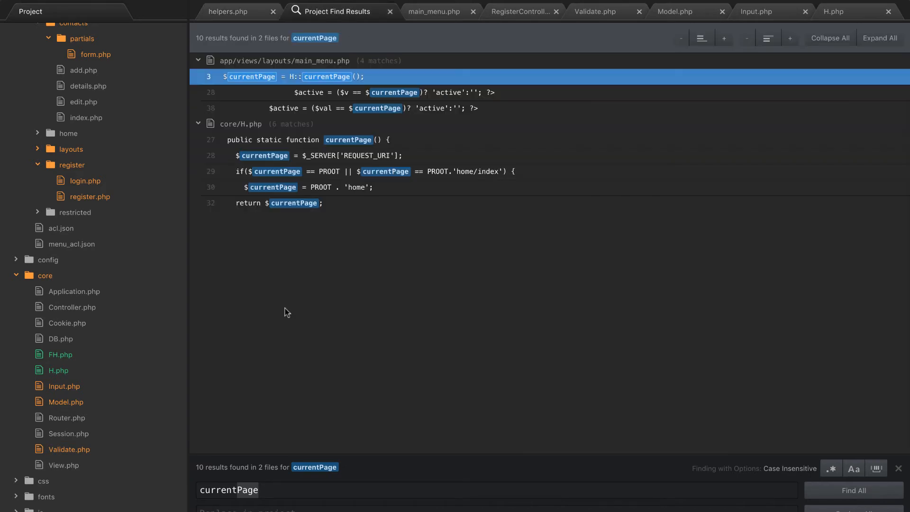
pyautogui.moveTo(613, 34)
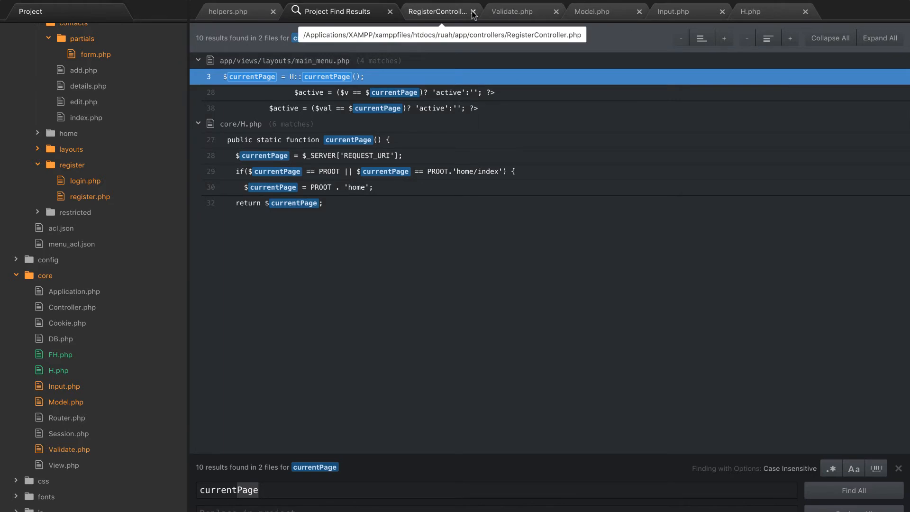
# Close RegisterController.php and H.php, then open models/Users.php
pyautogui.click(474, 11)
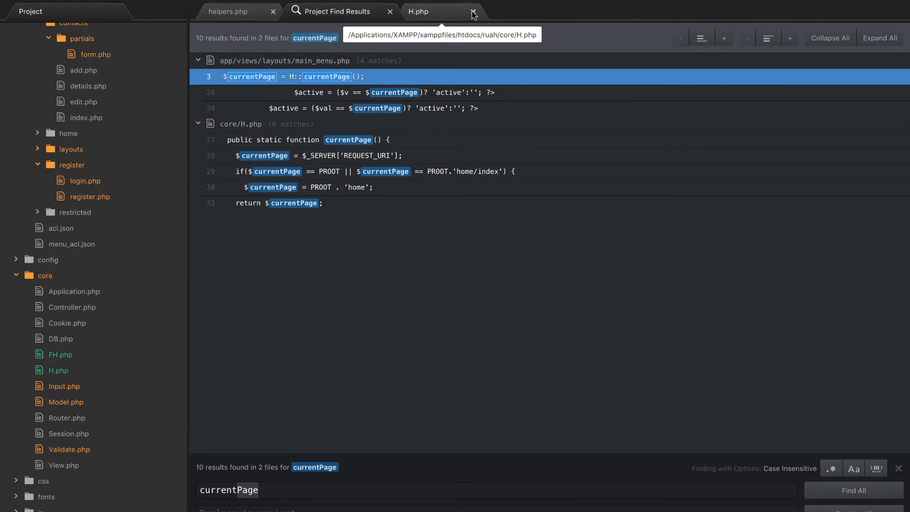
pyautogui.click(472, 11)
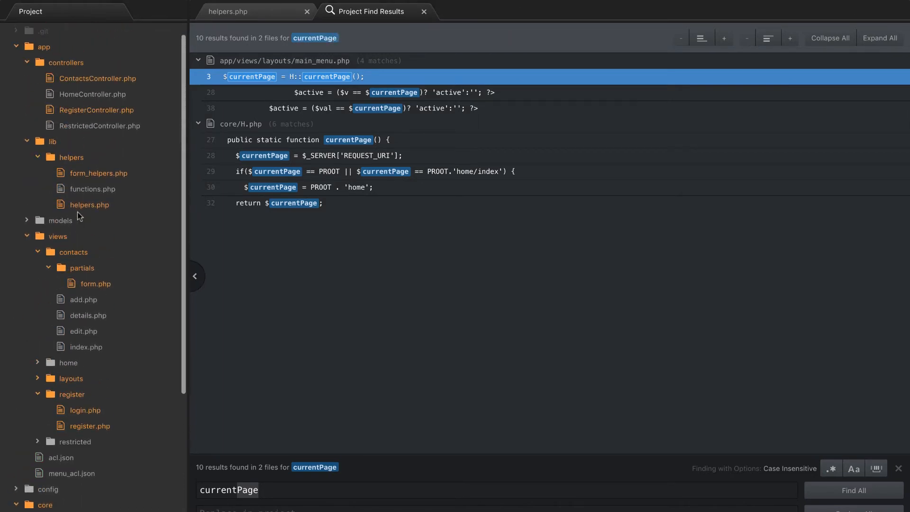
pyautogui.scroll(-3)
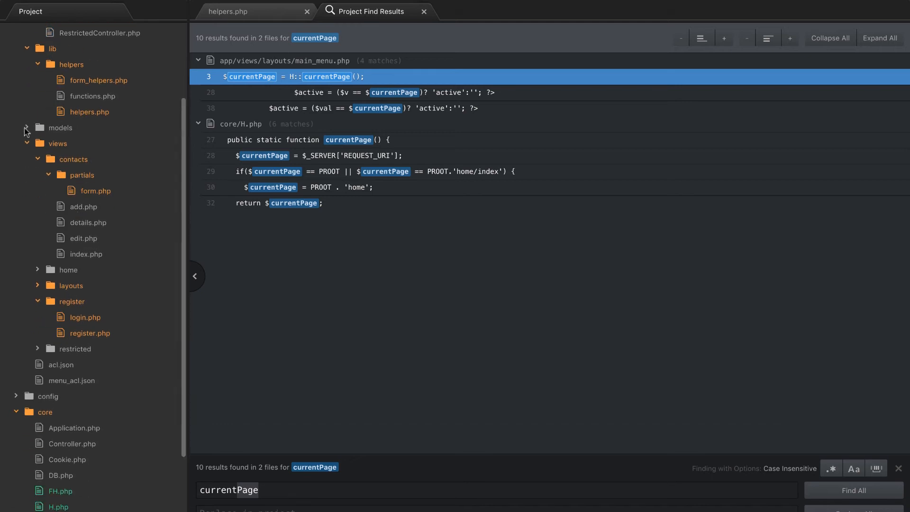
pyautogui.click(27, 128)
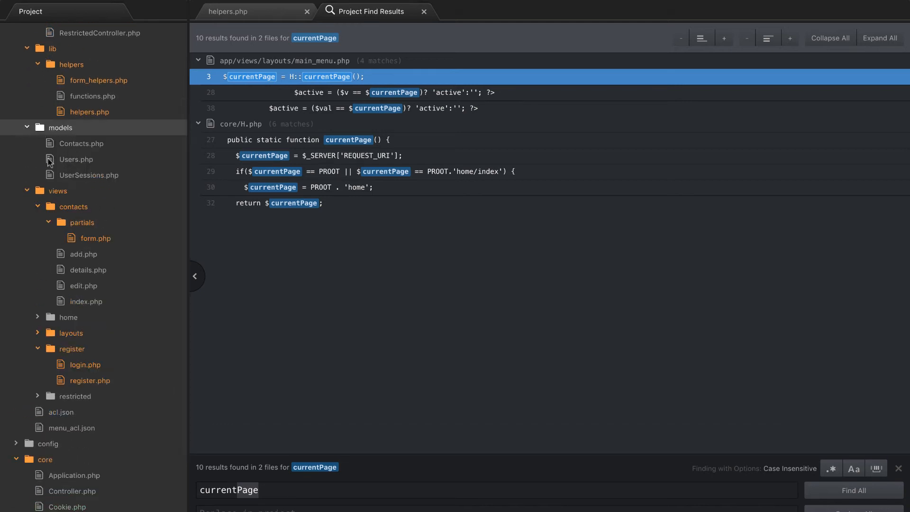
pyautogui.doubleClick(76, 159)
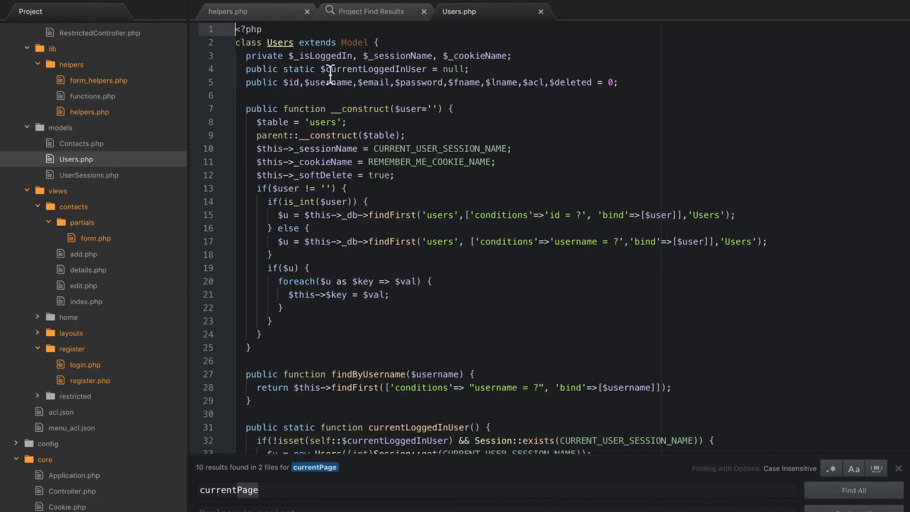
# Rename the static currentLoggedInUser method in Users.php to currentUser
pyautogui.doubleClick(373, 68)
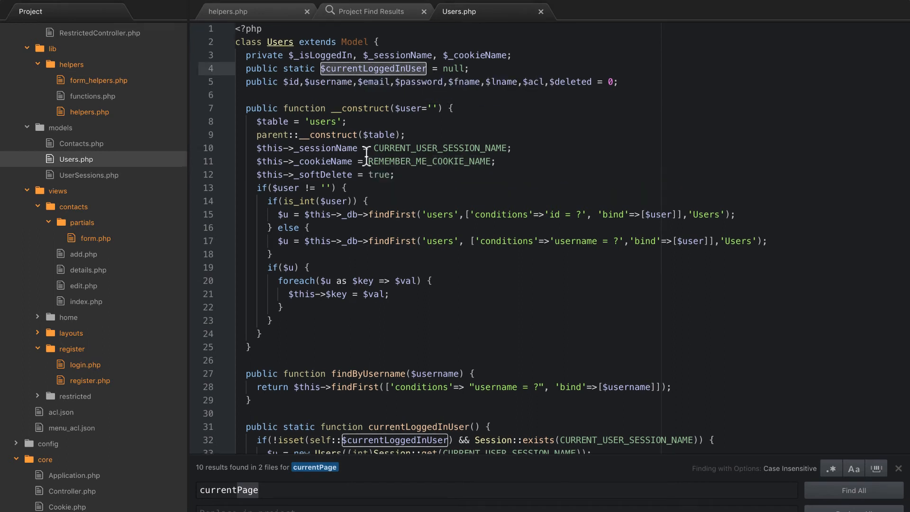
pyautogui.scroll(-3)
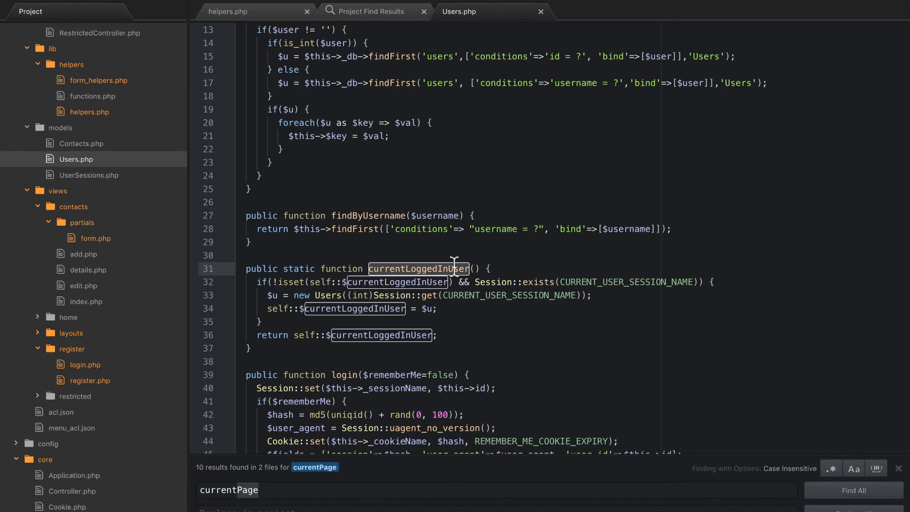
pyautogui.click(456, 282)
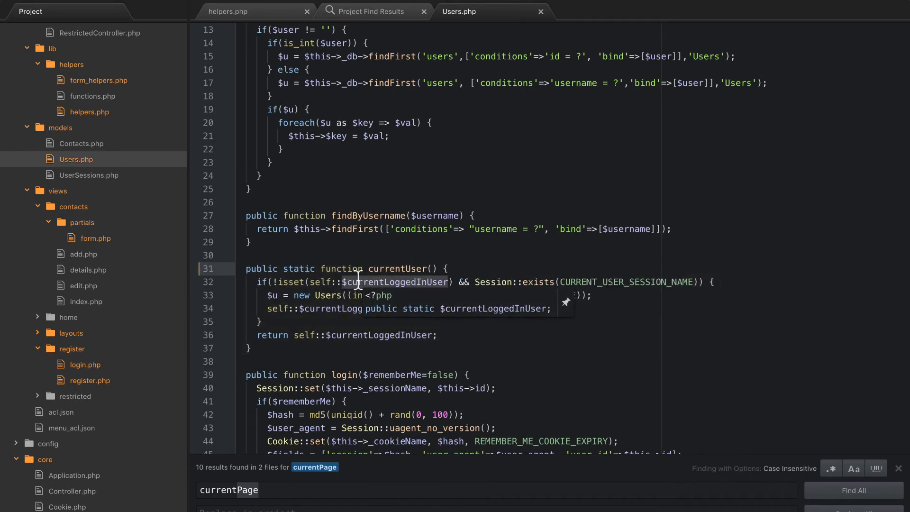
pyautogui.scroll(3)
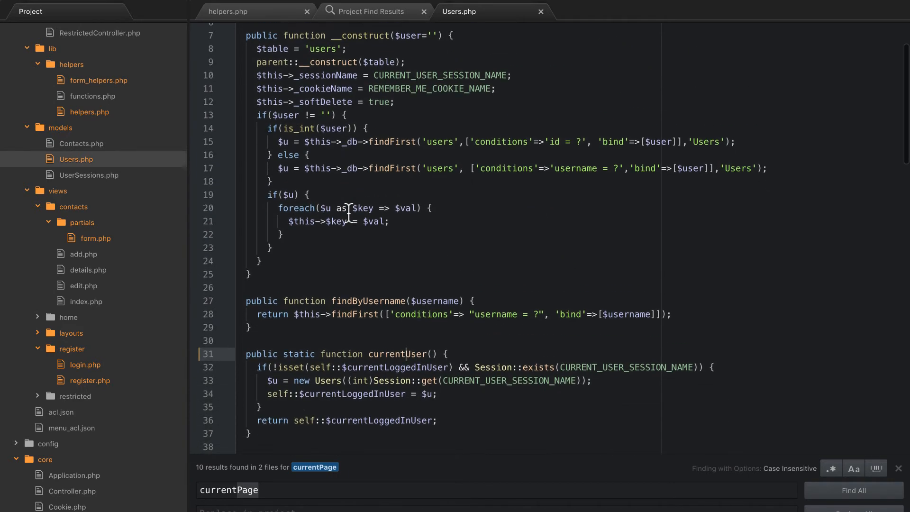
pyautogui.scroll(-3)
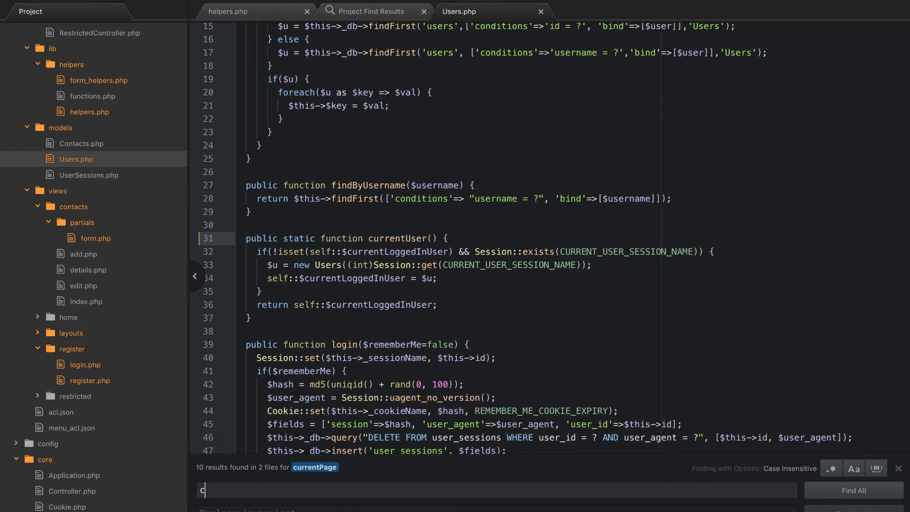
# Find currentUser across the project and prefix ContactsController's calls with Users::
pyautogui.write('currentUser')
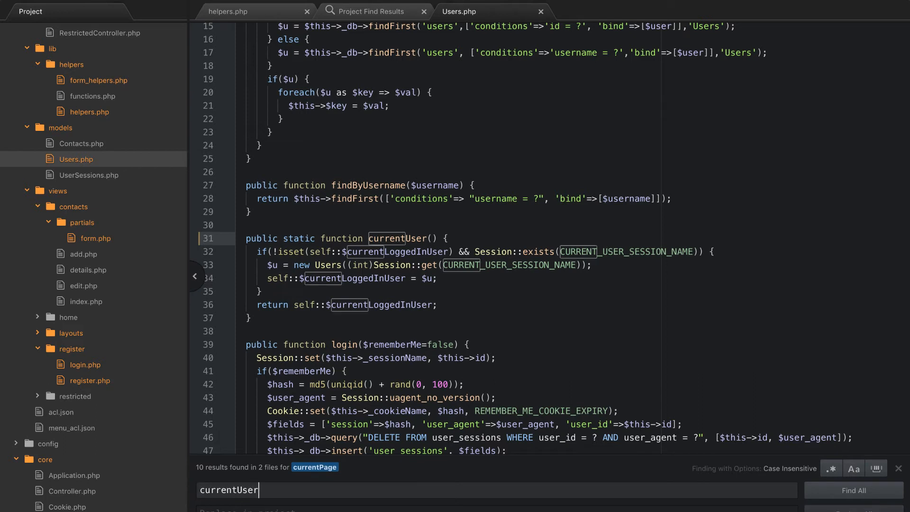
pyautogui.click(855, 490)
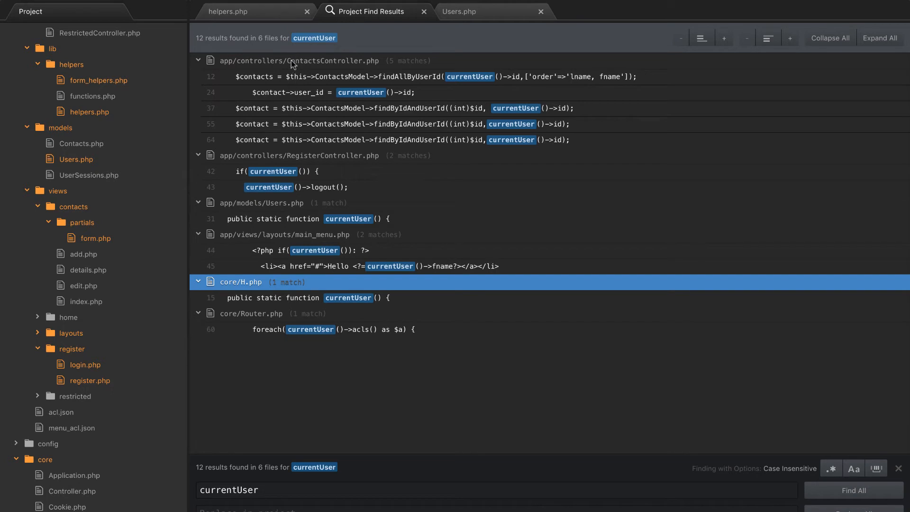
pyautogui.moveTo(323, 79)
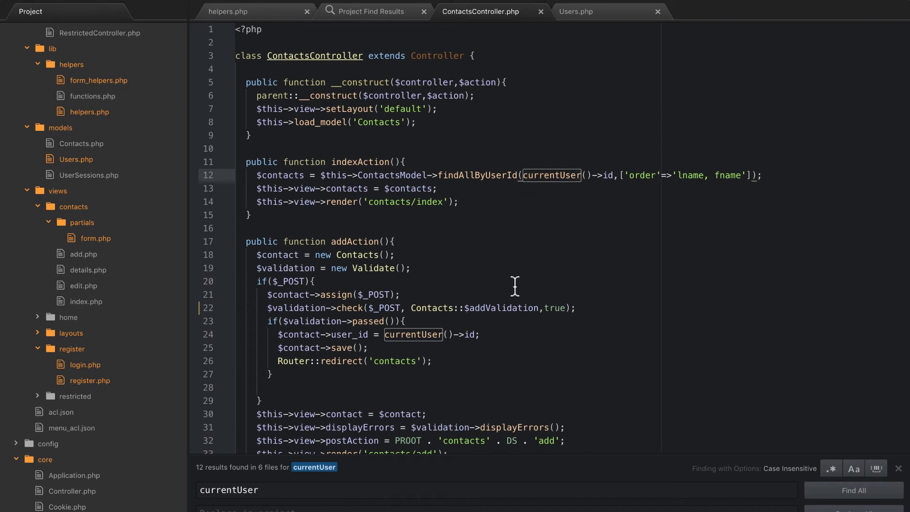
pyautogui.click(529, 174)
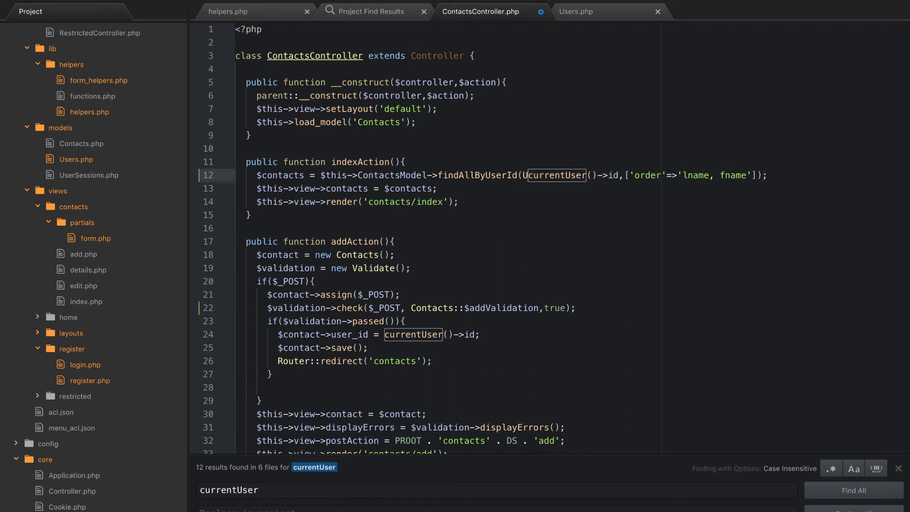
pyautogui.write('Users::')
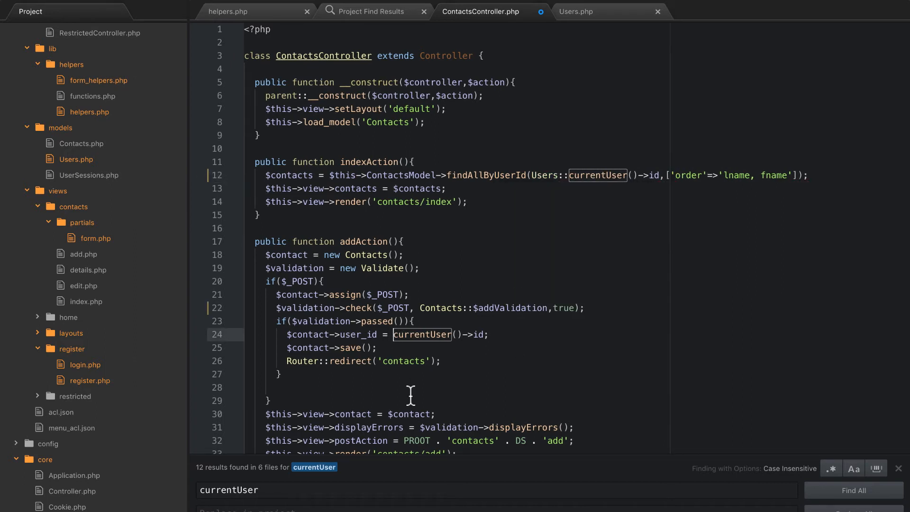
pyautogui.write('Users::')
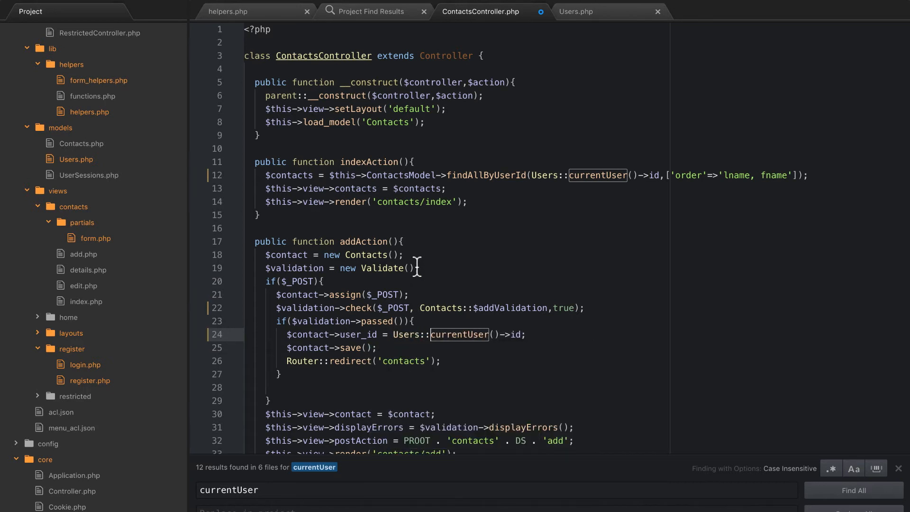
pyautogui.scroll(-3)
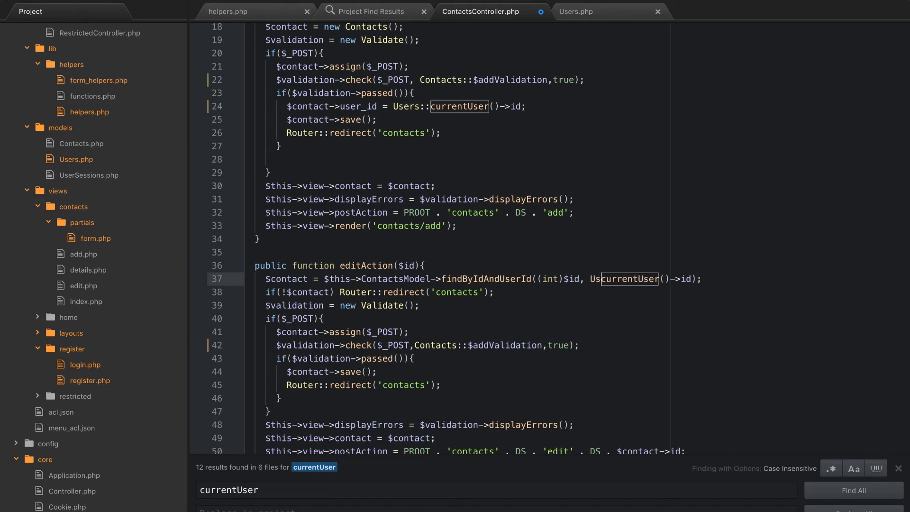
pyautogui.scroll(-3)
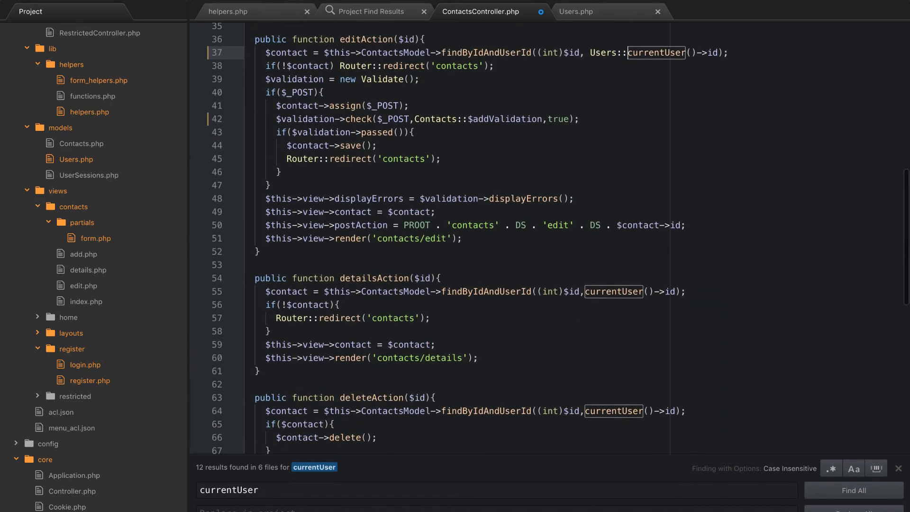
pyautogui.scroll(-3)
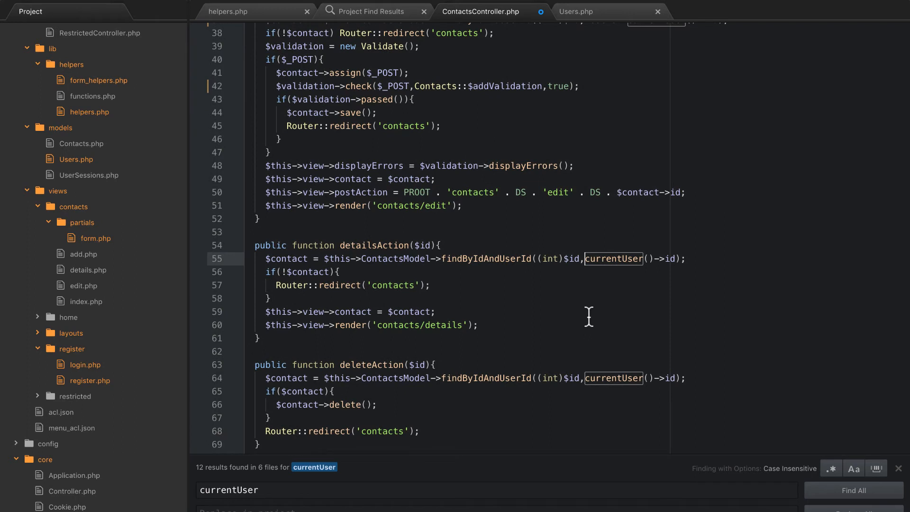
pyautogui.write('Users::')
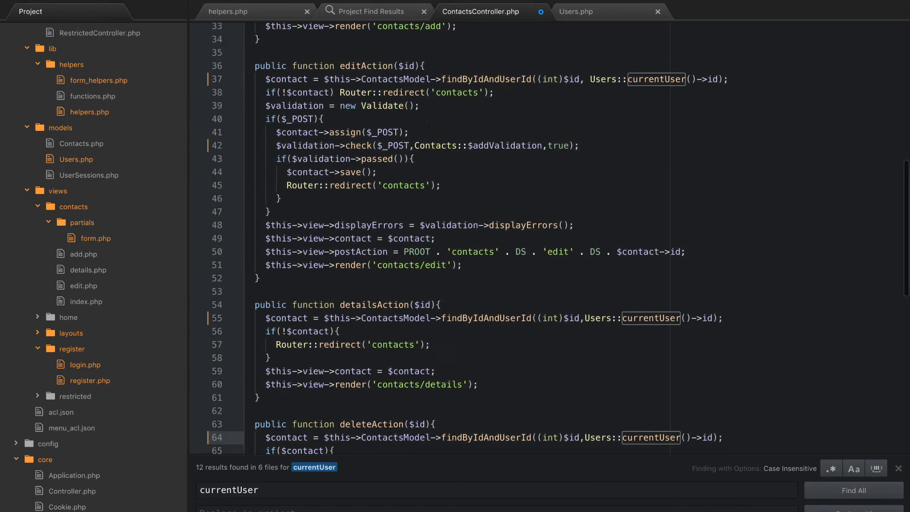
pyautogui.scroll(3)
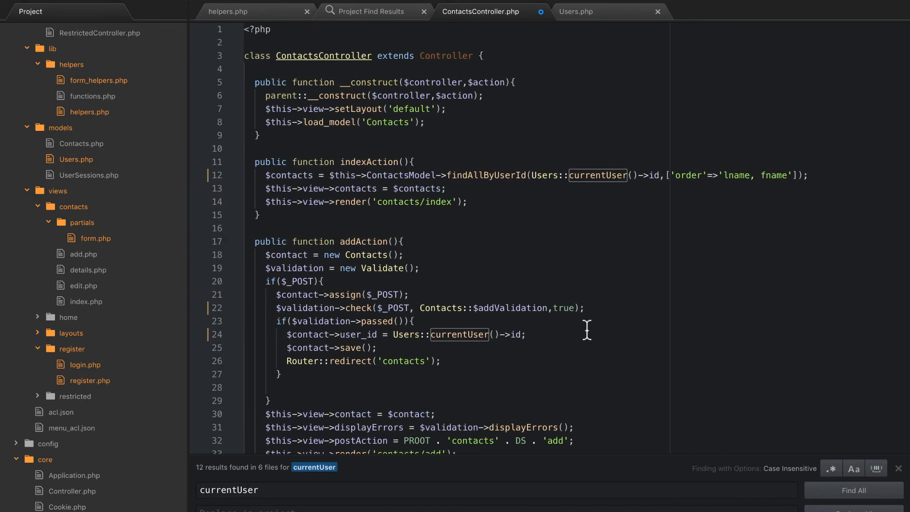
# Prefix both currentUser calls in RegisterController's logoutAction with Users::
pyautogui.click(369, 11)
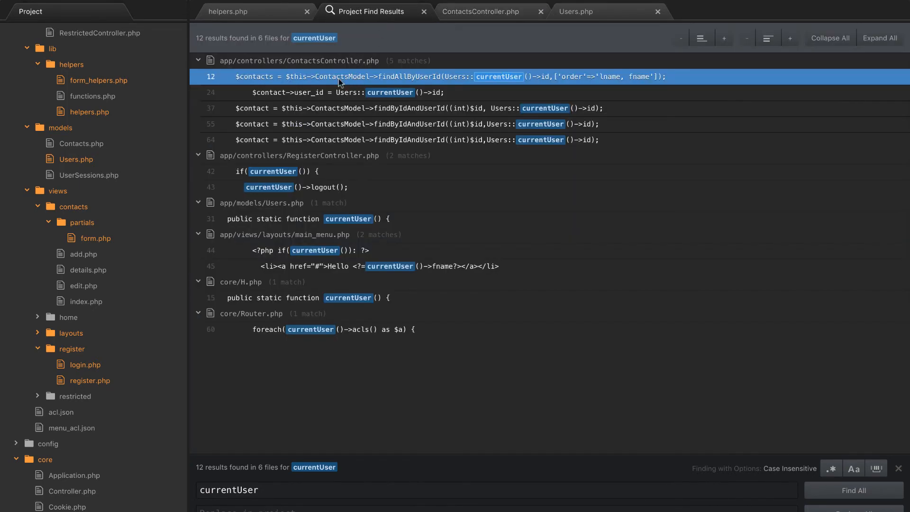
pyautogui.moveTo(342, 66)
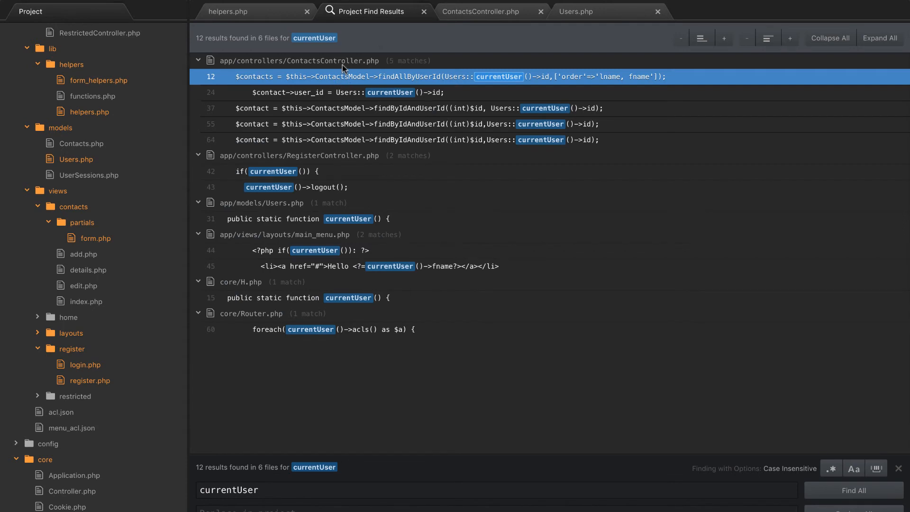
pyautogui.moveTo(321, 161)
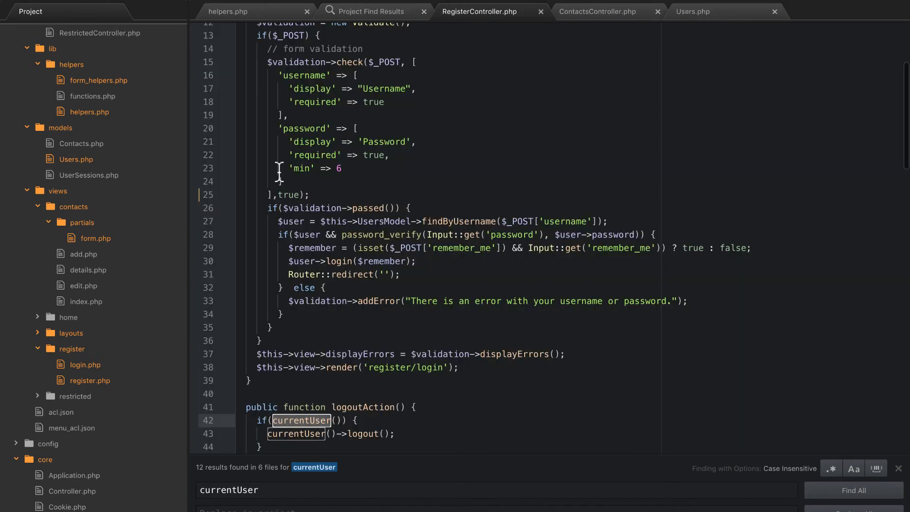
pyautogui.scroll(-3)
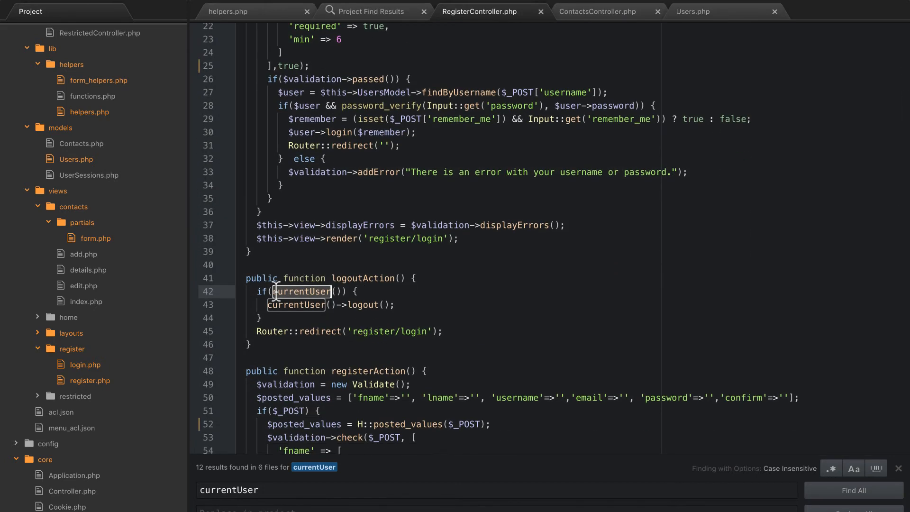
pyautogui.write('Users::')
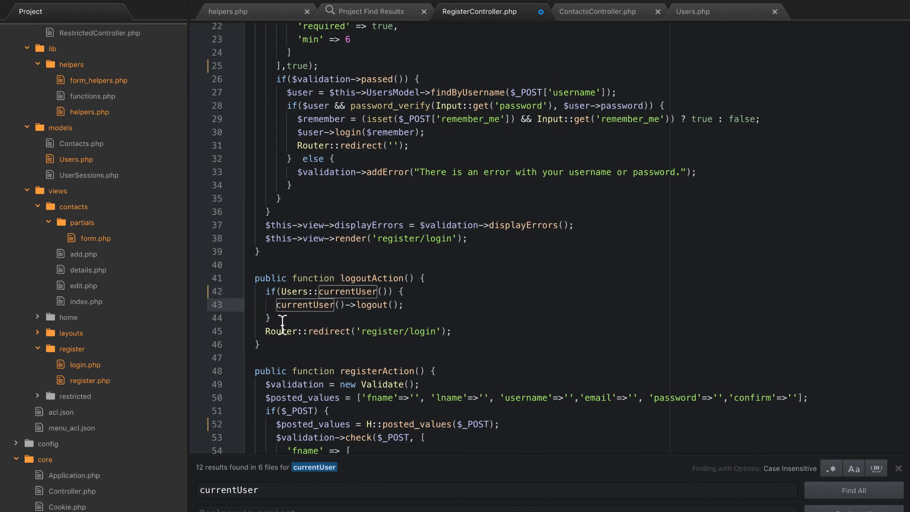
pyautogui.write('User')
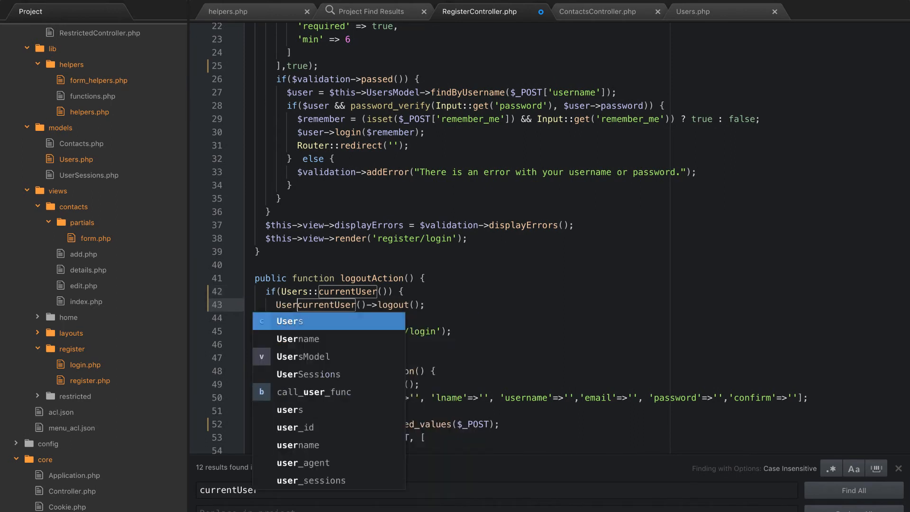
pyautogui.click(290, 321)
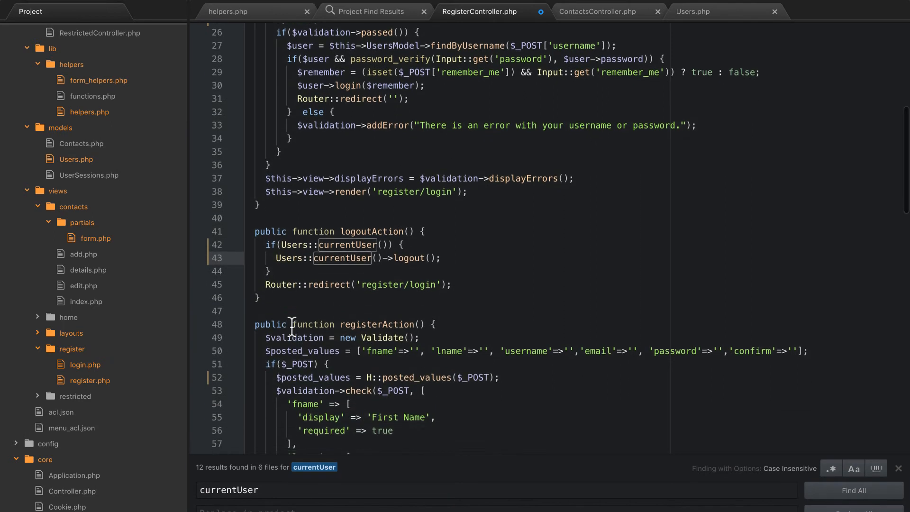
pyautogui.scroll(-3)
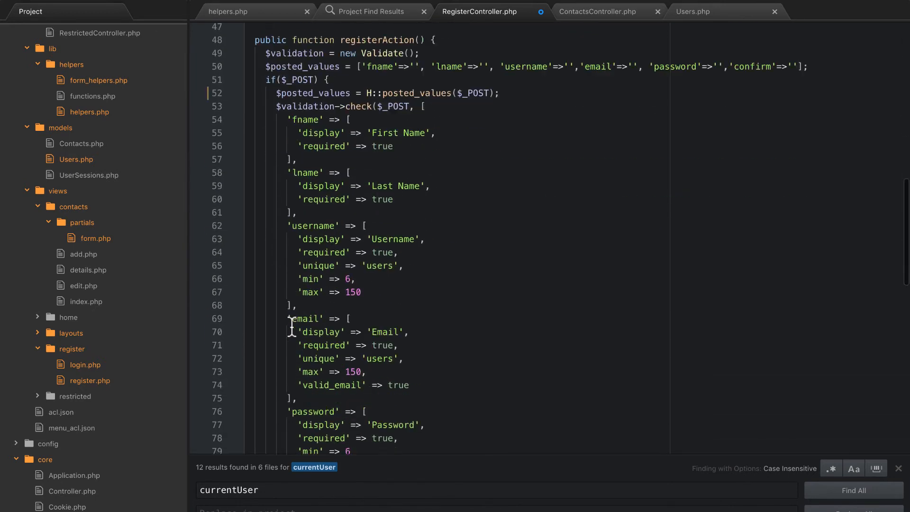
pyautogui.scroll(-3)
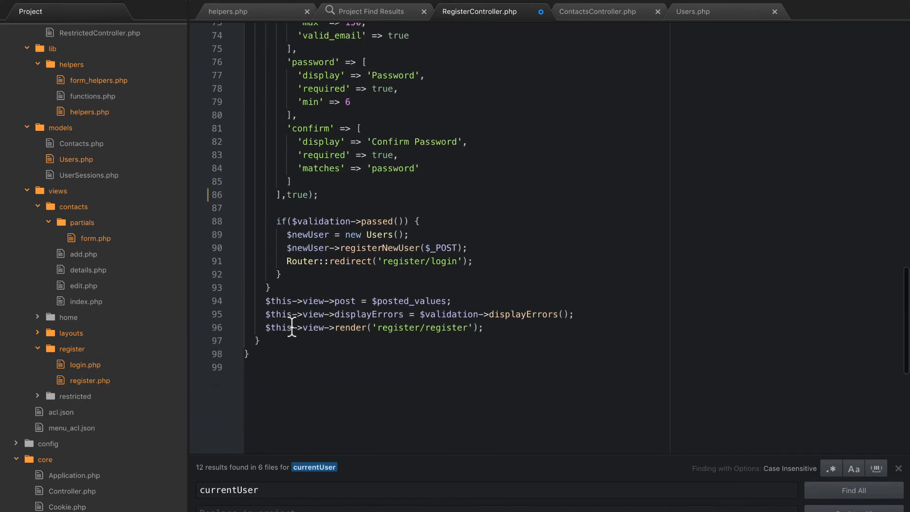
pyautogui.scroll(3)
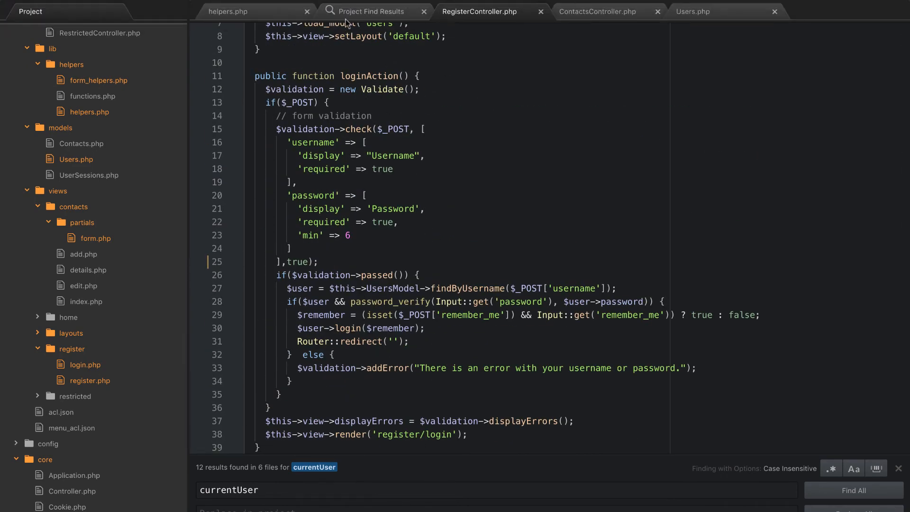
# Prefix currentUser in main_menu.php and Router.php with Users::, then remove currentUser from H.php
pyautogui.click(372, 11)
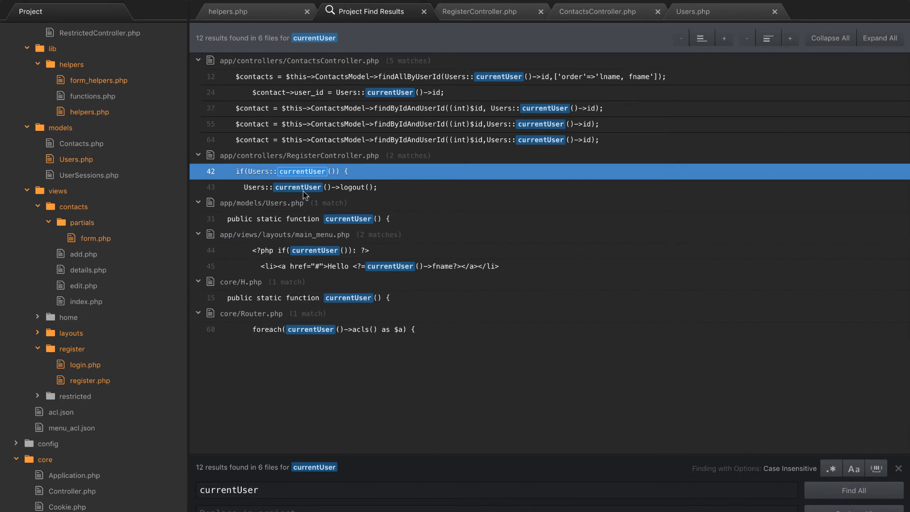
pyautogui.moveTo(302, 223)
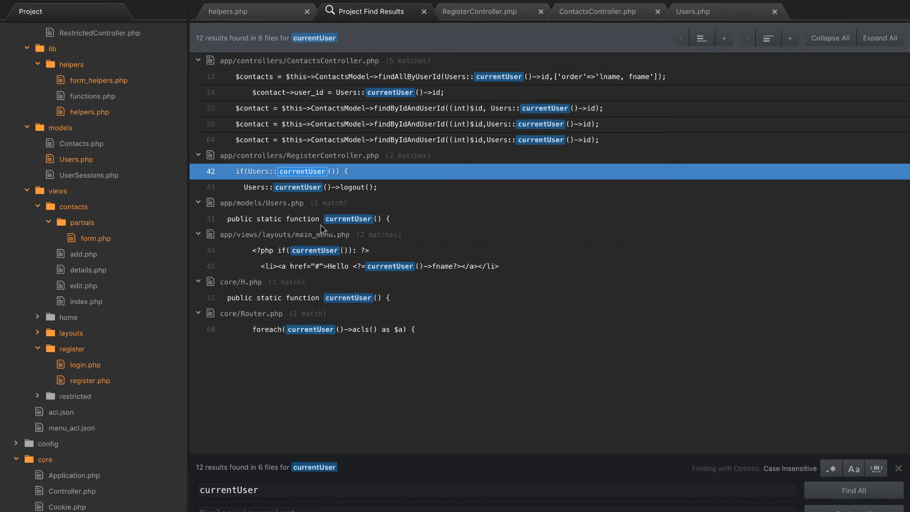
pyautogui.moveTo(312, 257)
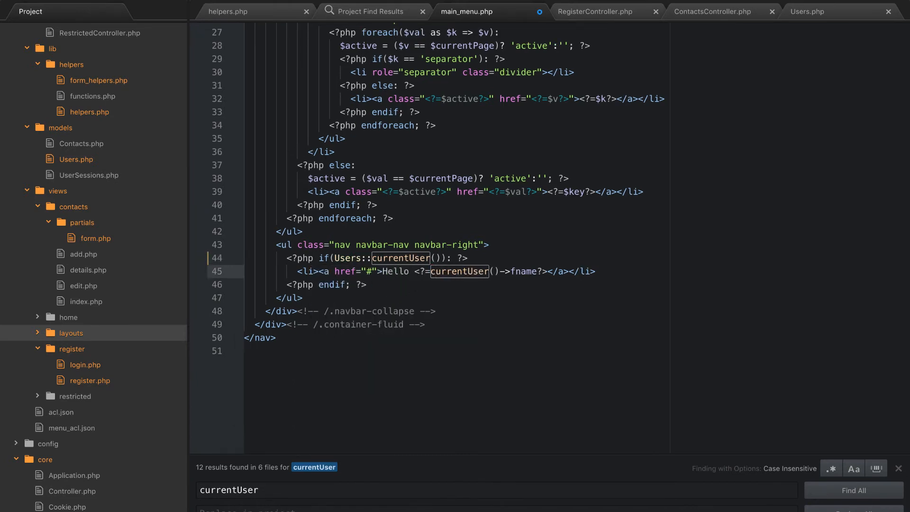
pyautogui.write('Users::')
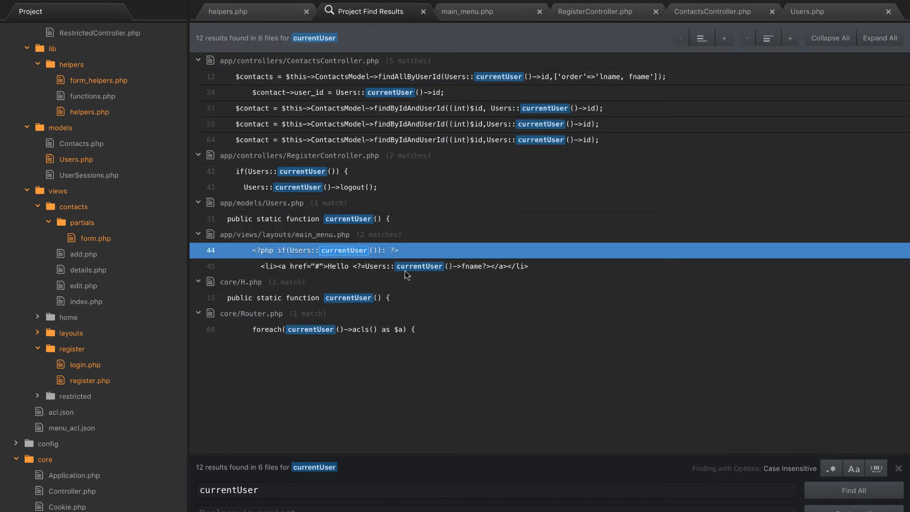
pyautogui.moveTo(354, 304)
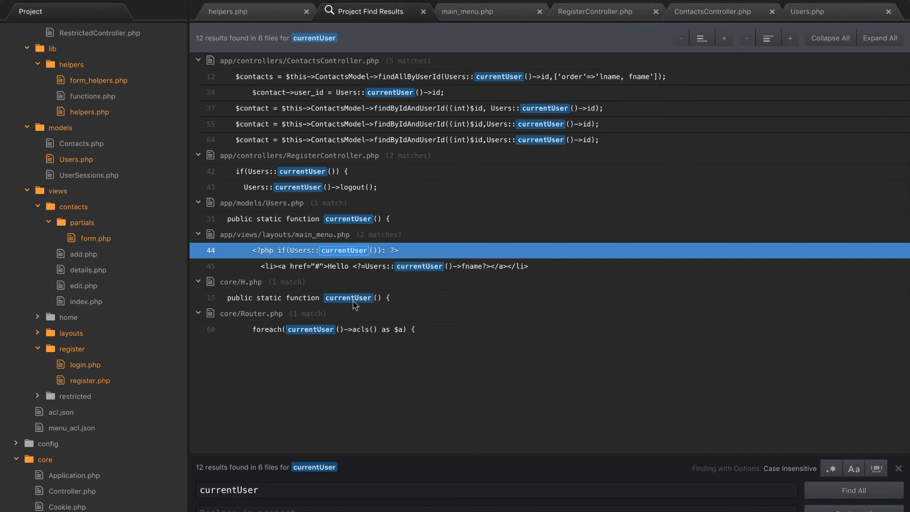
pyautogui.moveTo(342, 330)
pyautogui.write('User')
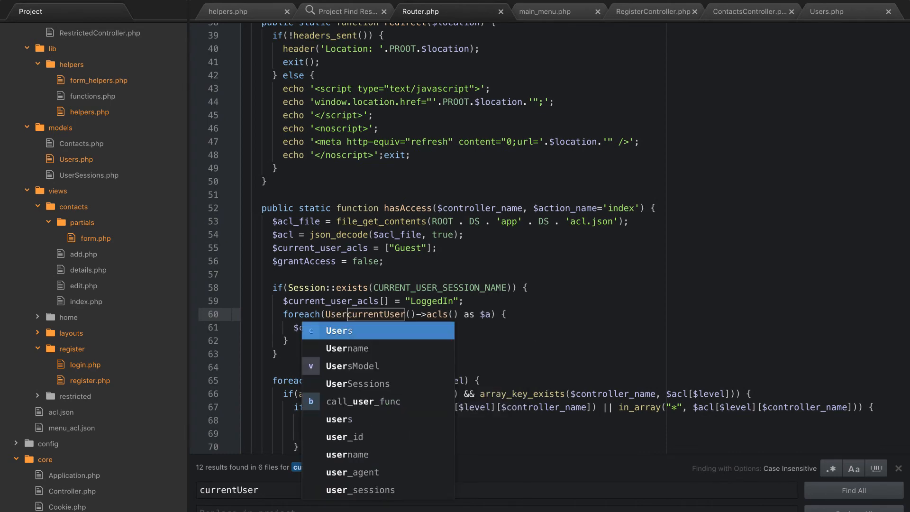
pyautogui.click(339, 330)
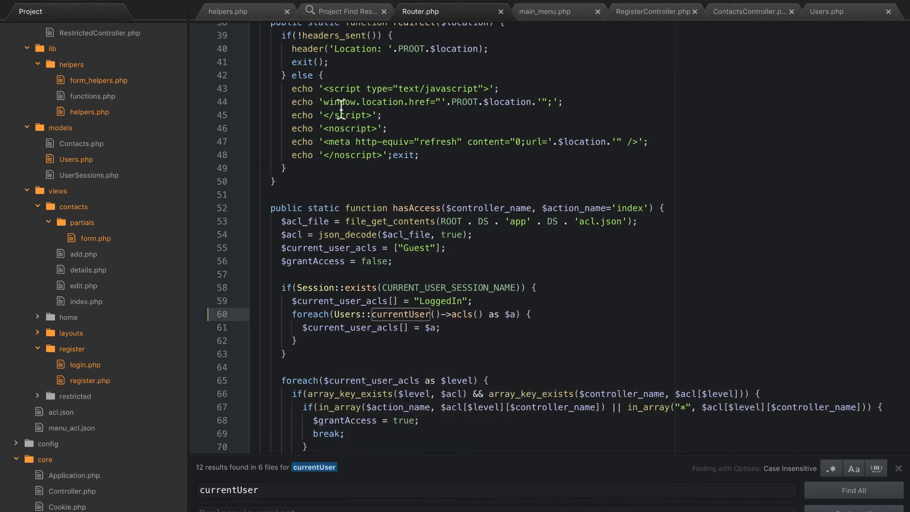
pyautogui.click(343, 12)
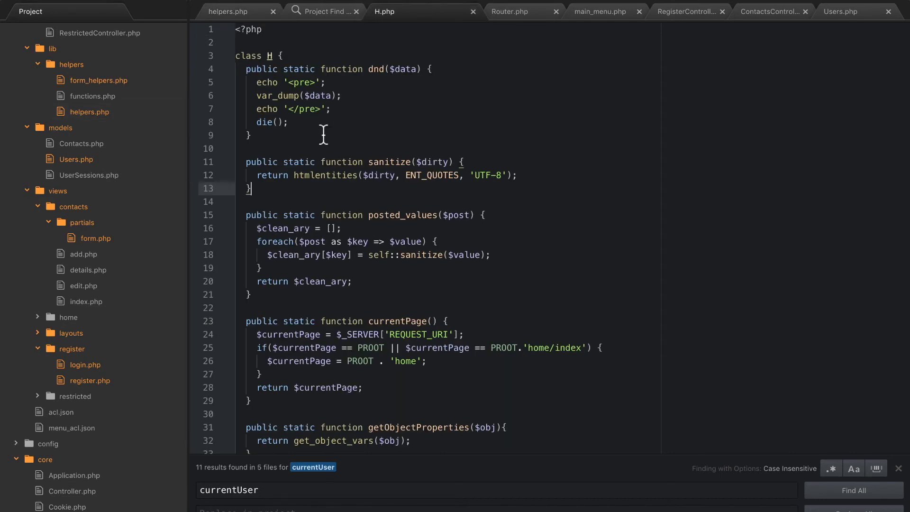
pyautogui.moveTo(381, 304)
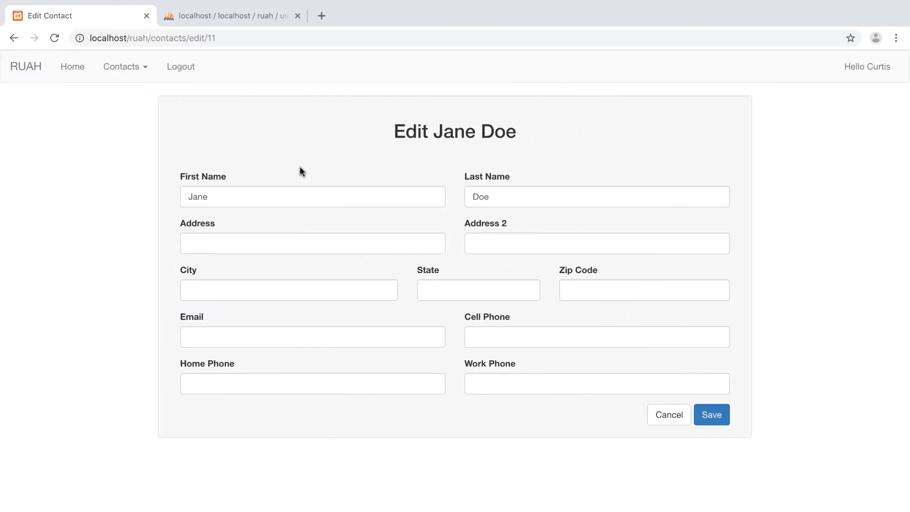
# Log out of the Ruah app and test validation on the empty login and registration forms
pyautogui.click(180, 66)
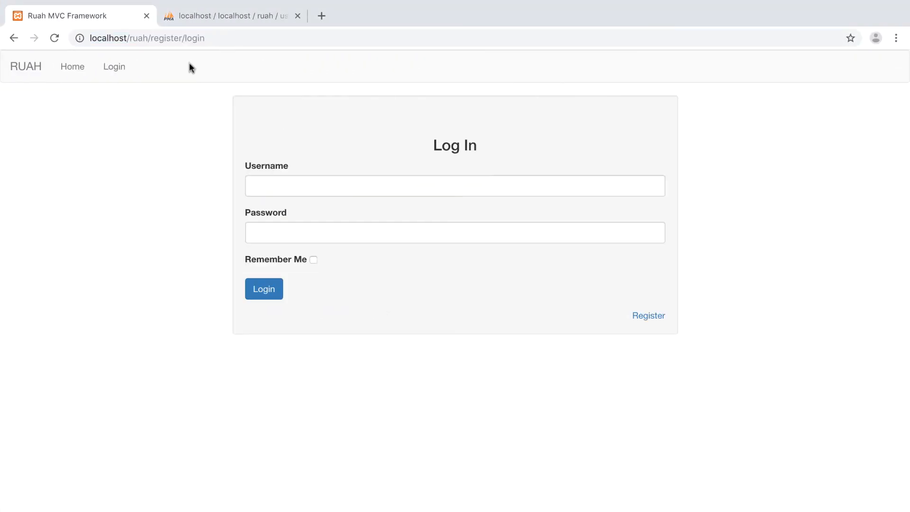
pyautogui.click(264, 289)
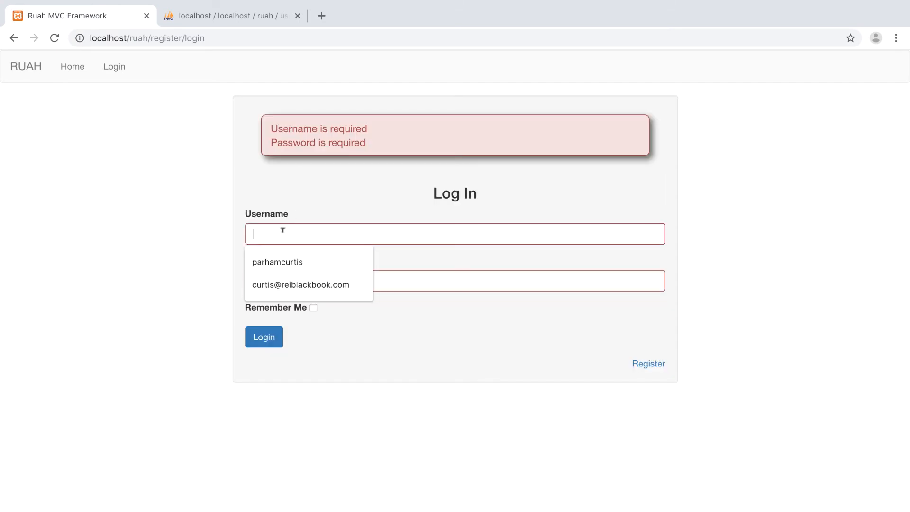
pyautogui.click(277, 262)
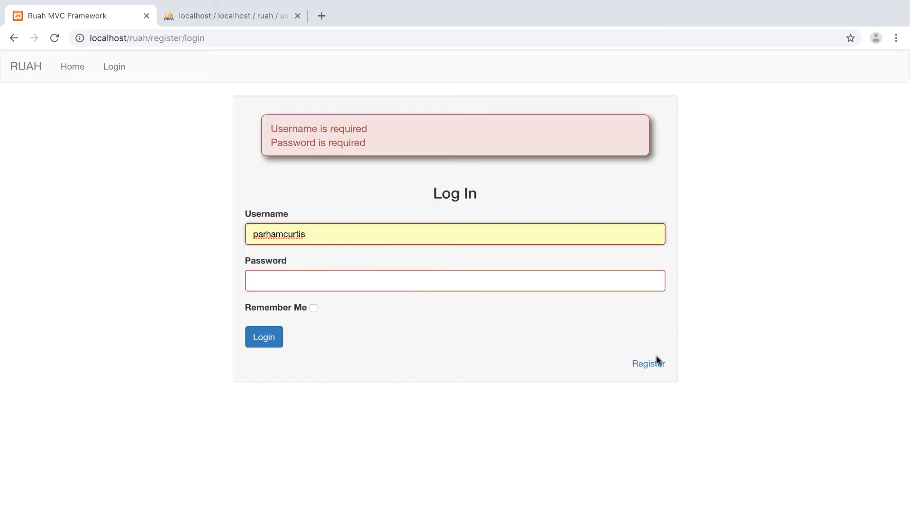
pyautogui.click(649, 364)
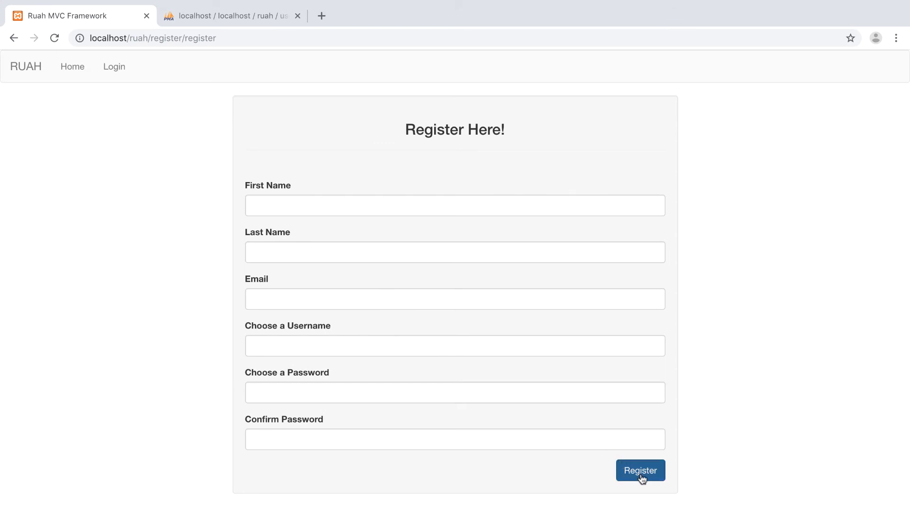
pyautogui.click(640, 471)
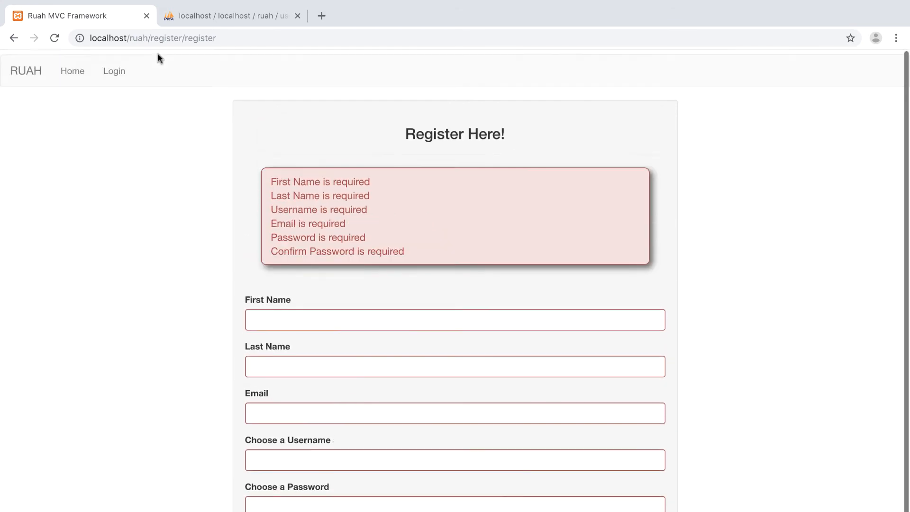
pyautogui.click(113, 71)
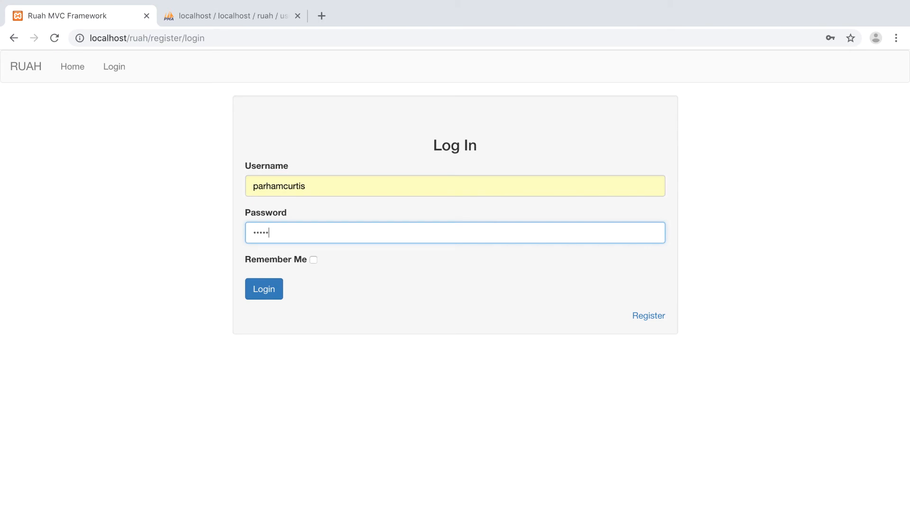
# Log in with the saved username after re-entering it following the first error
pyautogui.click(264, 288)
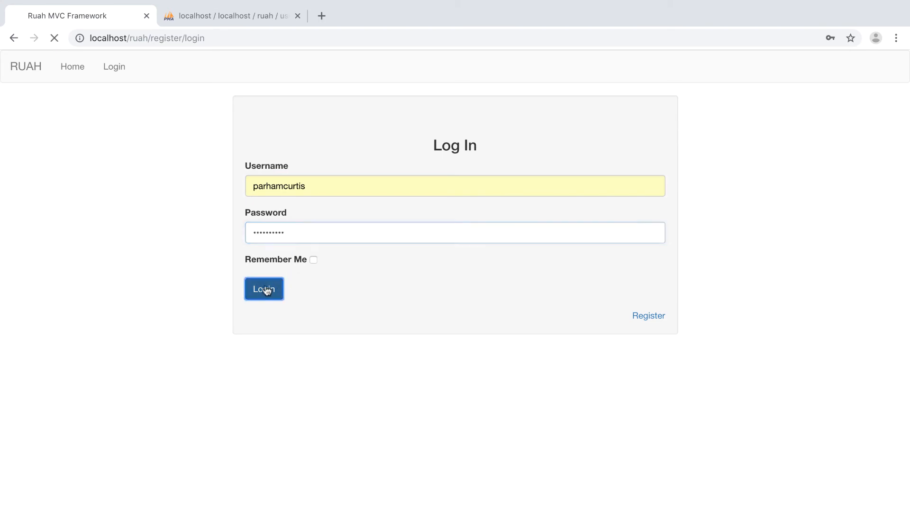
pyautogui.click(264, 289)
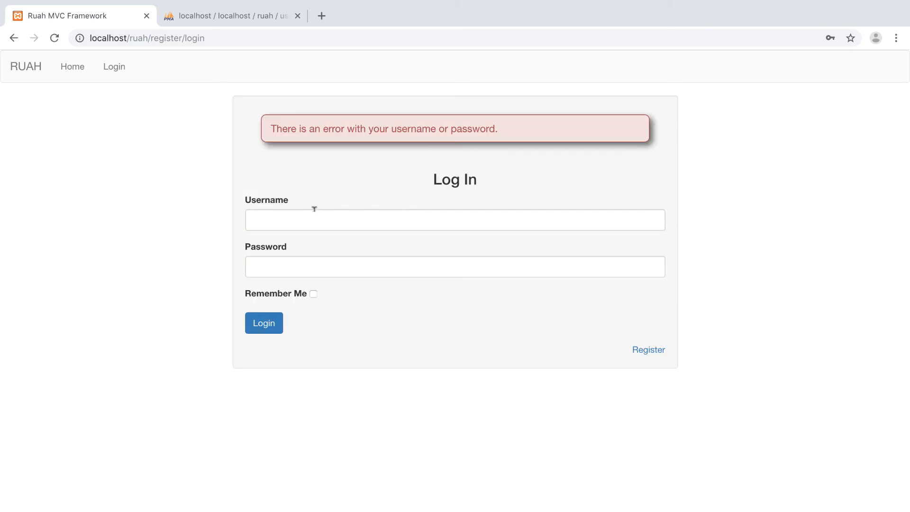
pyautogui.write('parh')
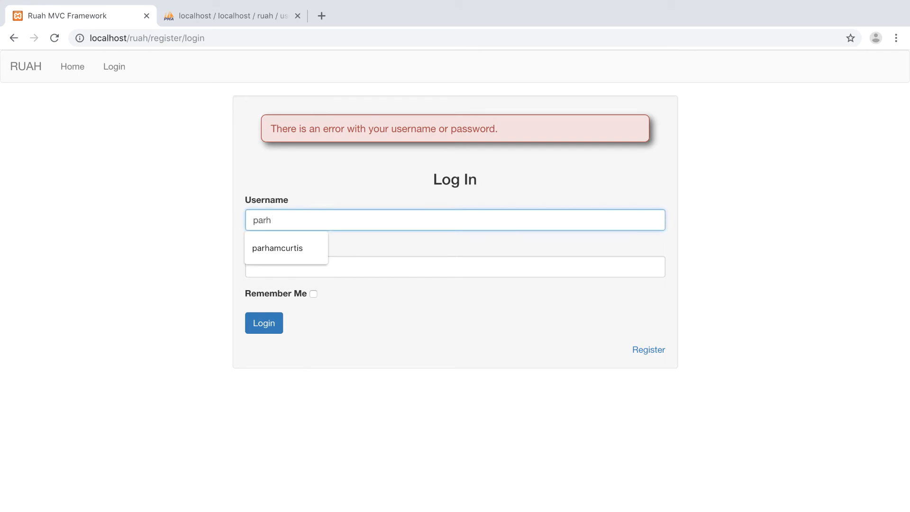
pyautogui.click(277, 247)
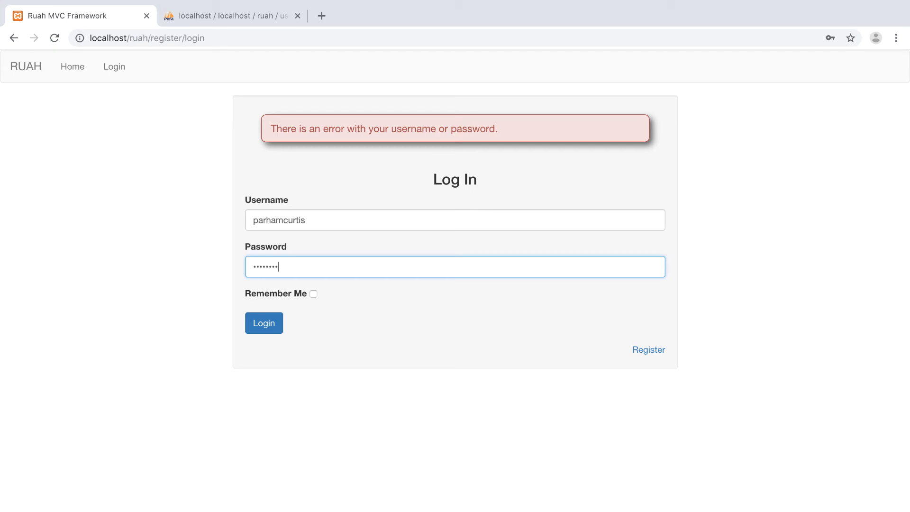
pyautogui.click(264, 322)
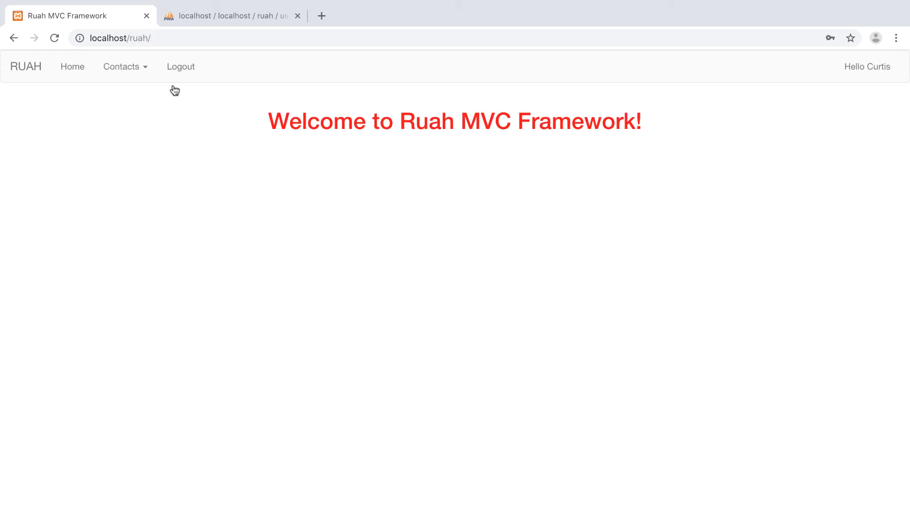
# Navigate from Contacts to the Add a Contact form
pyautogui.click(120, 67)
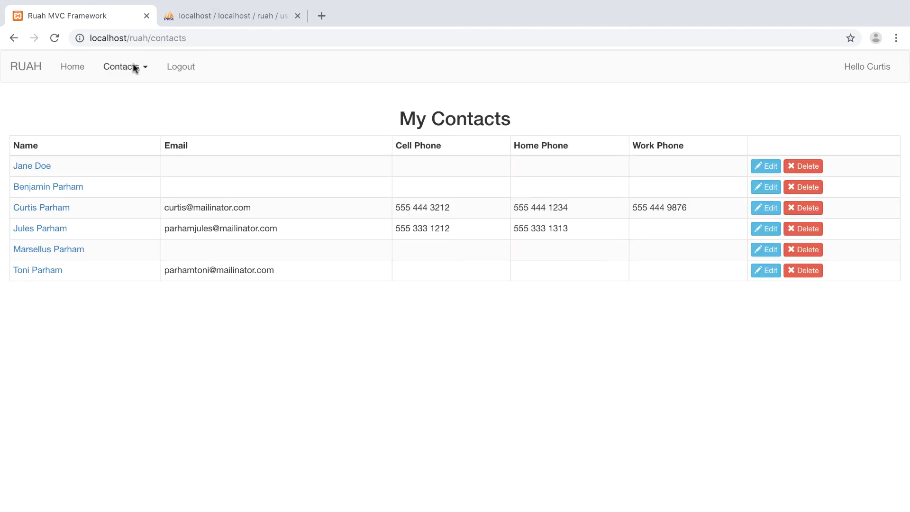
pyautogui.click(765, 166)
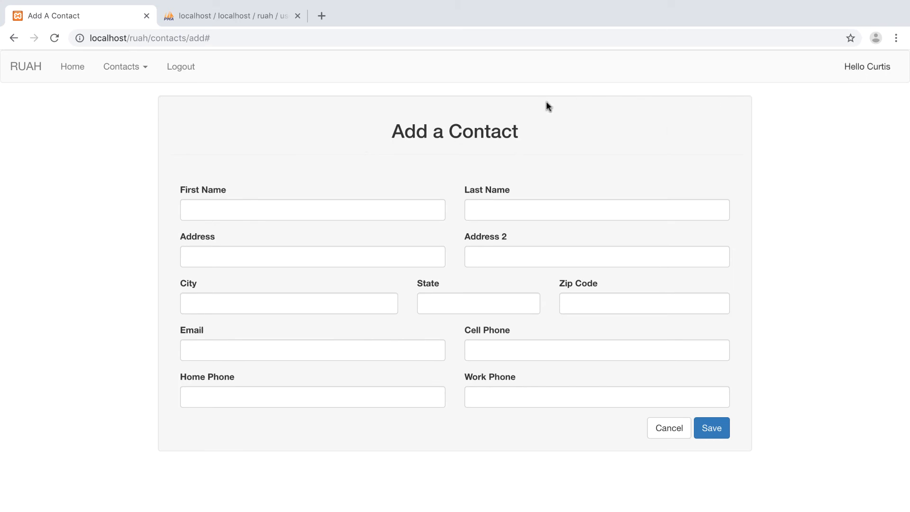
pyautogui.moveTo(294, 121)
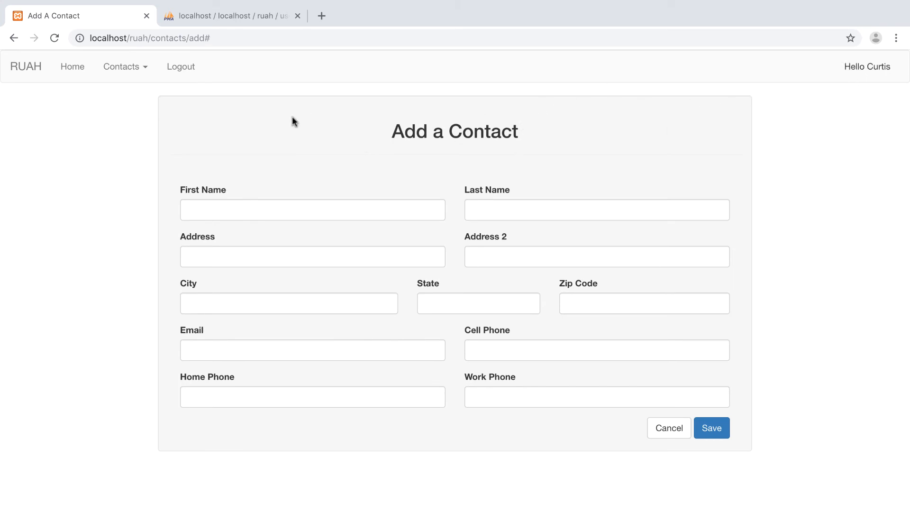
pyautogui.click(668, 427)
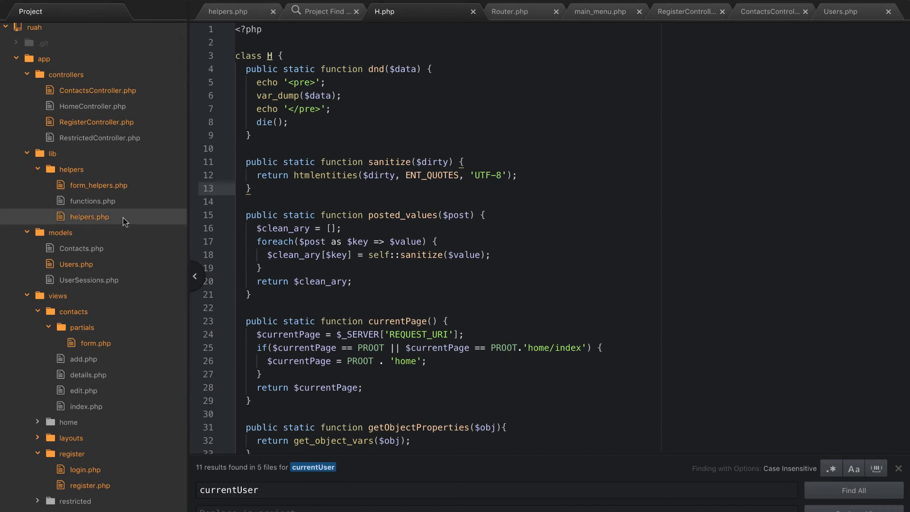
# Delete the app lib folder from the project tree and move it to Trash
pyautogui.rightClick(53, 153)
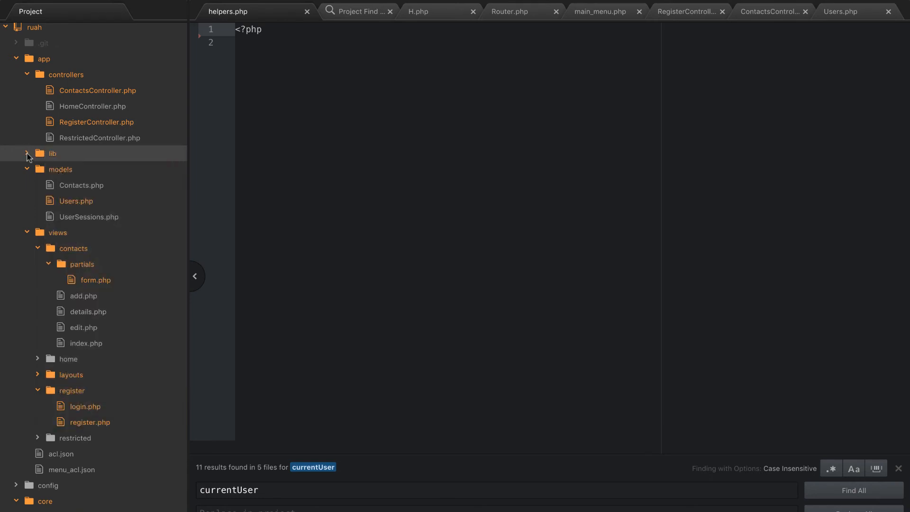
pyautogui.rightClick(52, 154)
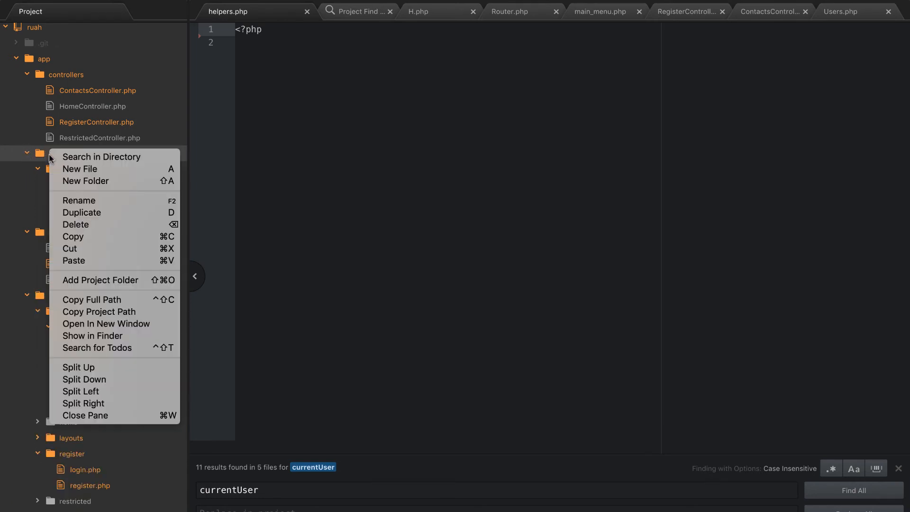
pyautogui.click(75, 224)
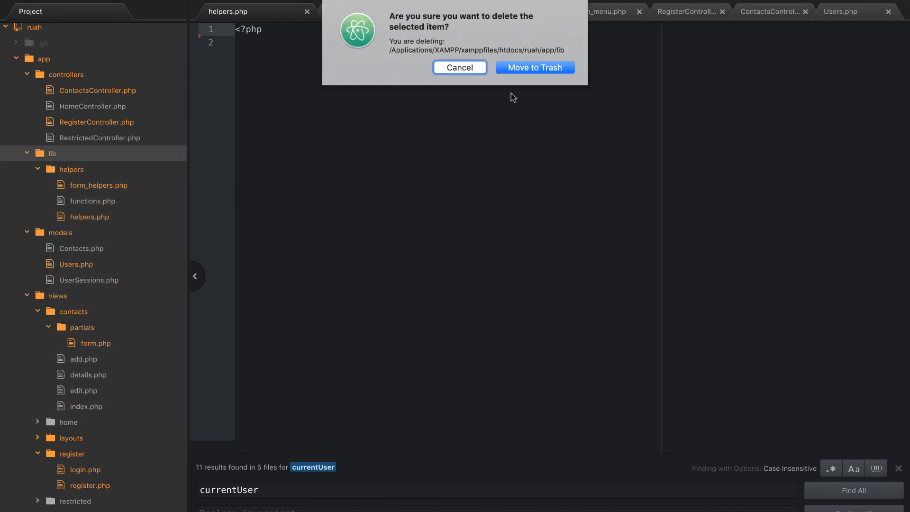
pyautogui.click(534, 67)
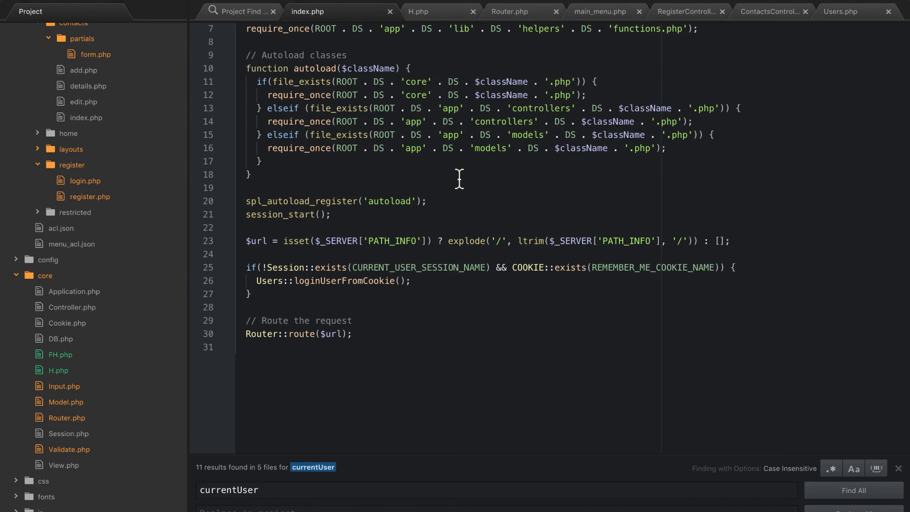
# Review index.php around the removed functions.php require_once line before closing it
pyautogui.scroll(3)
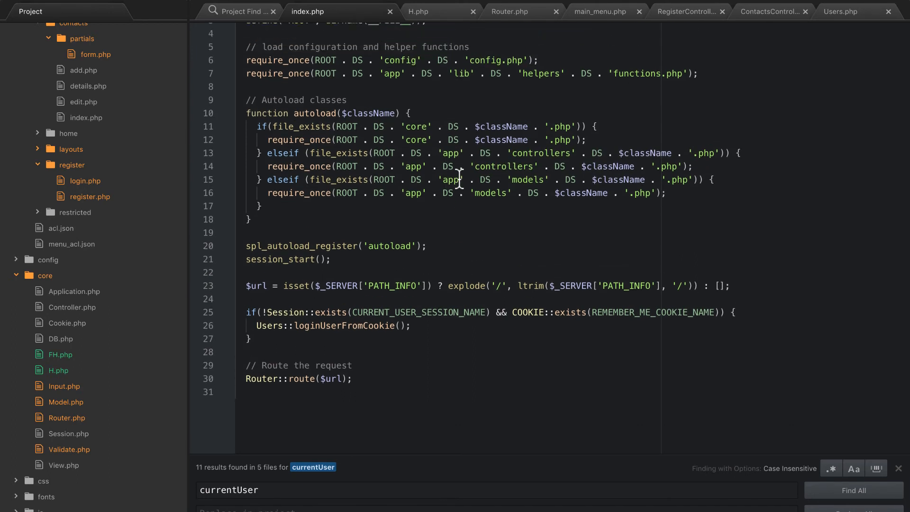
pyautogui.scroll(3)
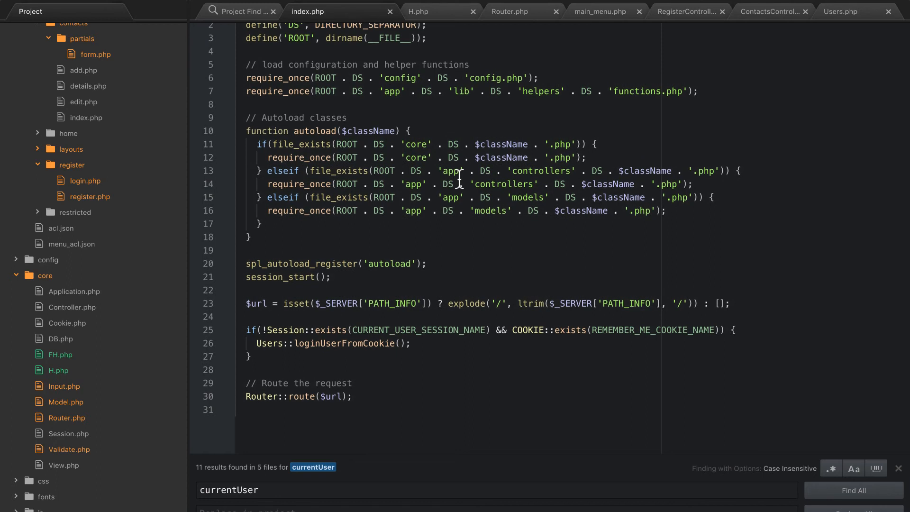
pyautogui.scroll(3)
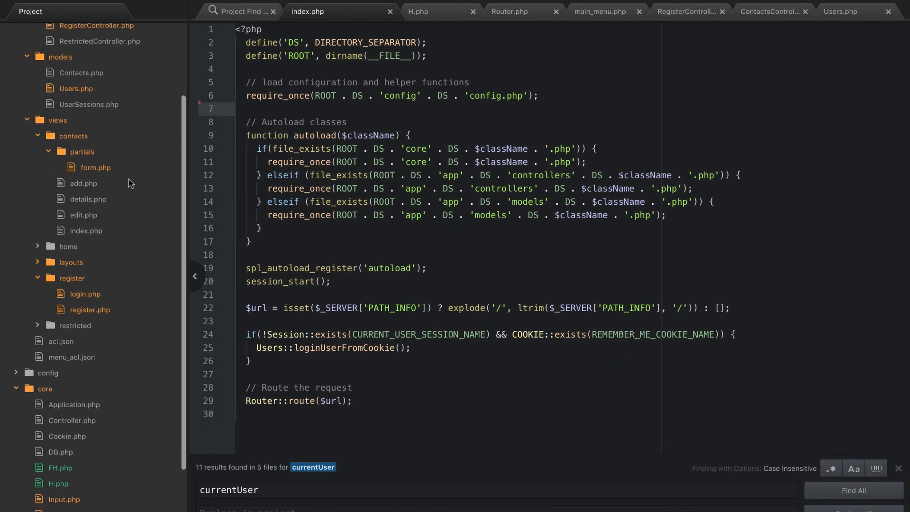
pyautogui.scroll(-3)
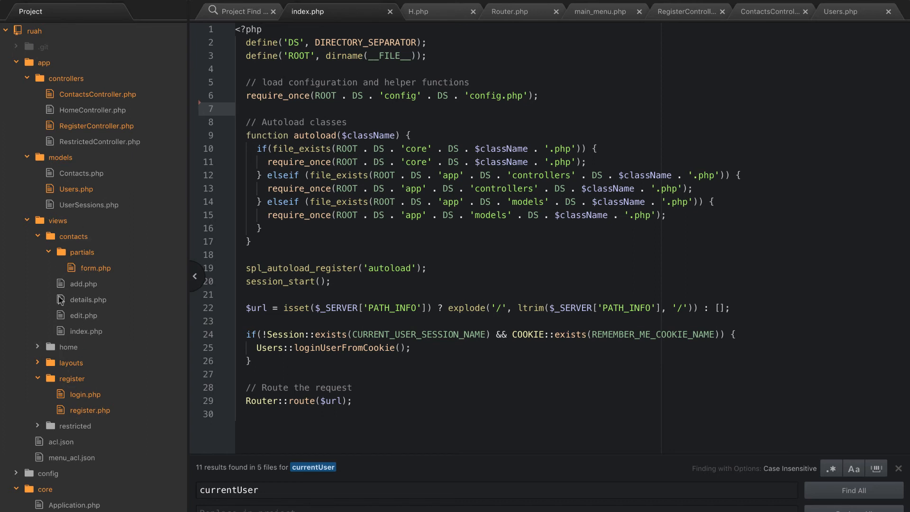
pyautogui.moveTo(83, 391)
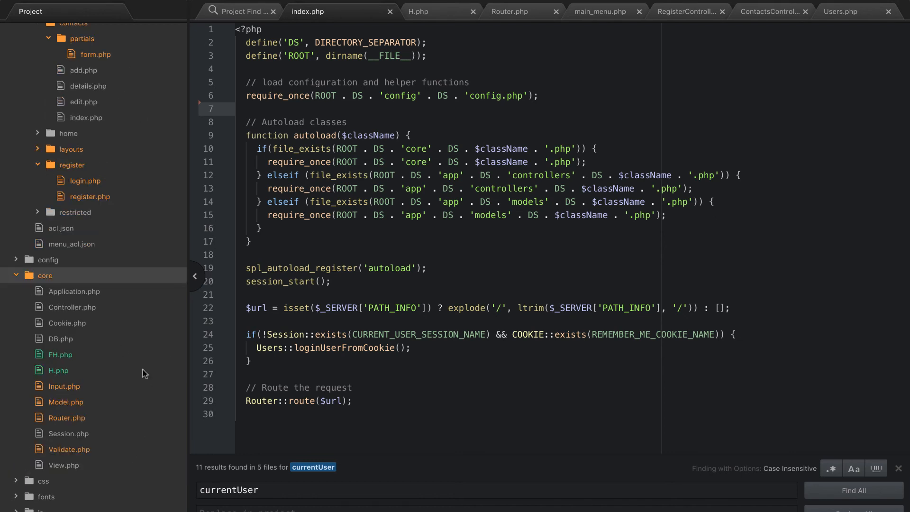
pyautogui.scroll(3)
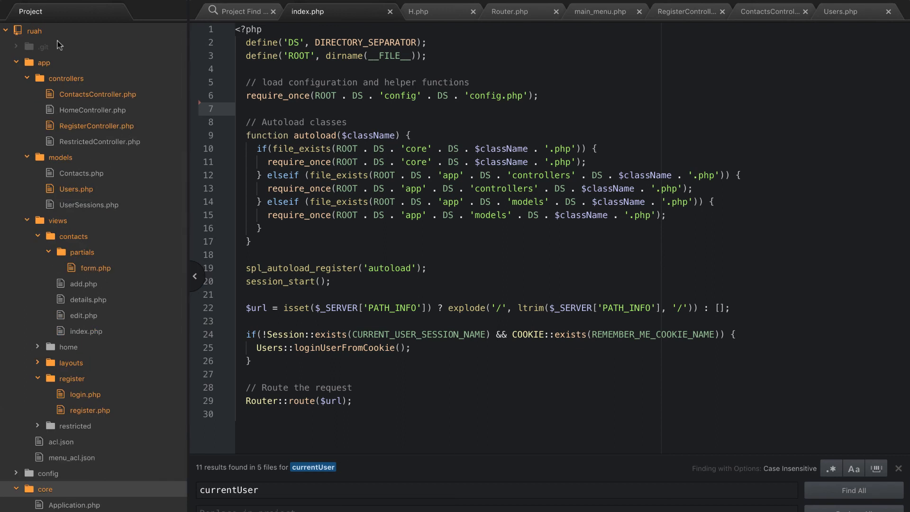
pyautogui.moveTo(82, 82)
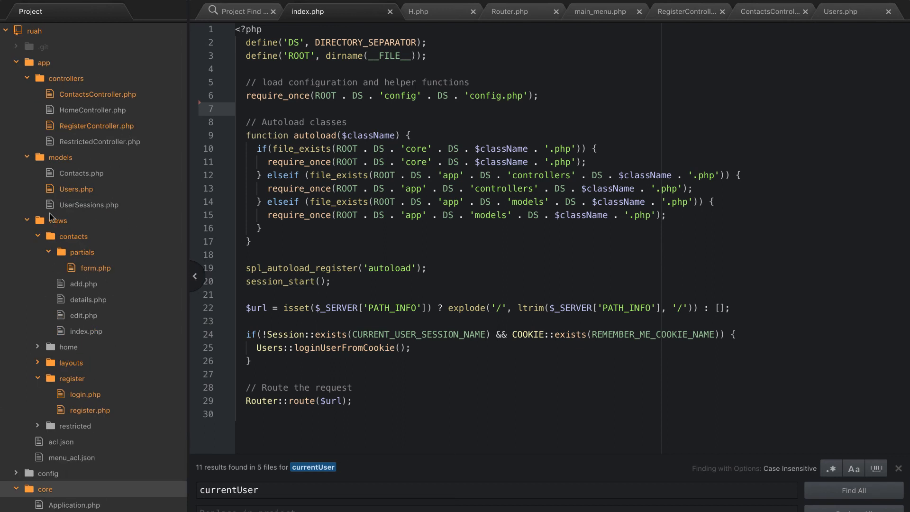
pyautogui.scroll(-3)
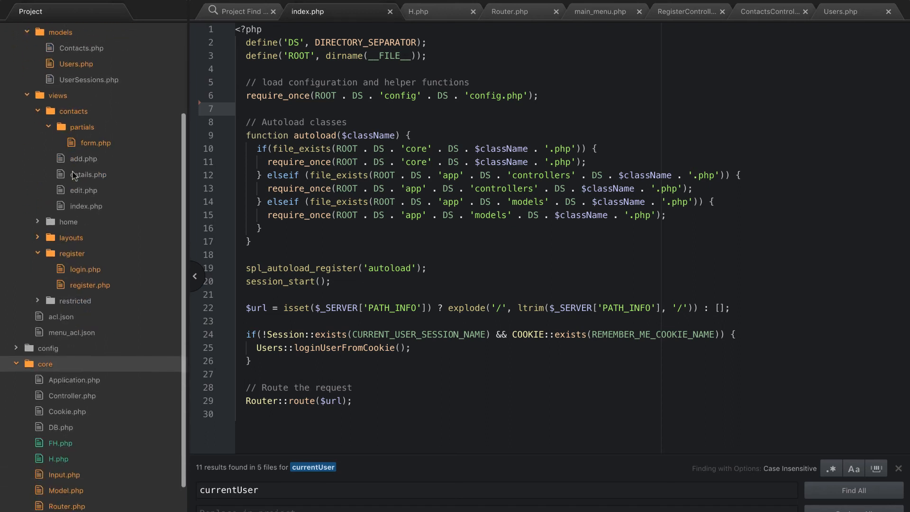
pyautogui.scroll(-3)
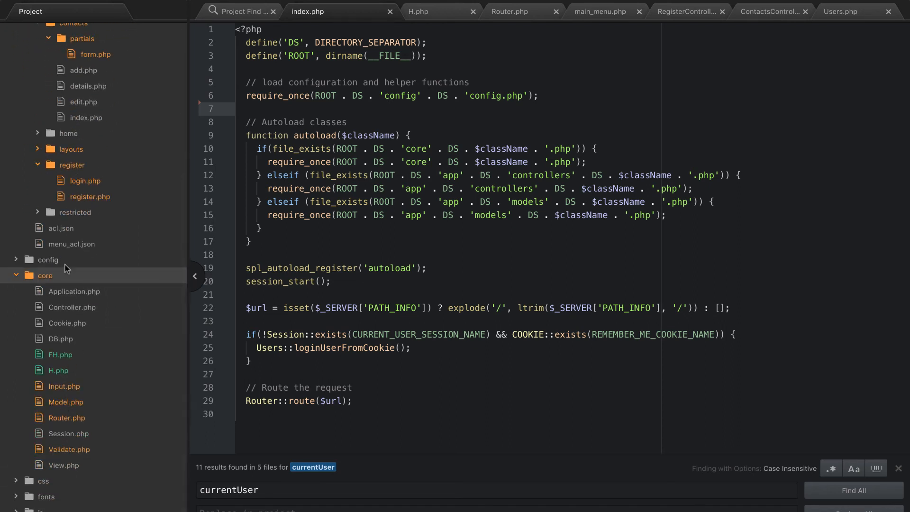
pyautogui.moveTo(83, 492)
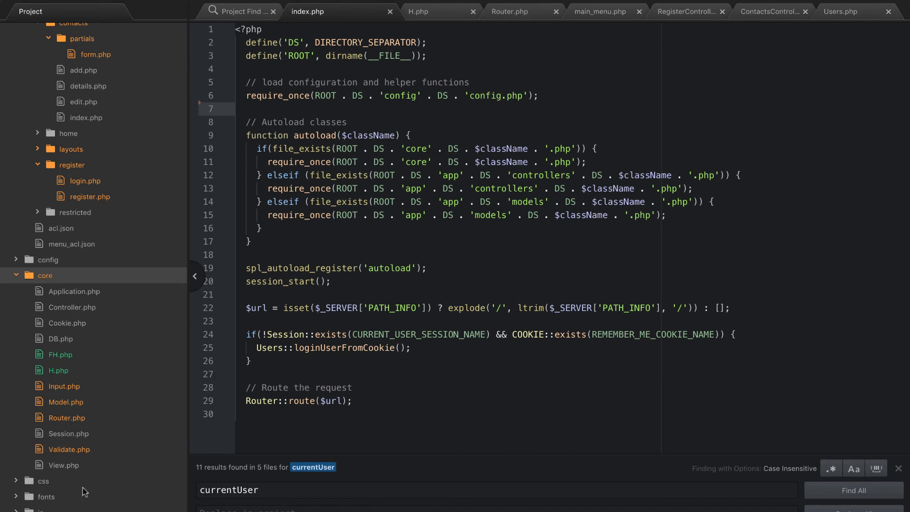
pyautogui.moveTo(83, 402)
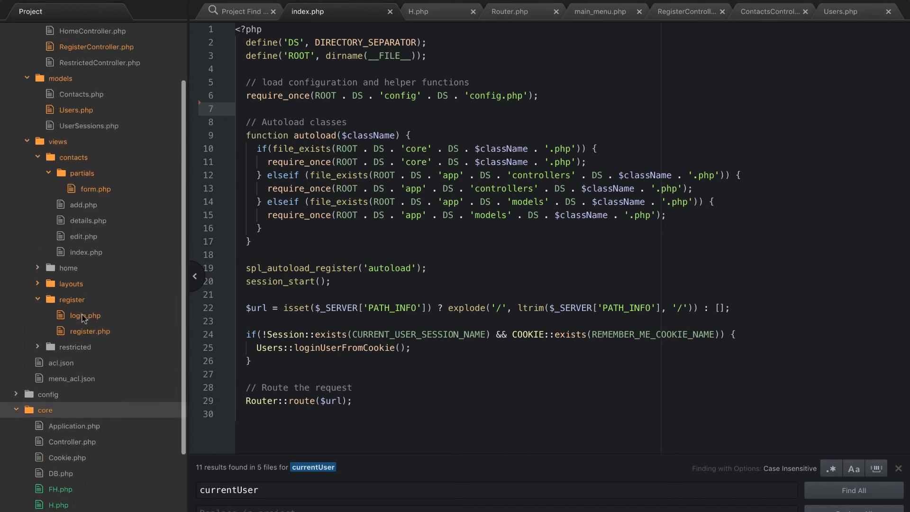
pyautogui.scroll(3)
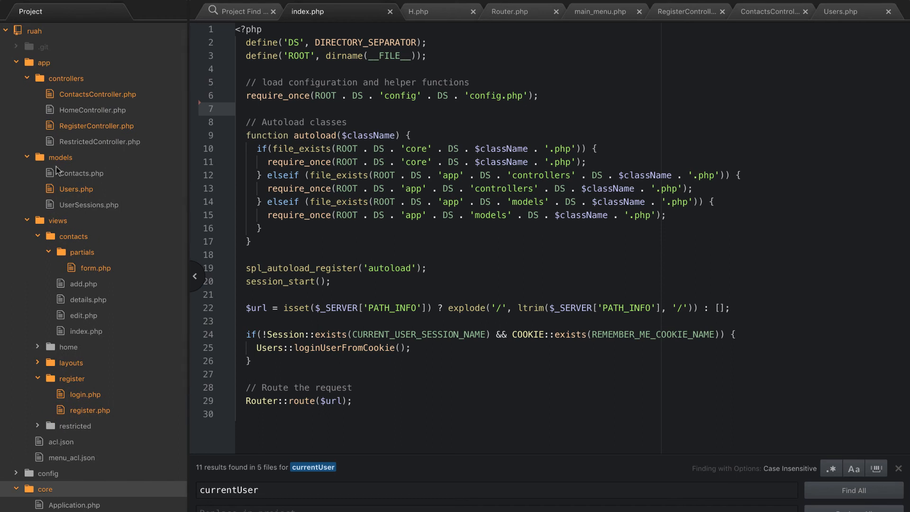
pyautogui.scroll(-3)
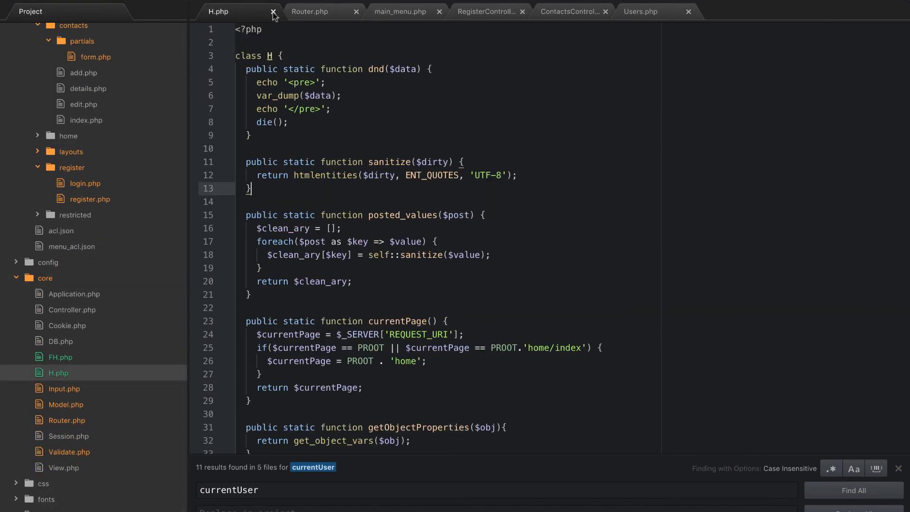
# Reopen H.php and FH.php from the core folder and review FH's contents
pyautogui.click(272, 12)
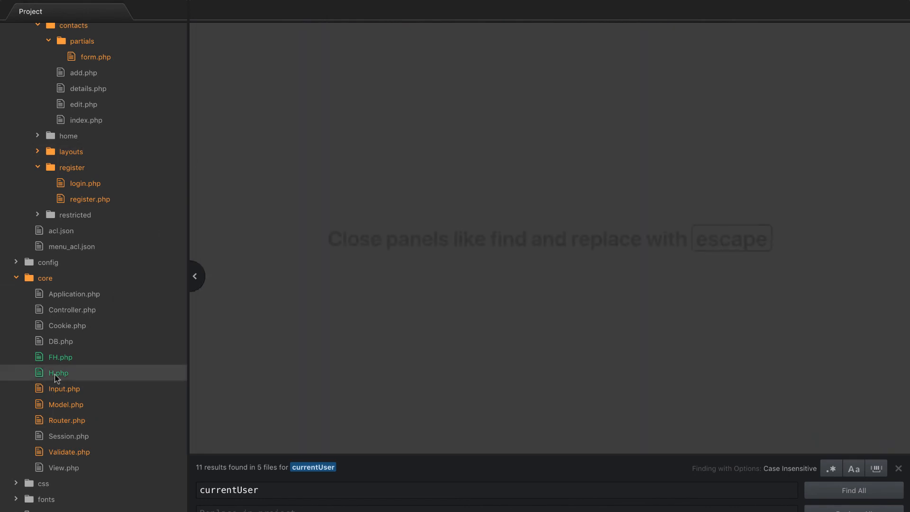
pyautogui.click(58, 372)
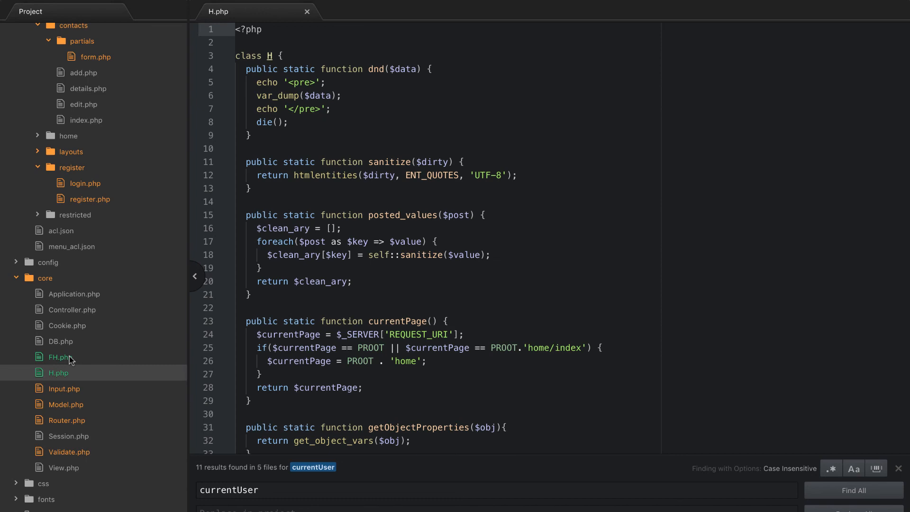
pyautogui.click(58, 358)
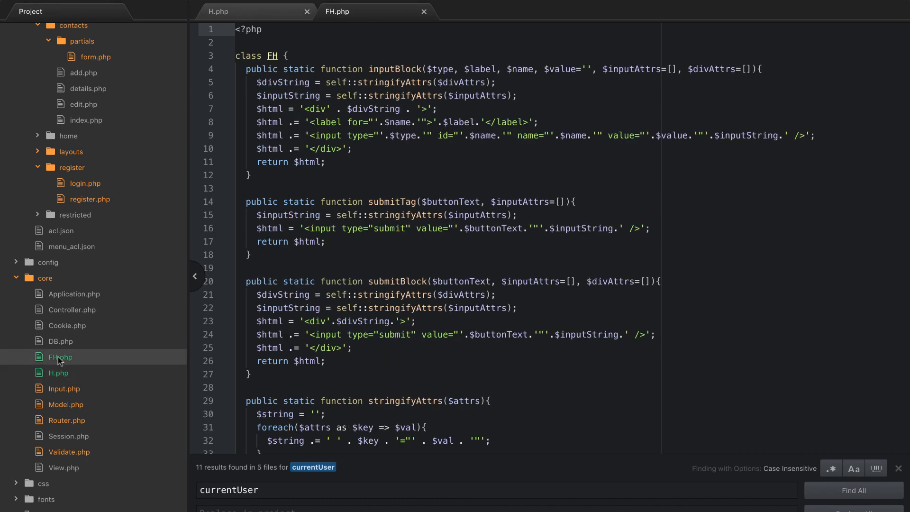
pyautogui.scroll(-3)
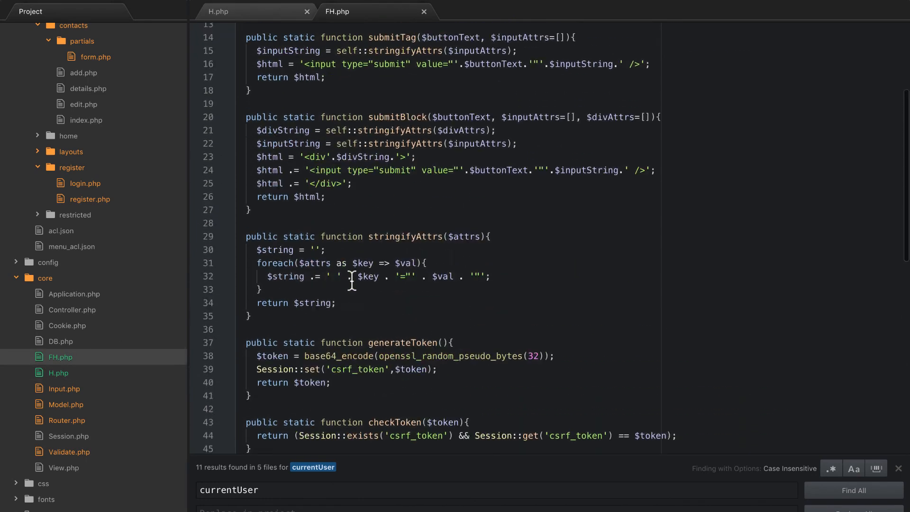
pyautogui.scroll(3)
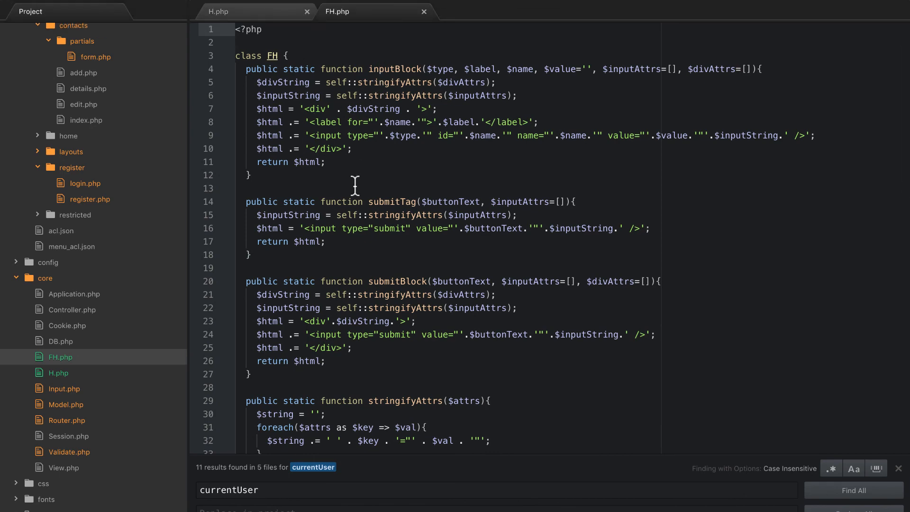
# Review H.php so it keeps only dnd, currentPage and getObjectProperties
pyautogui.click(219, 11)
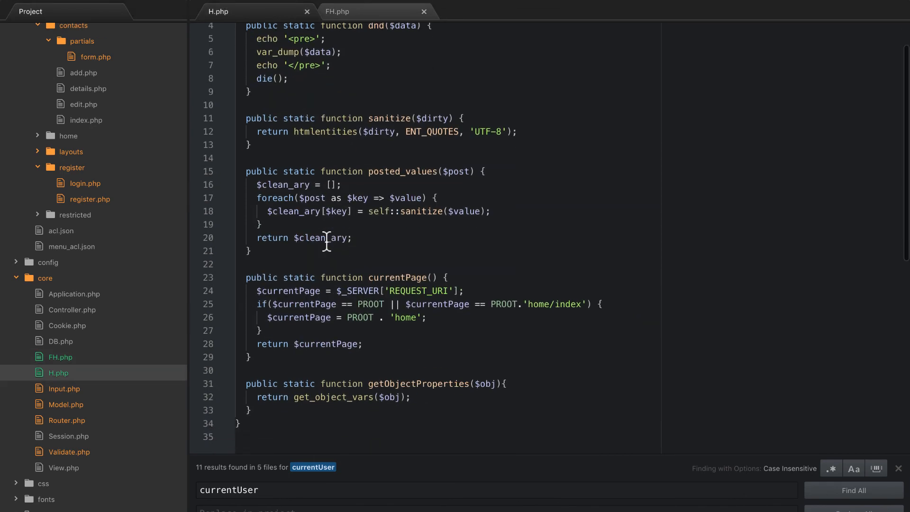
pyautogui.scroll(3)
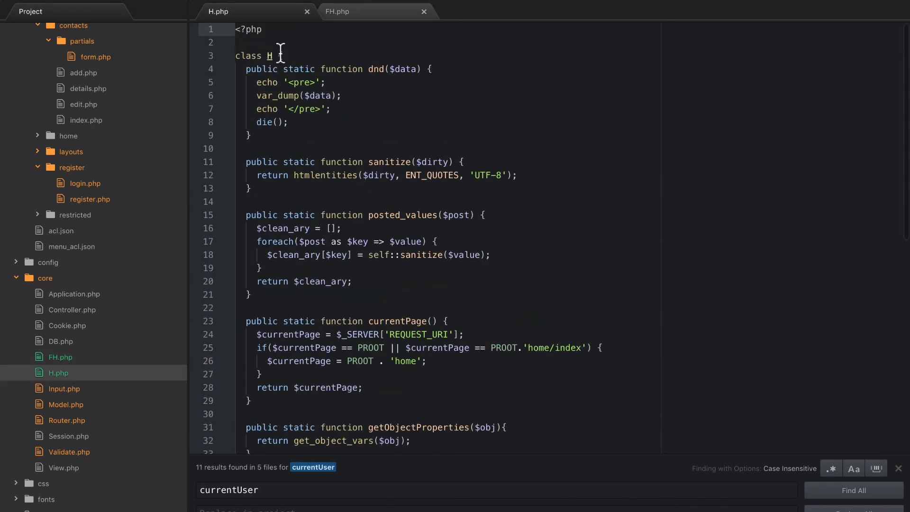
pyautogui.scroll(-3)
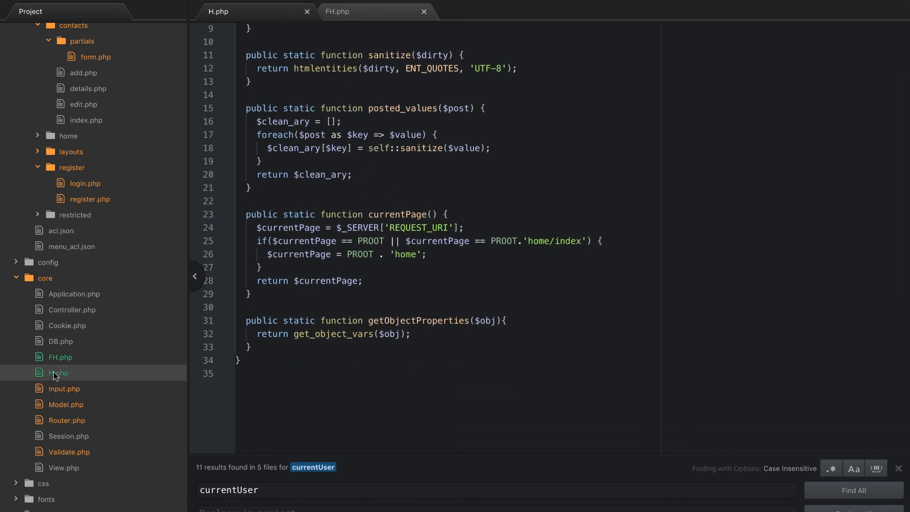
pyautogui.scroll(3)
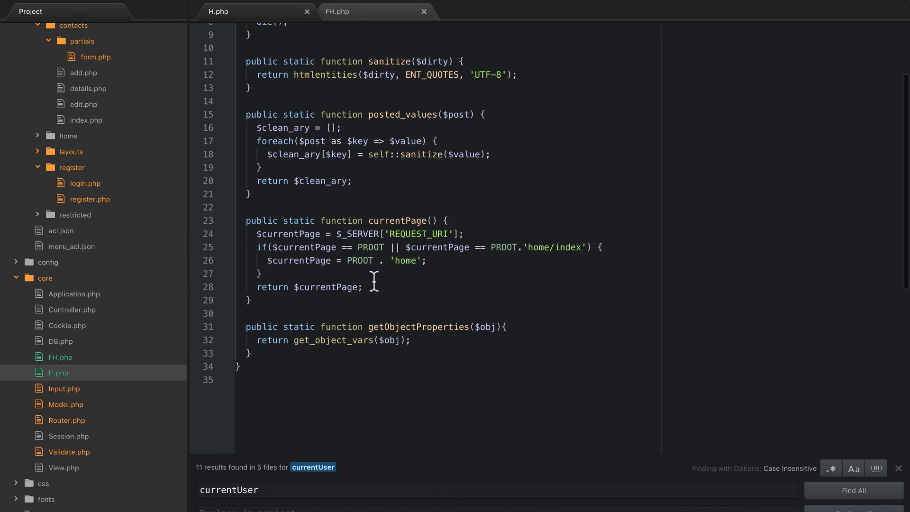
pyautogui.scroll(3)
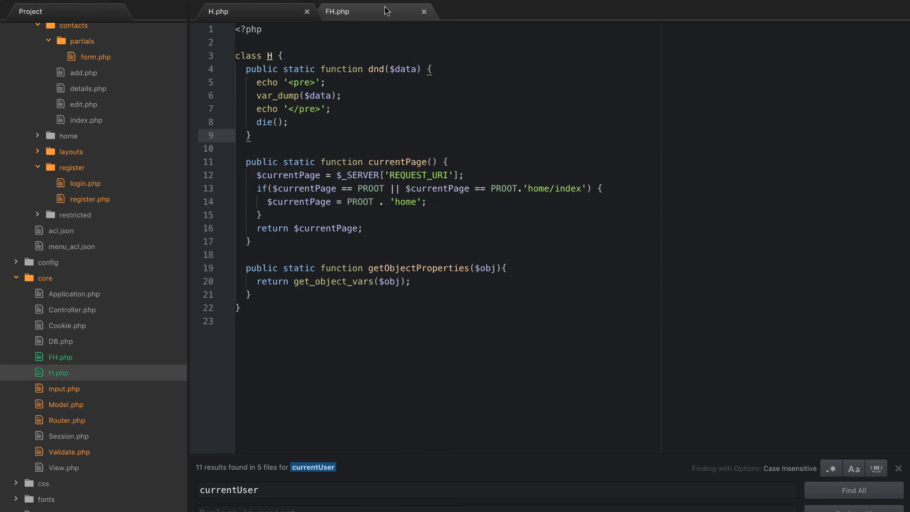
# Search the project for 'sanitize' and change both Input.php calls to FH::sanitize
pyautogui.click(337, 12)
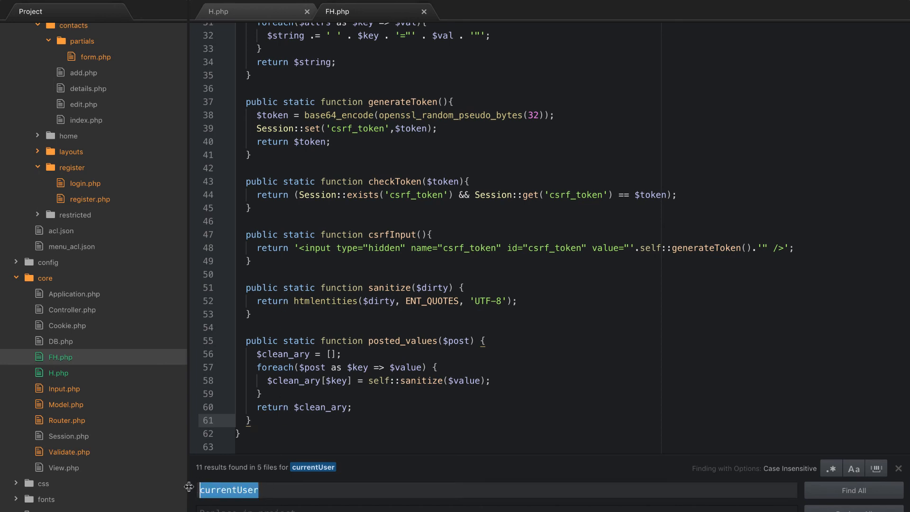
pyautogui.write('sanitize')
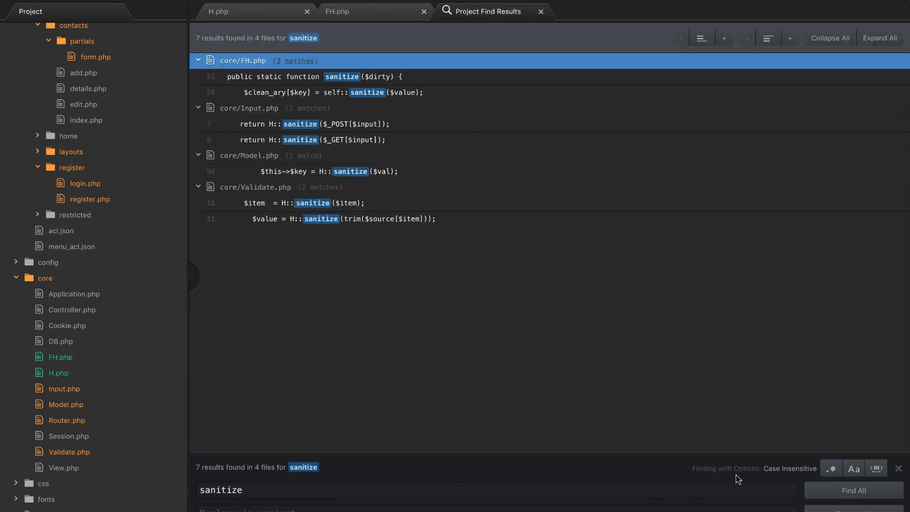
pyautogui.moveTo(339, 128)
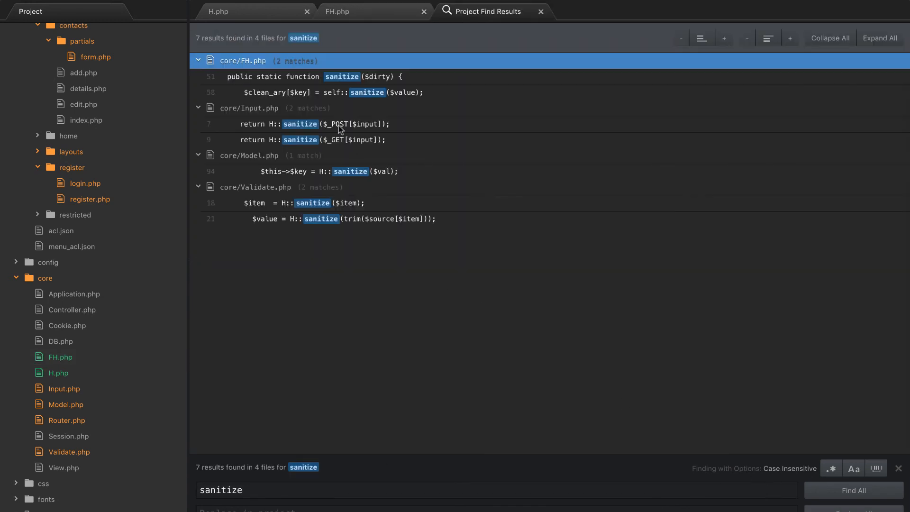
pyautogui.moveTo(267, 126)
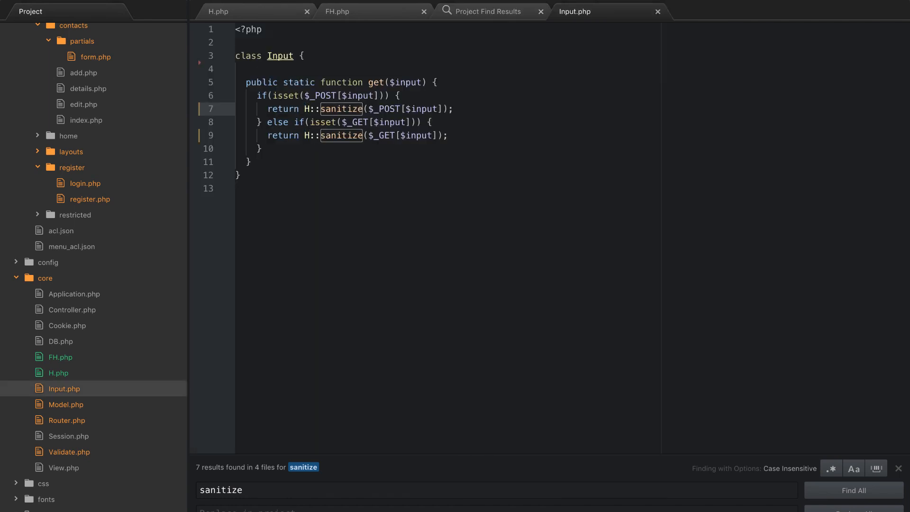
pyautogui.write('F')
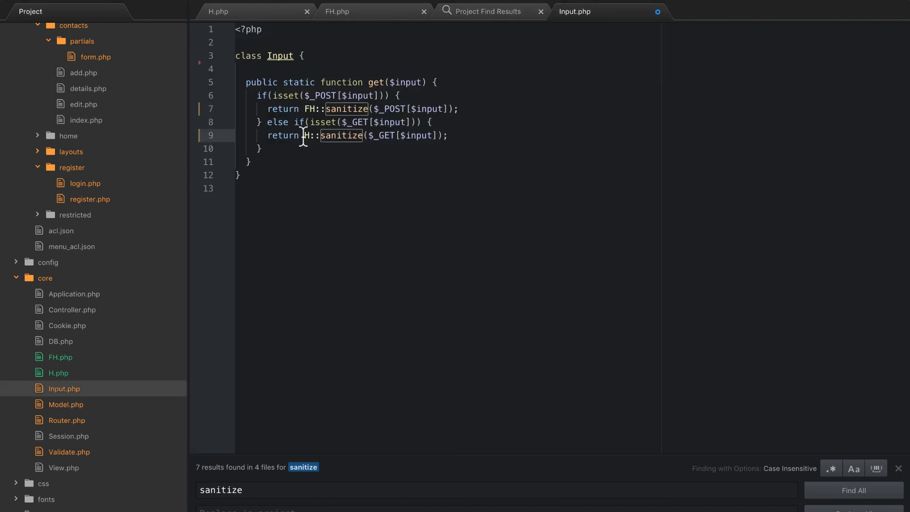
pyautogui.write('F')
pyautogui.click(497, 489)
pyautogui.write('H')
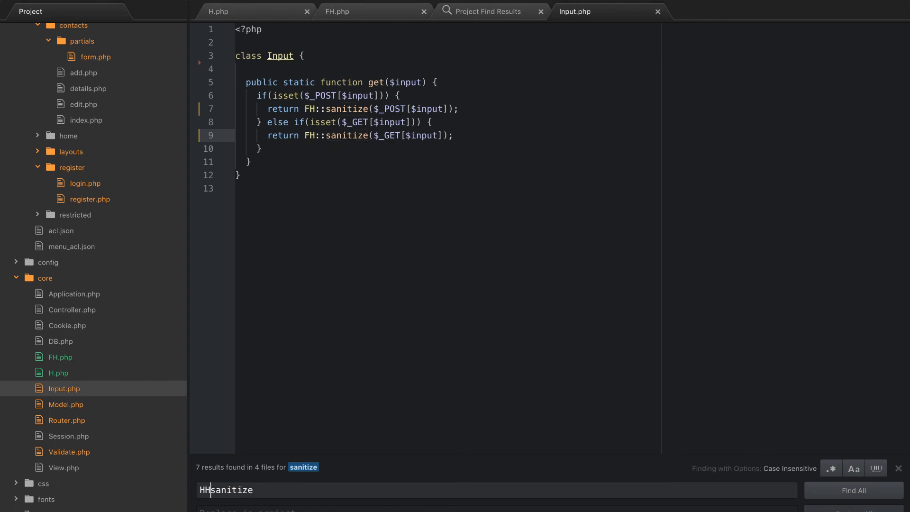
pyautogui.write('H::sanitize')
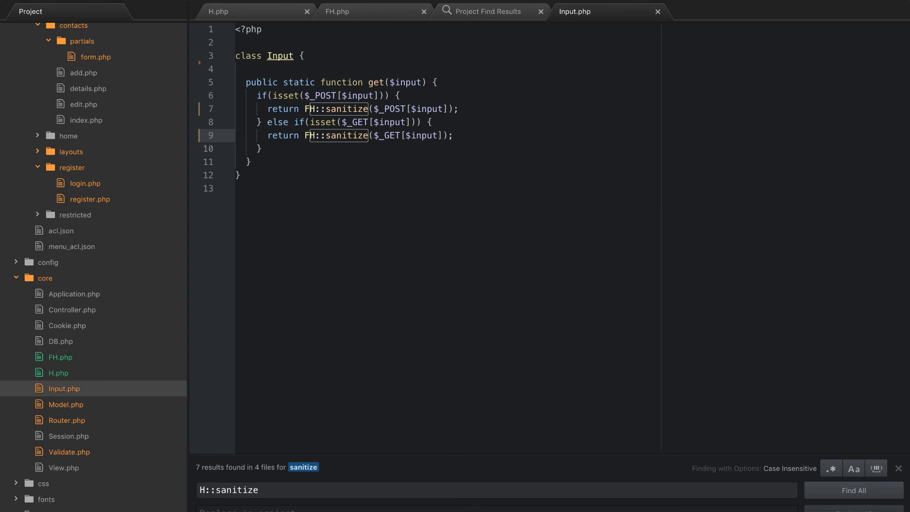
# Change the H::sanitize calls in Model.php and Validate.php to FH::sanitize, then return to FH.php
pyautogui.click(855, 490)
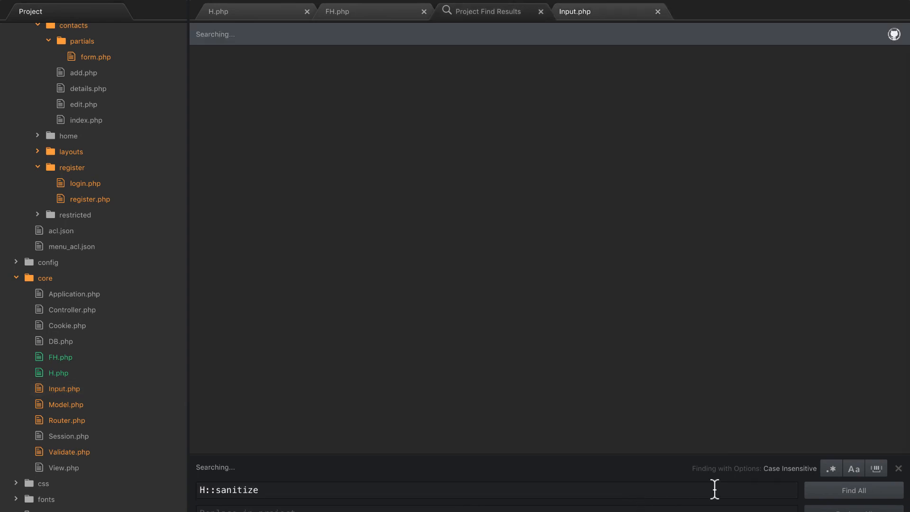
pyautogui.click(853, 490)
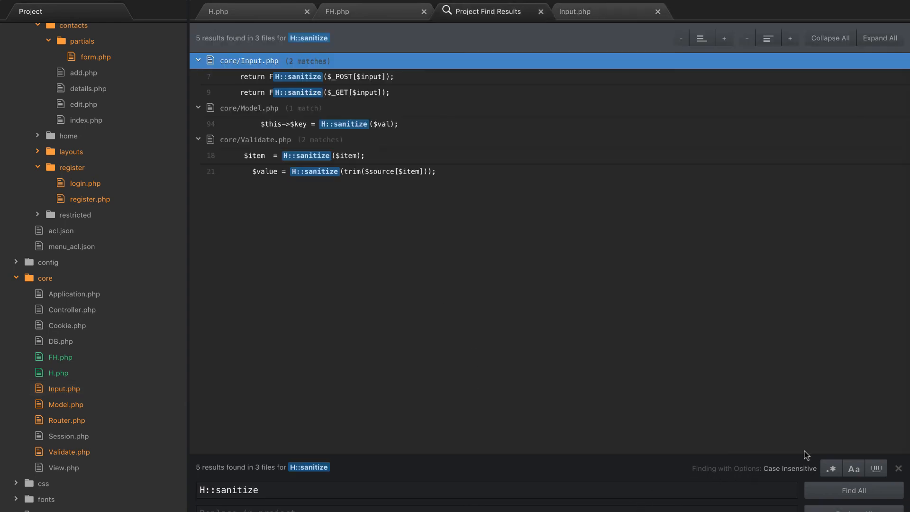
pyautogui.moveTo(276, 102)
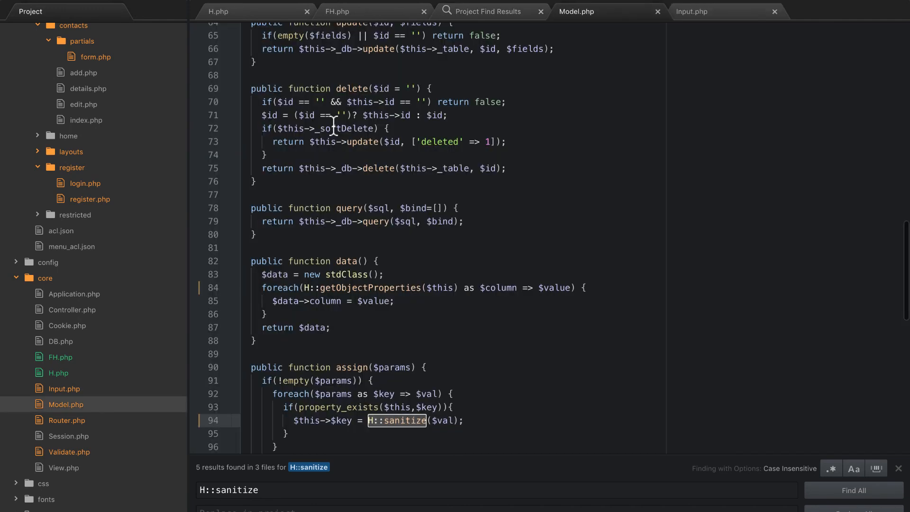
pyautogui.write('F')
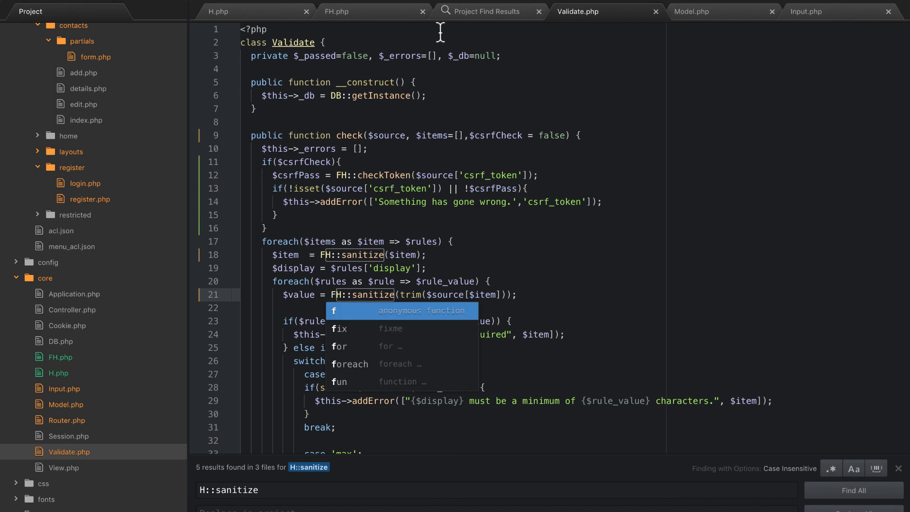
pyautogui.click(480, 11)
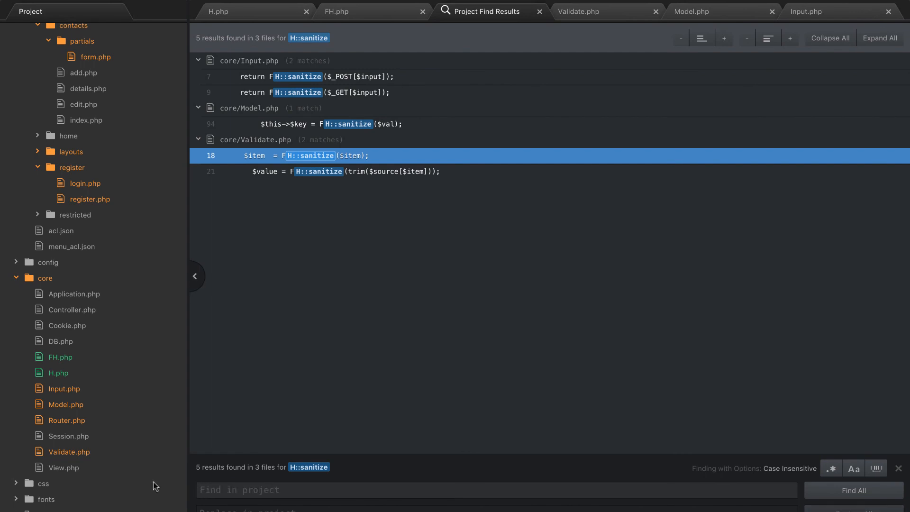
pyautogui.click(336, 12)
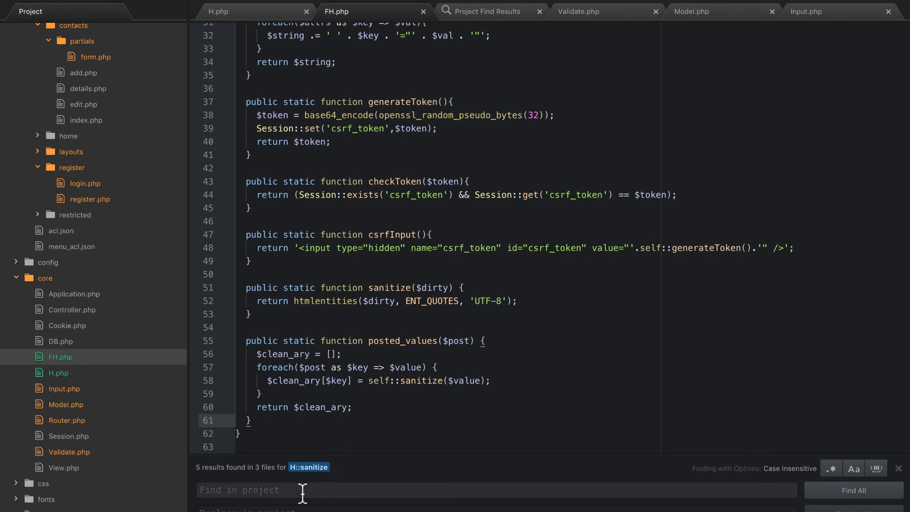
# Search for 'posted_values' and change RegisterController.php's call to FH::posted_values, then review FH.php and H.php
pyautogui.write('posted_values')
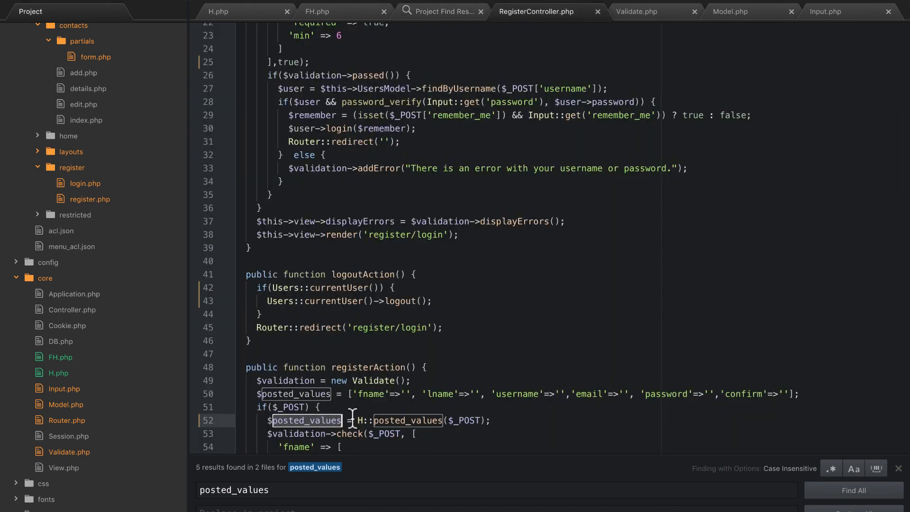
pyautogui.write('F')
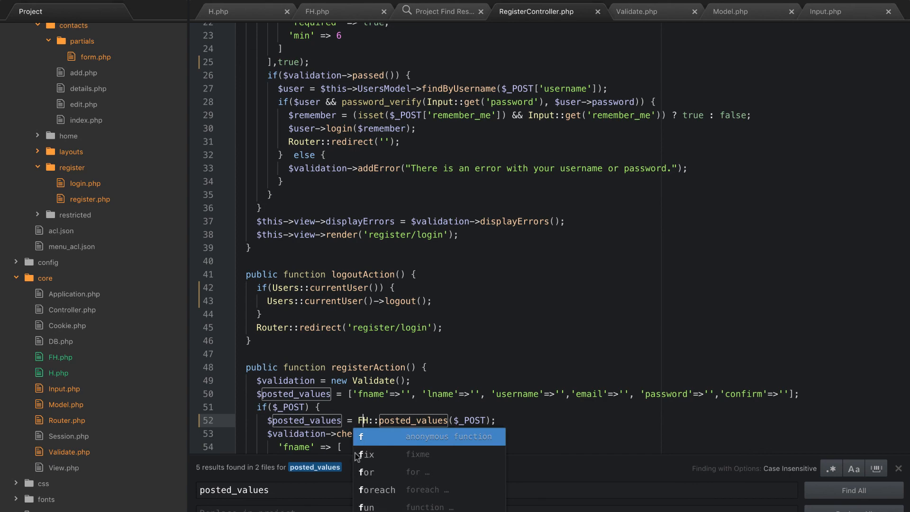
pyautogui.click(316, 11)
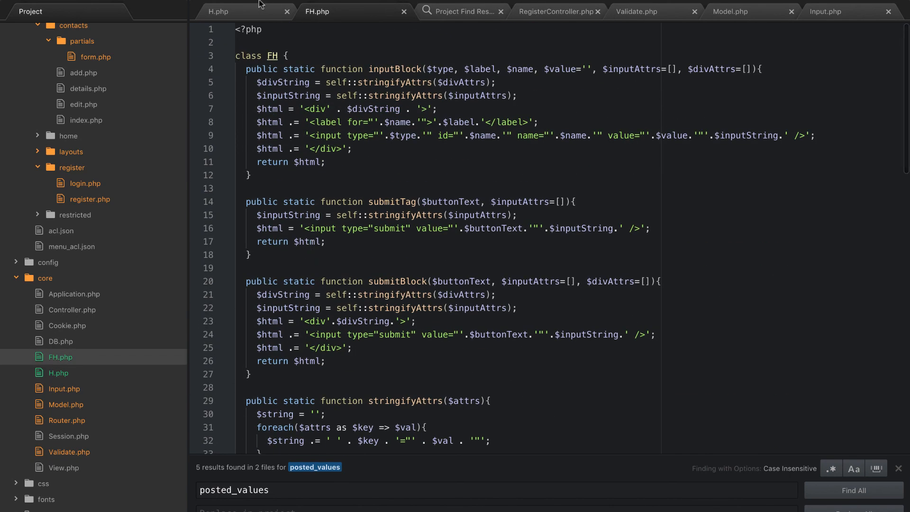
pyautogui.click(219, 12)
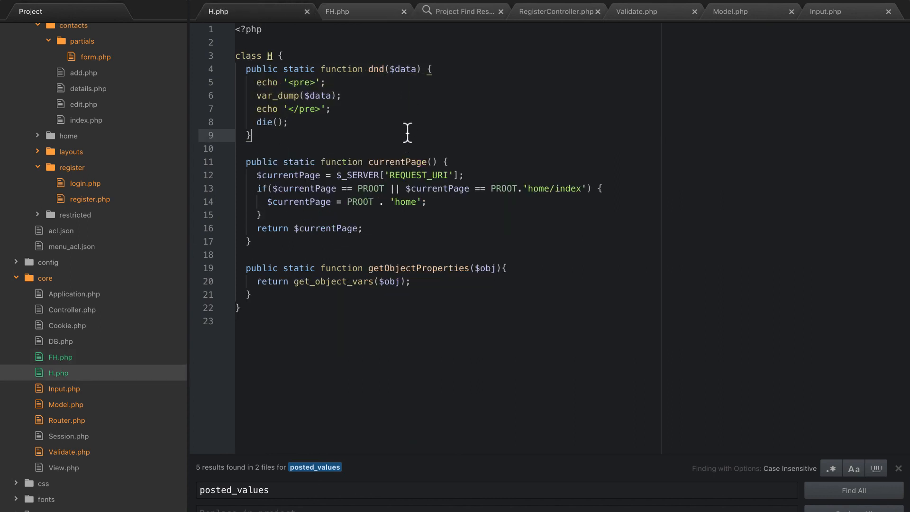
pyautogui.moveTo(340, 120)
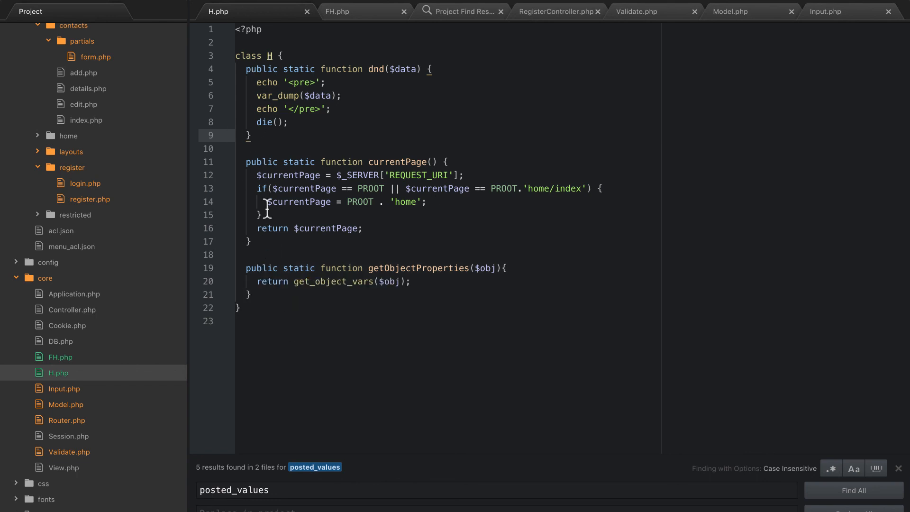
pyautogui.click(308, 11)
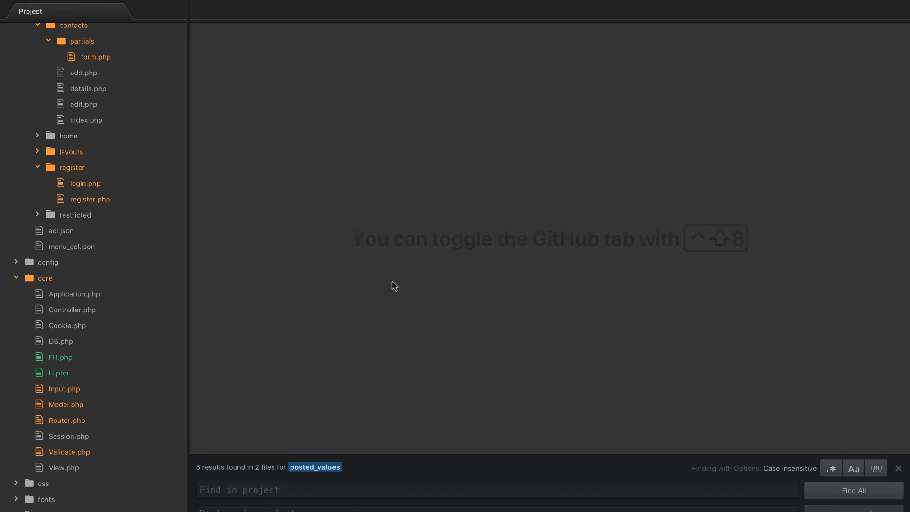
pyautogui.moveTo(258, 191)
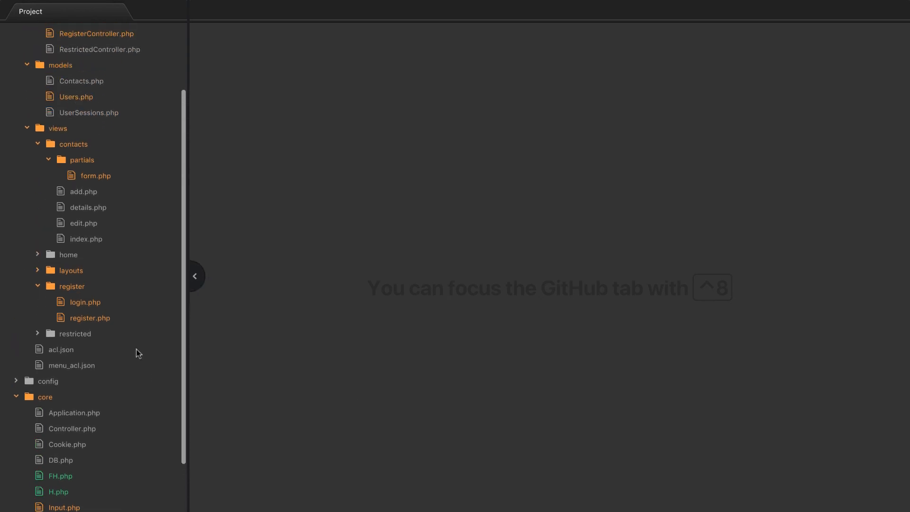
# Collapse the app and core folders in the project tree
pyautogui.scroll(3)
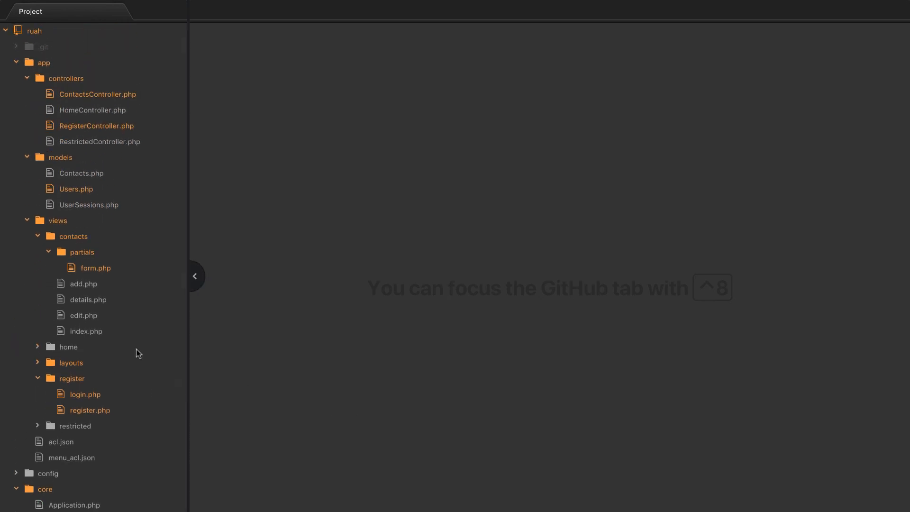
pyautogui.click(16, 63)
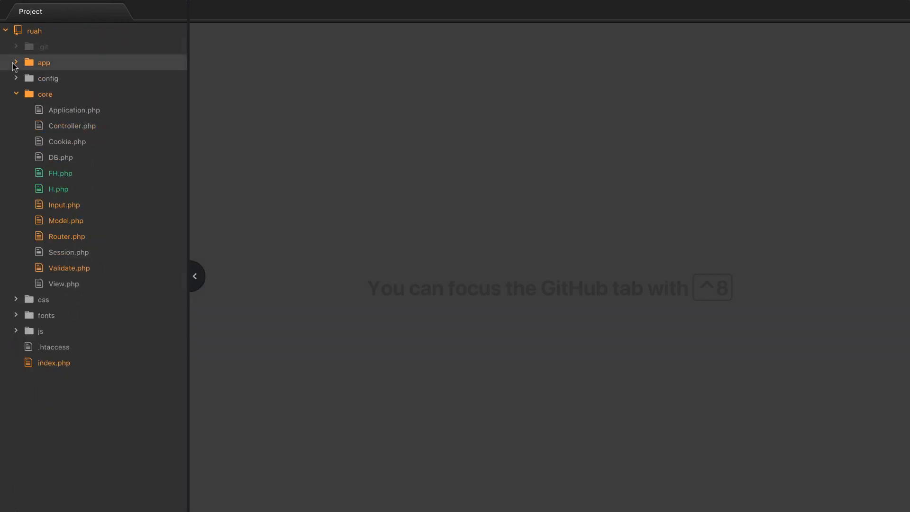
pyautogui.click(16, 93)
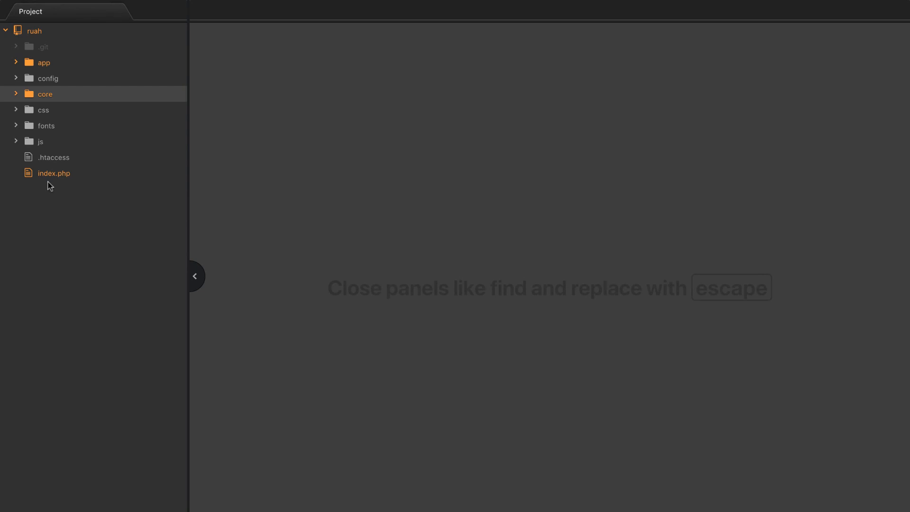
pyautogui.moveTo(100, 203)
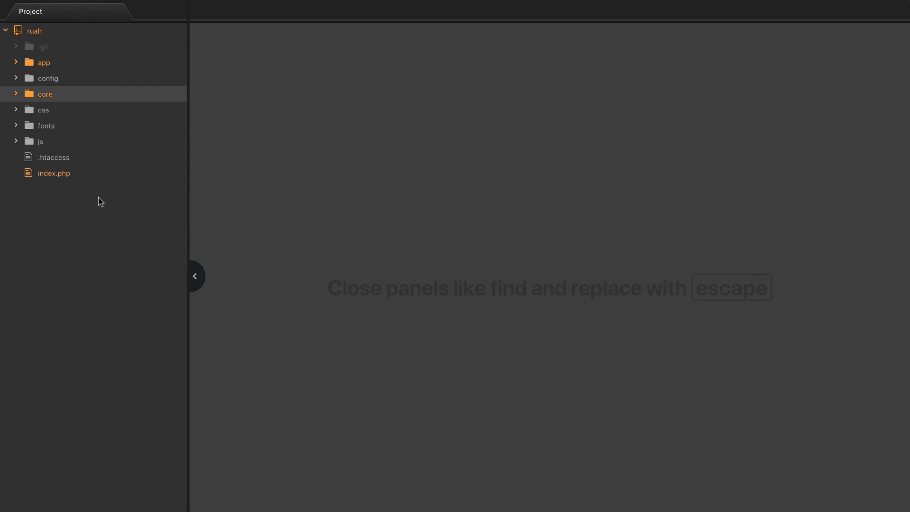